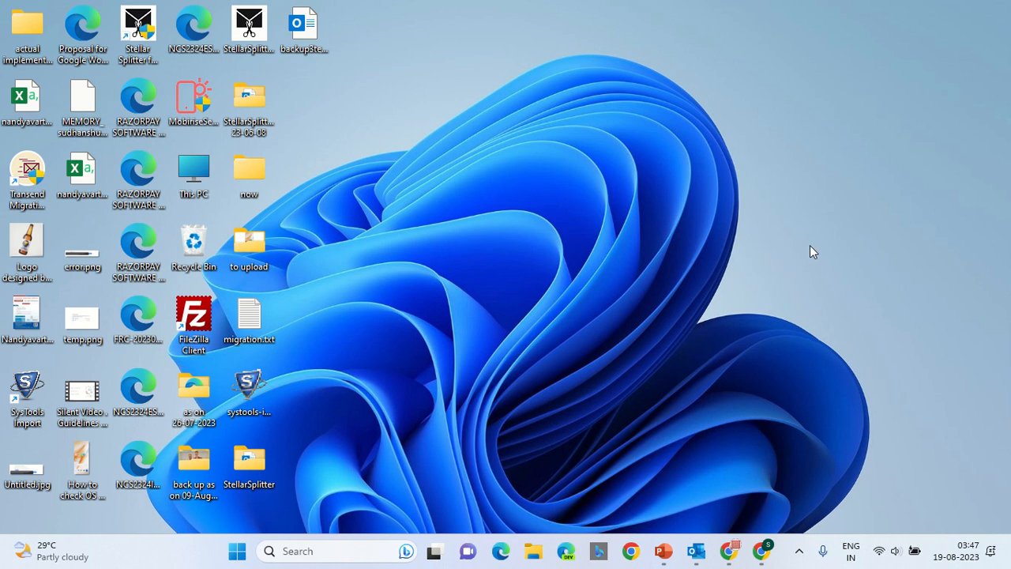
mouse_move(784, 288)
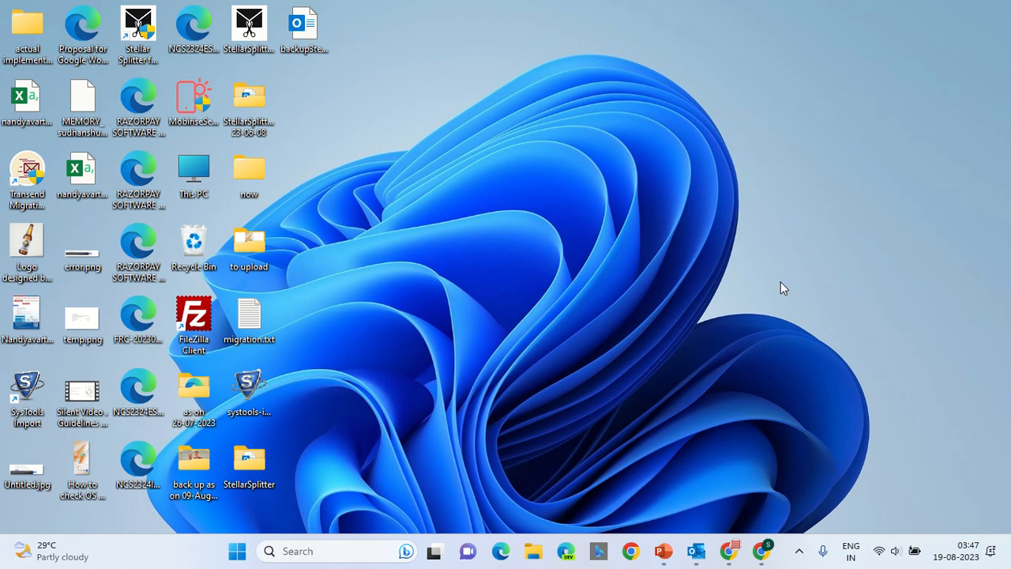
Launch Microsoft Outlook so the mailbox Inbox list is showing.
left_click(695, 549)
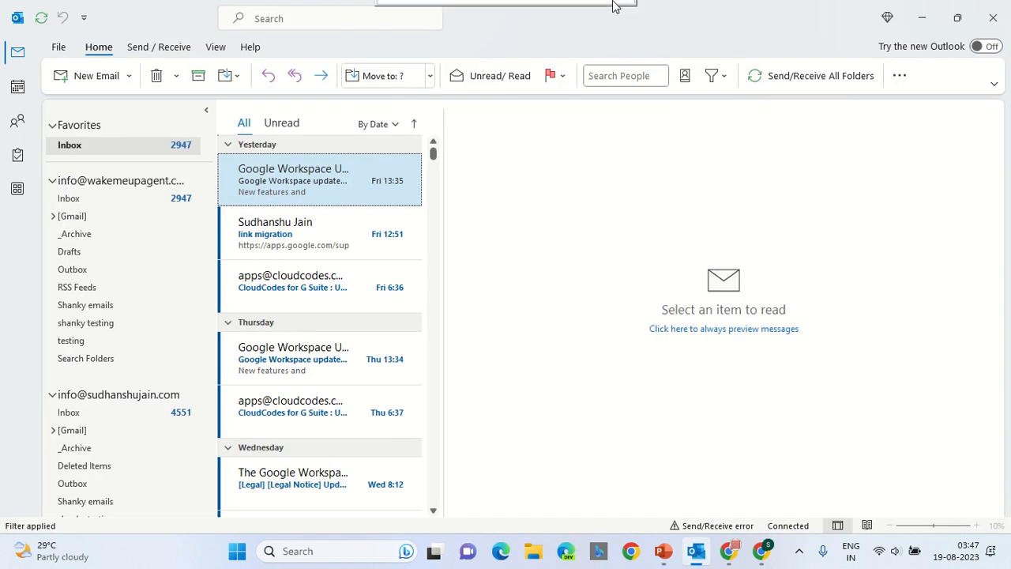
Start Outlook's Import and Export Wizard from File > Open & Export.
left_click(58, 47)
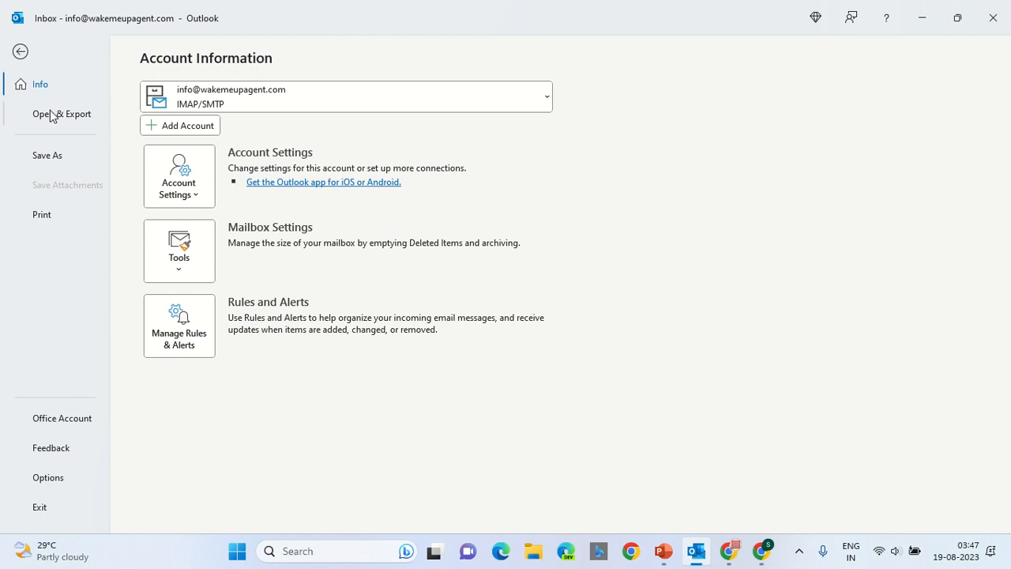
left_click(60, 113)
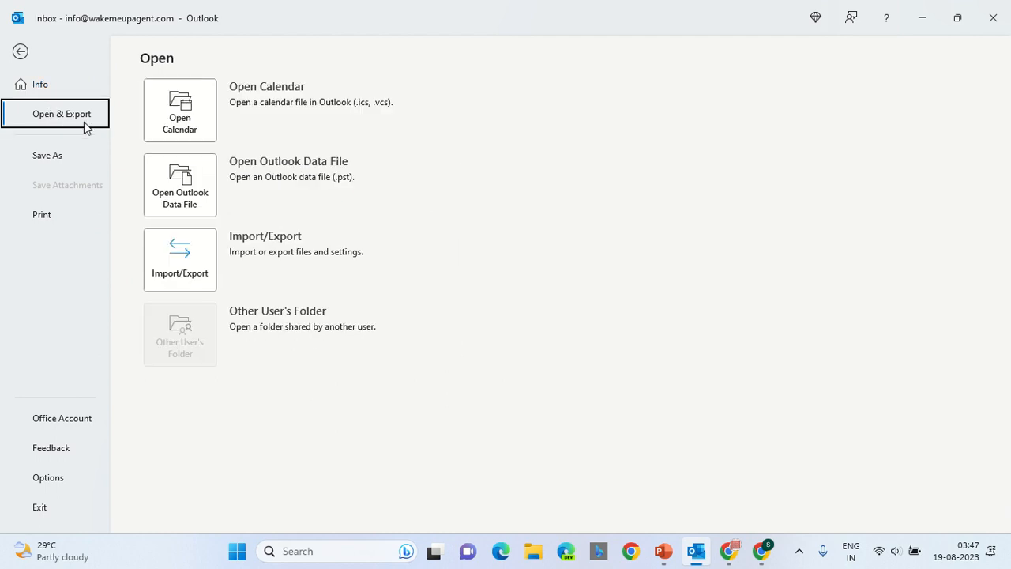
left_click(19, 51)
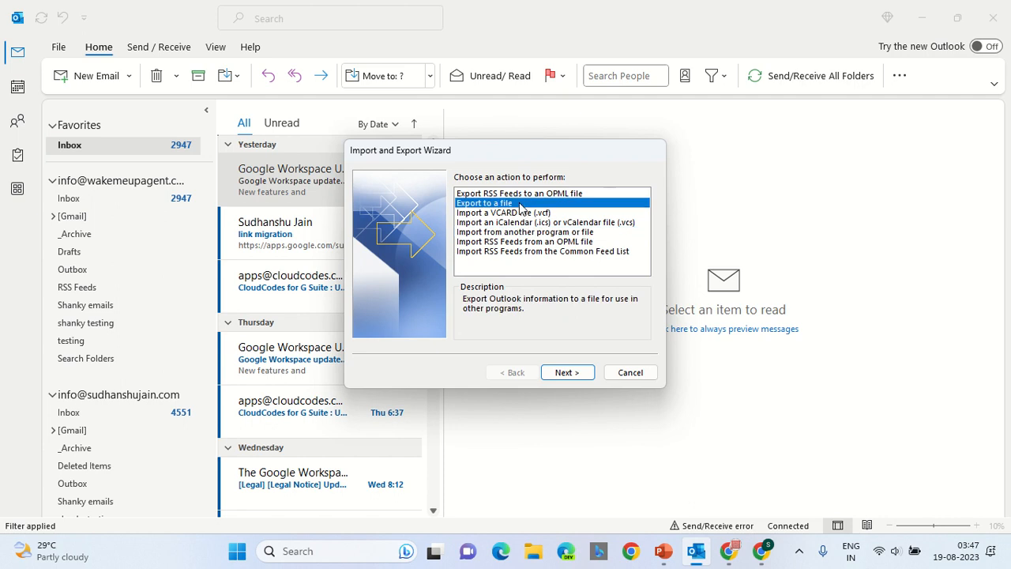
Choose export to an Outlook Data File (.pst) covering the whole account with subfolders.
left_click(566, 373)
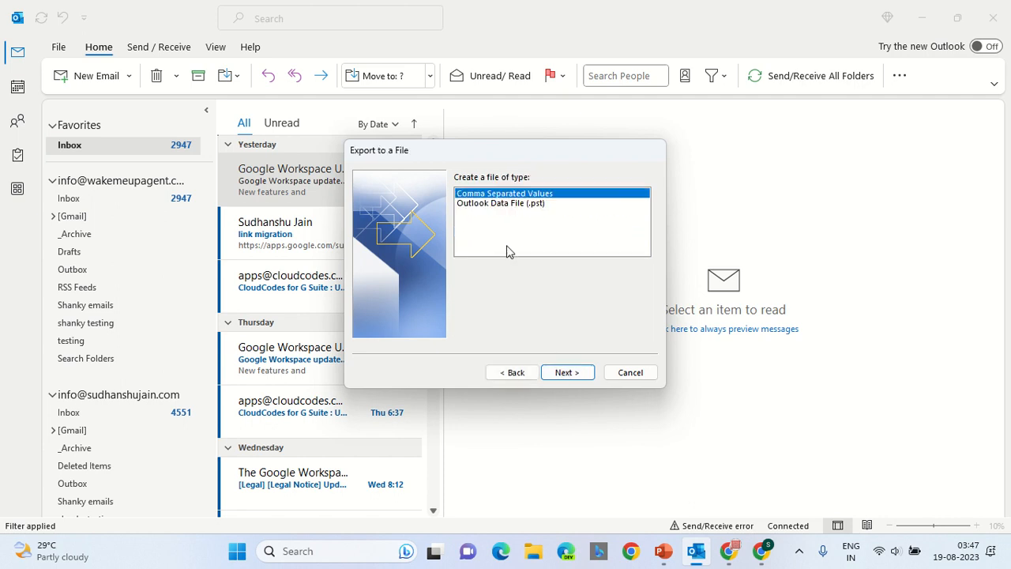
left_click(567, 373)
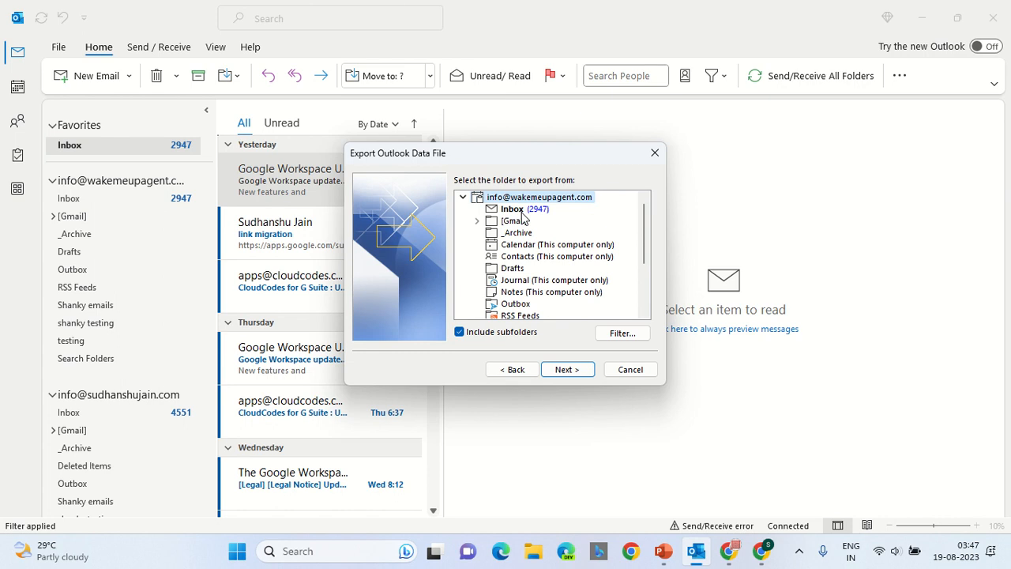
left_click(511, 209)
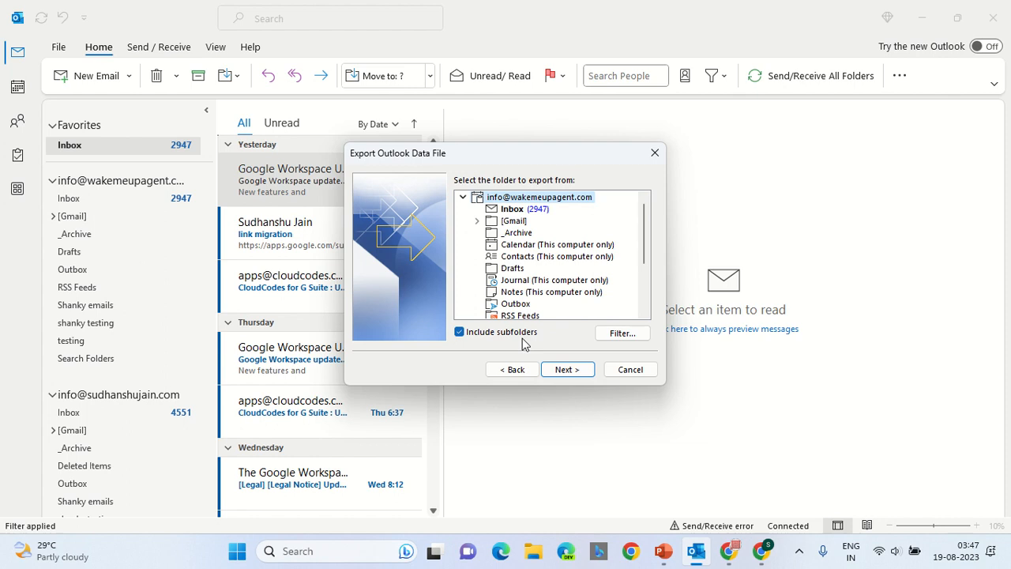
left_click(568, 370)
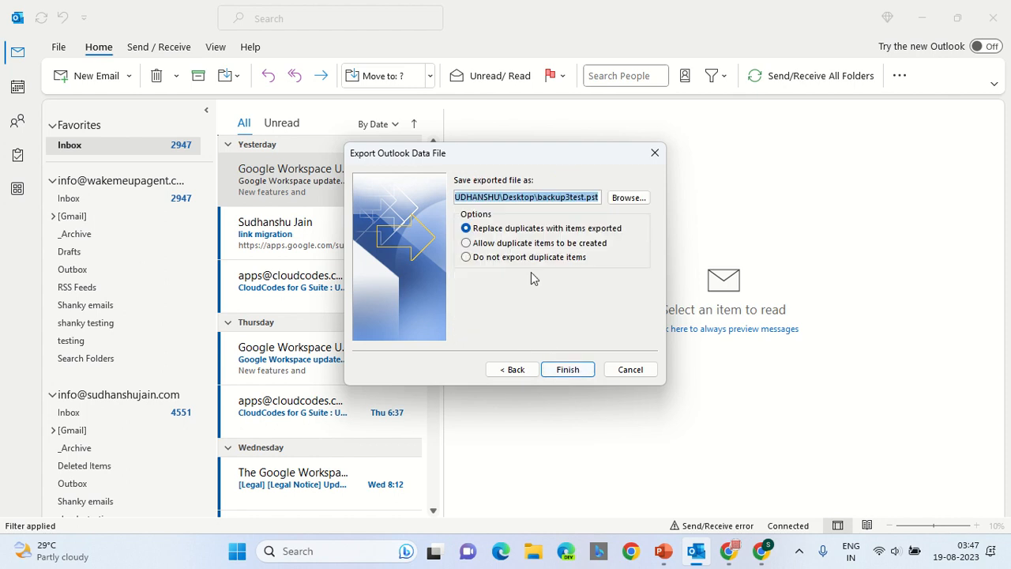
Save the export as backup.pst on the Desktop.
left_click(541, 196)
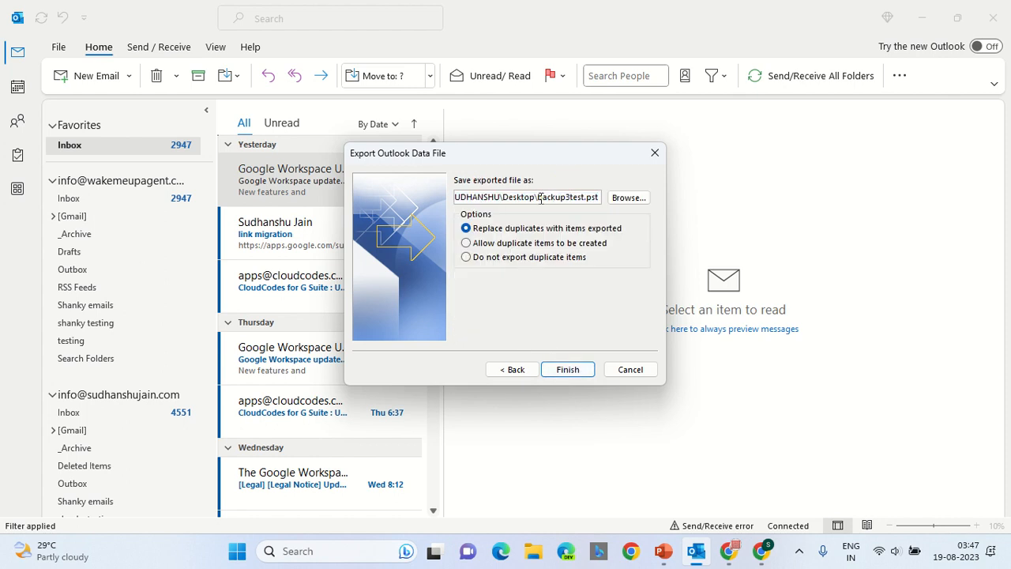
left_click(629, 196)
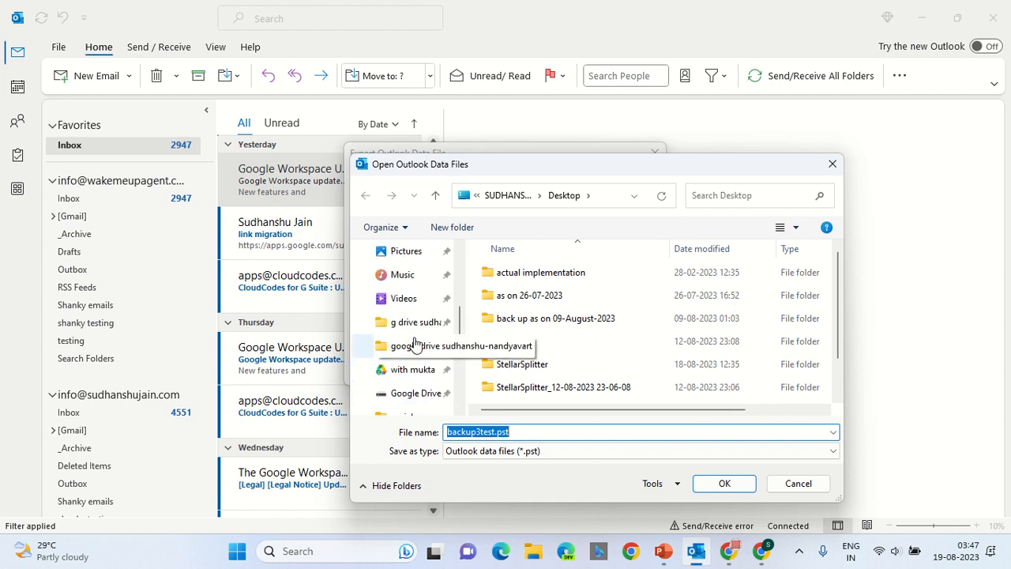
left_click(406, 275)
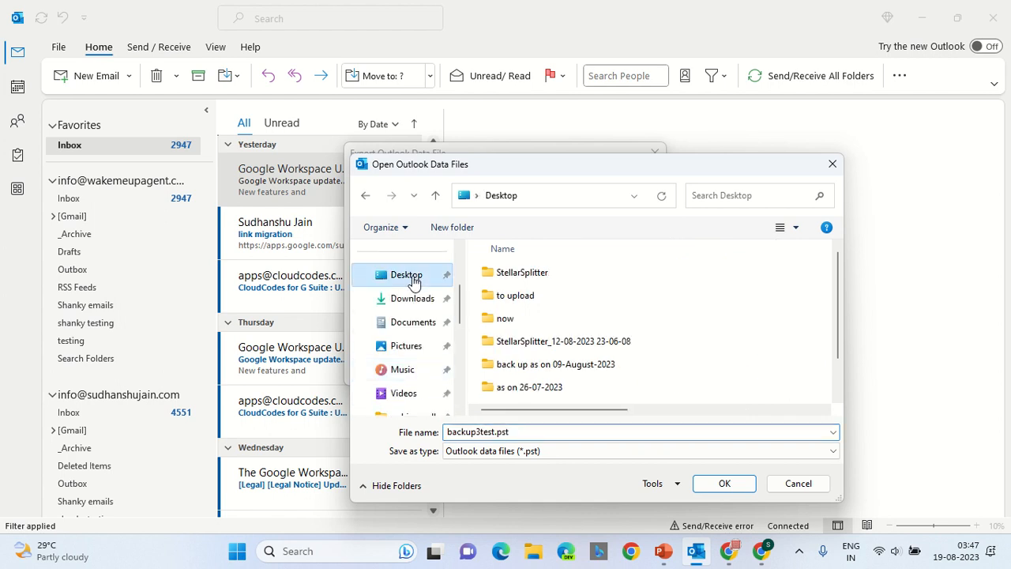
left_click(553, 431)
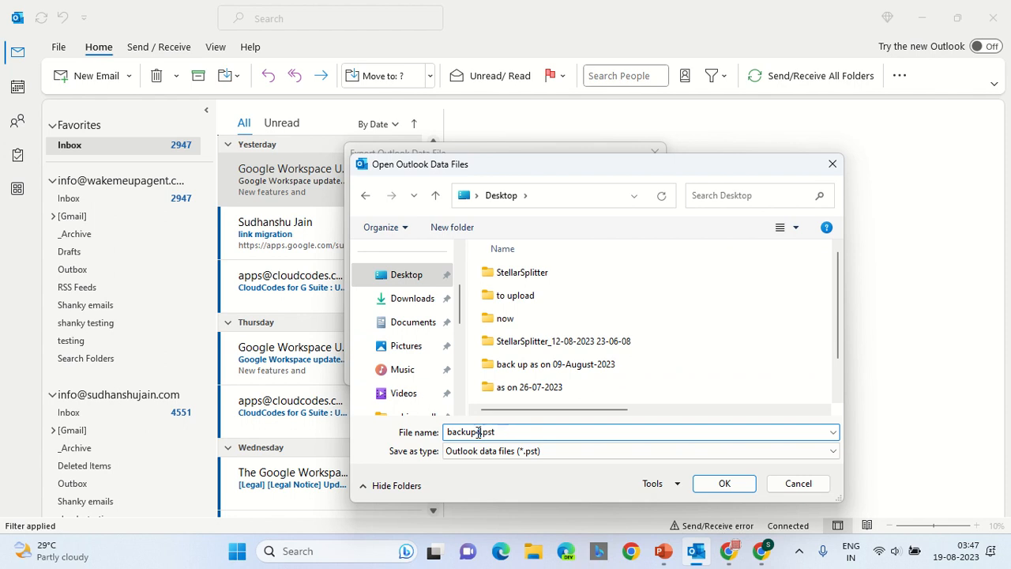
left_click(724, 483)
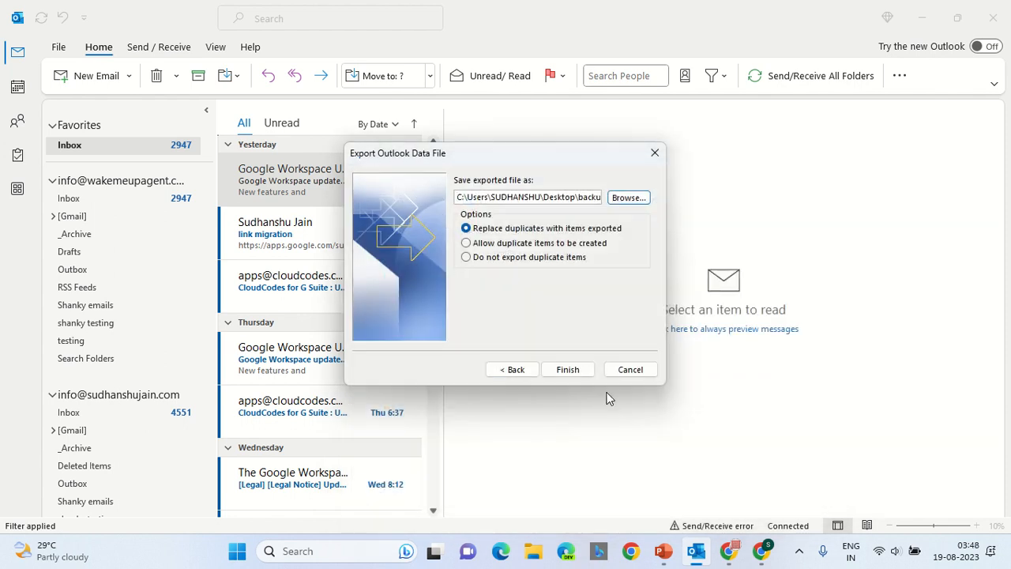
Finish the wizard to start exporting the mailbox into backup.pst.
left_click(567, 369)
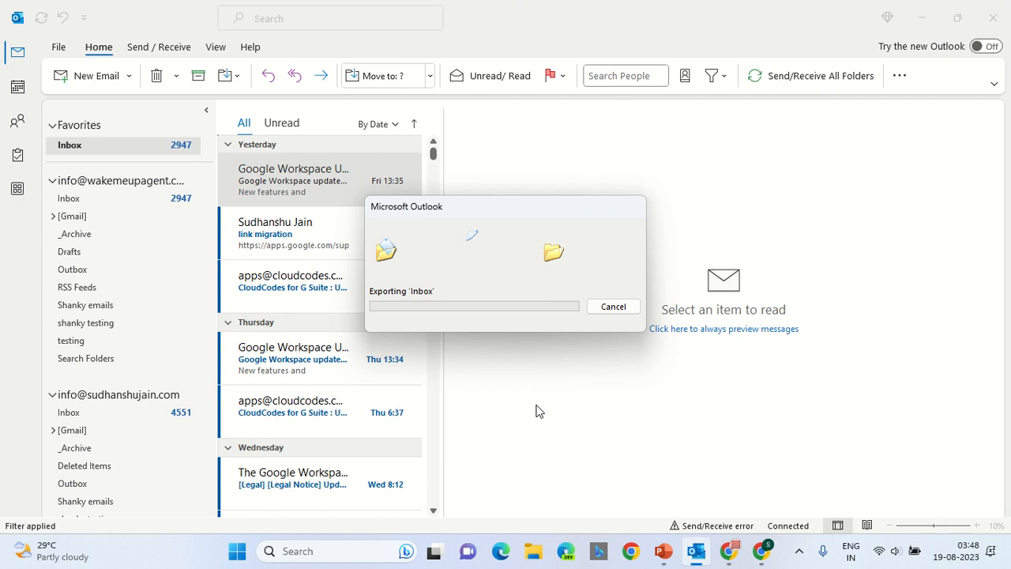
mouse_move(604, 420)
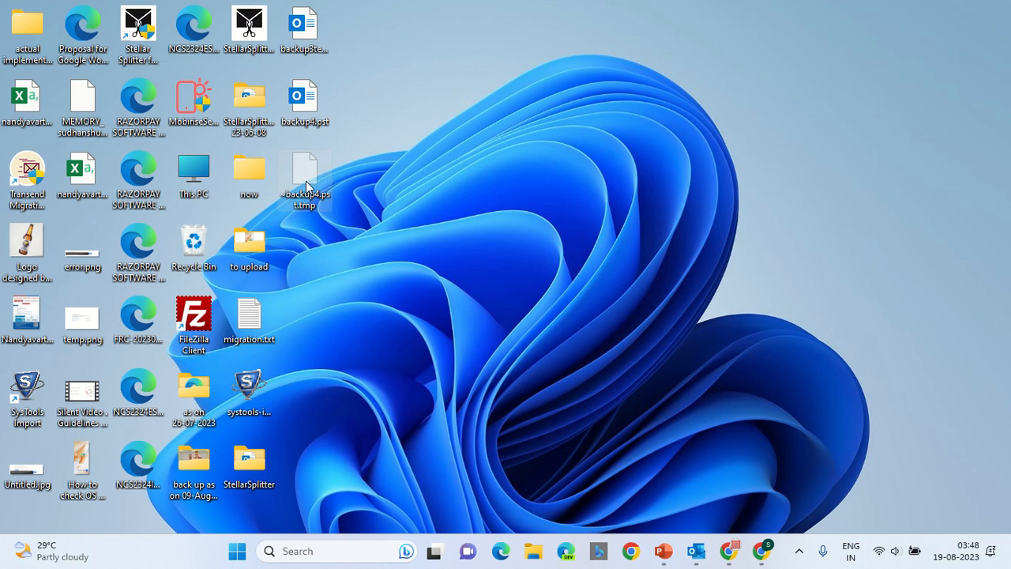
mouse_move(354, 330)
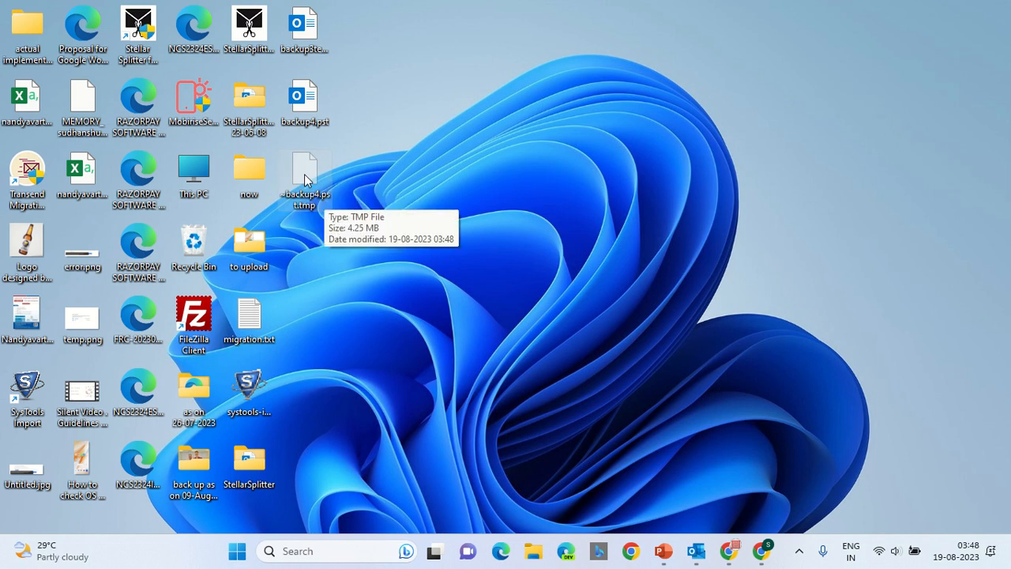
mouse_move(313, 111)
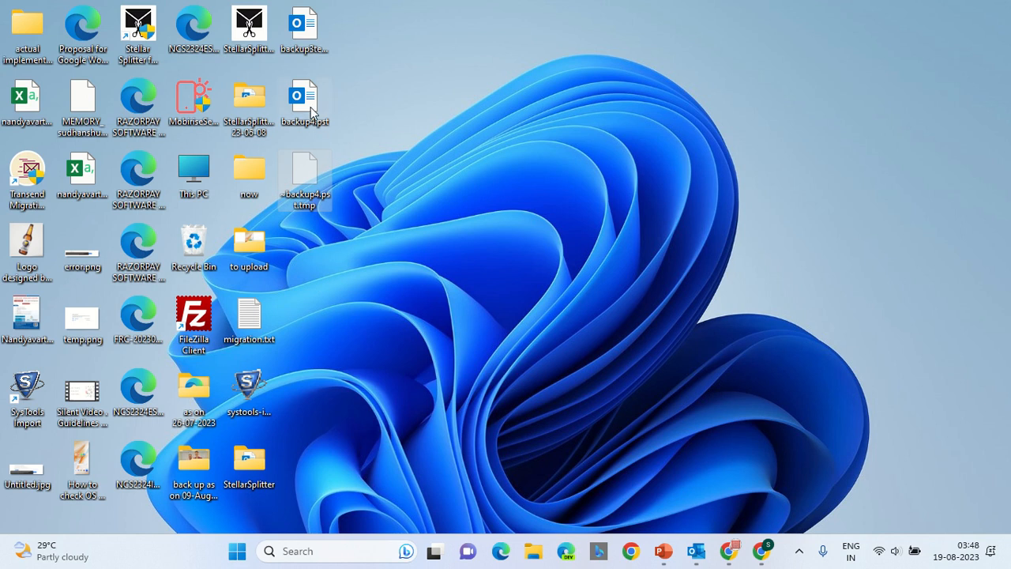
left_click(304, 98)
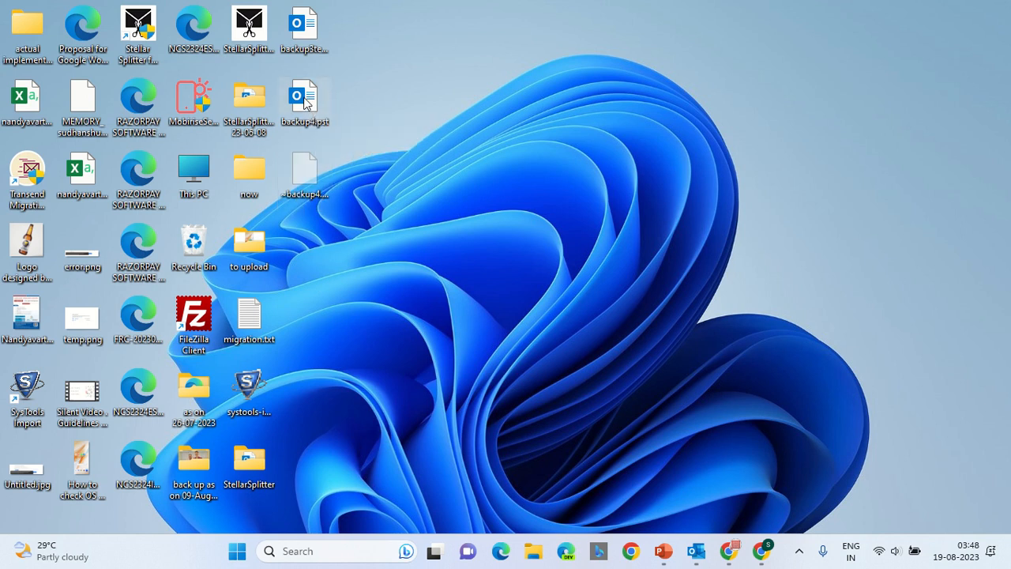
mouse_move(304, 98)
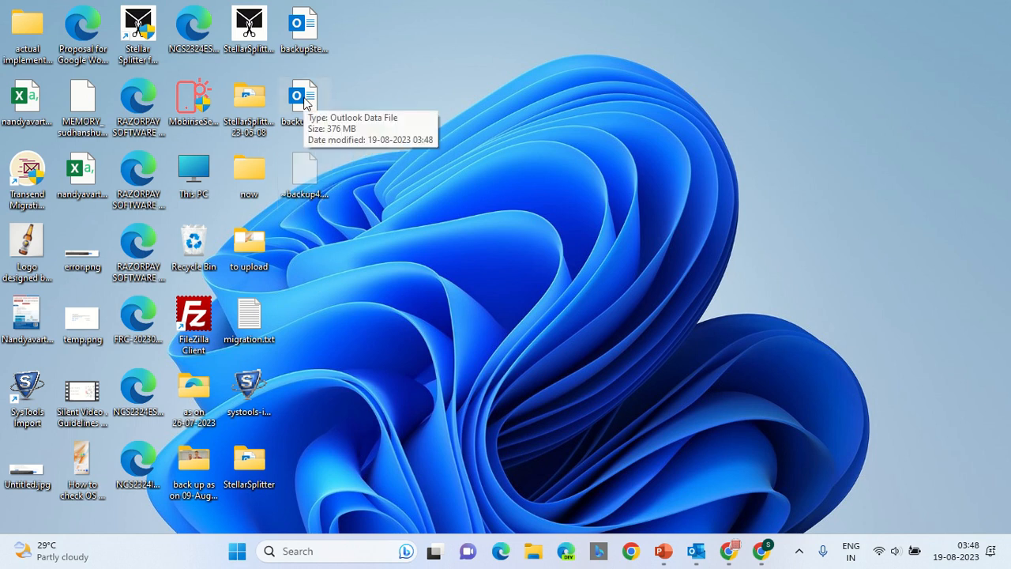
left_click(695, 550)
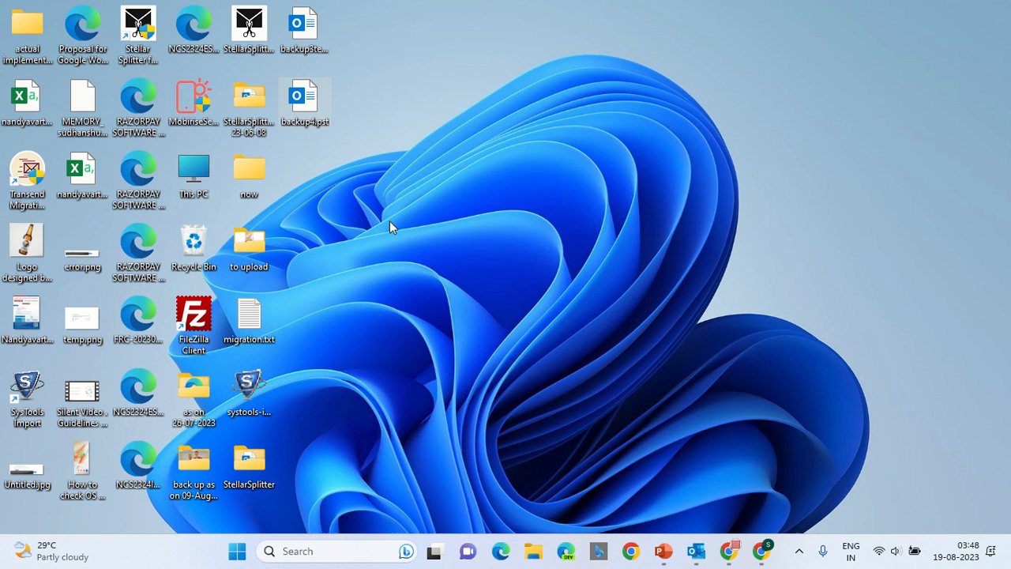
mouse_move(455, 240)
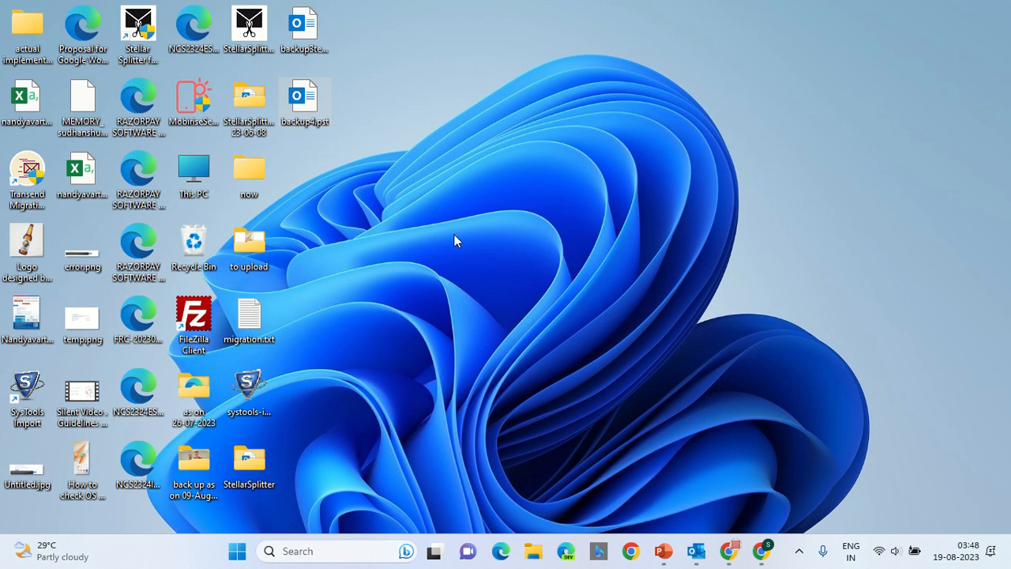
mouse_move(316, 107)
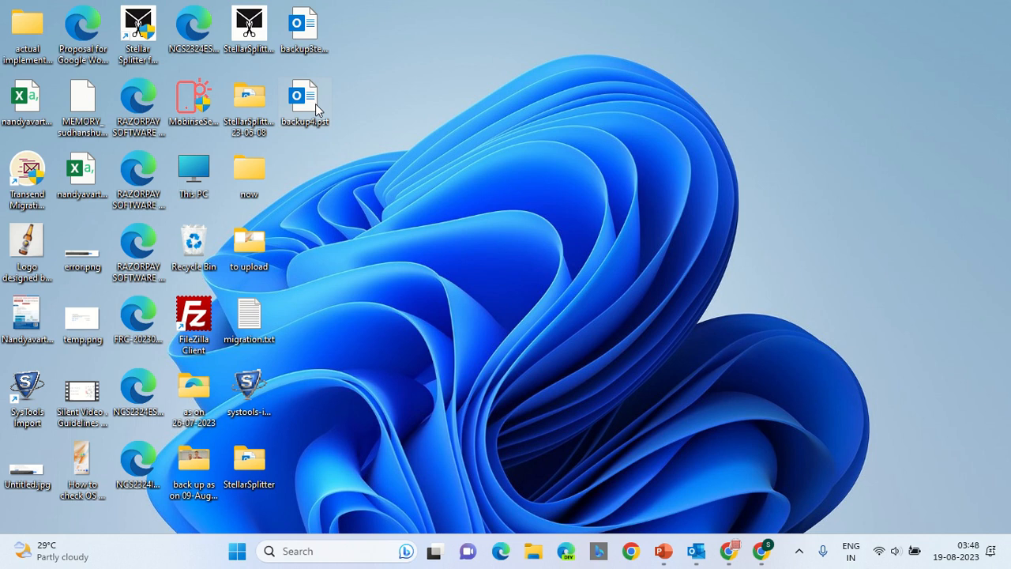
mouse_move(304, 102)
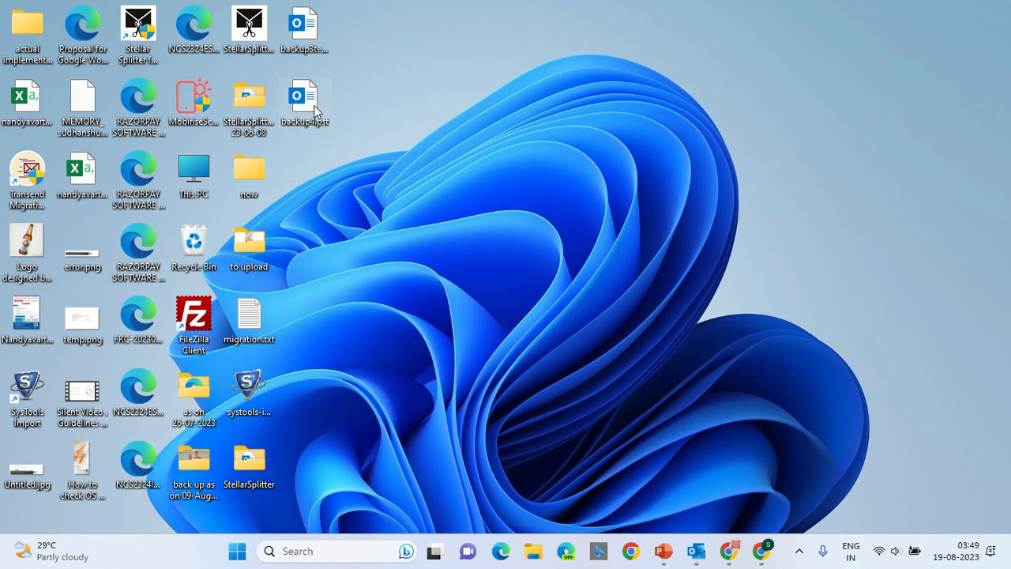
mouse_move(304, 103)
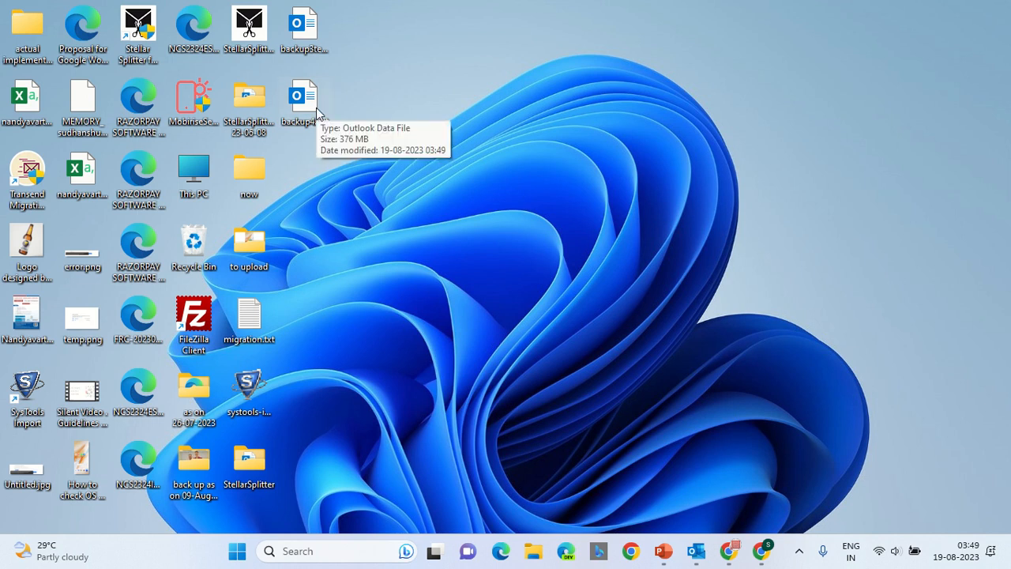
mouse_move(319, 114)
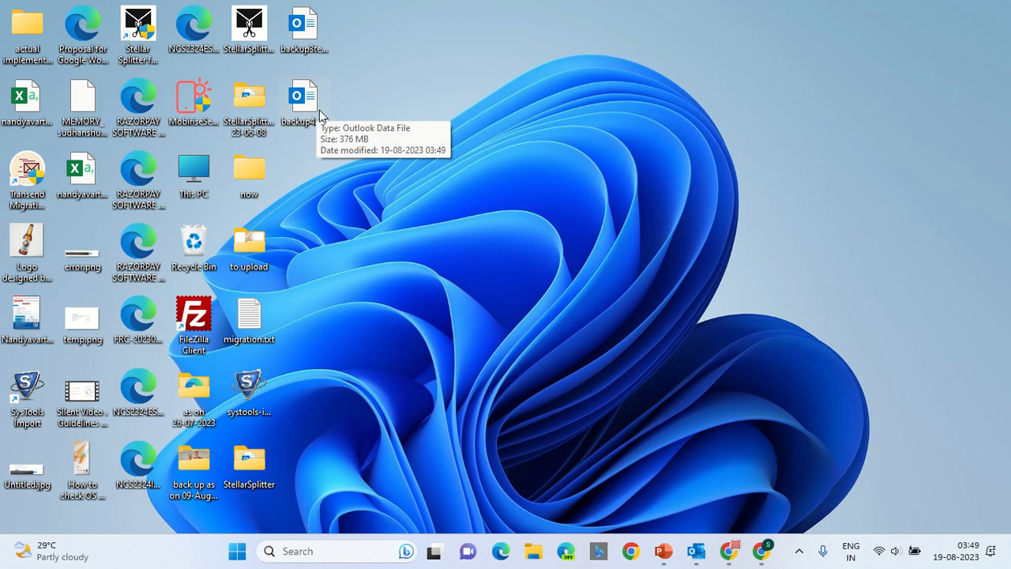
mouse_move(297, 105)
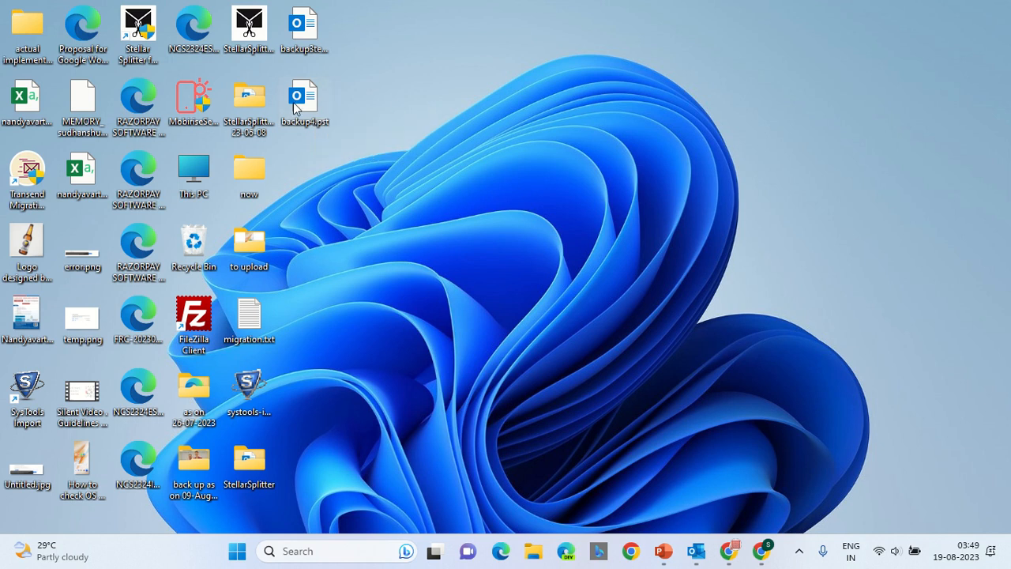
mouse_move(752, 521)
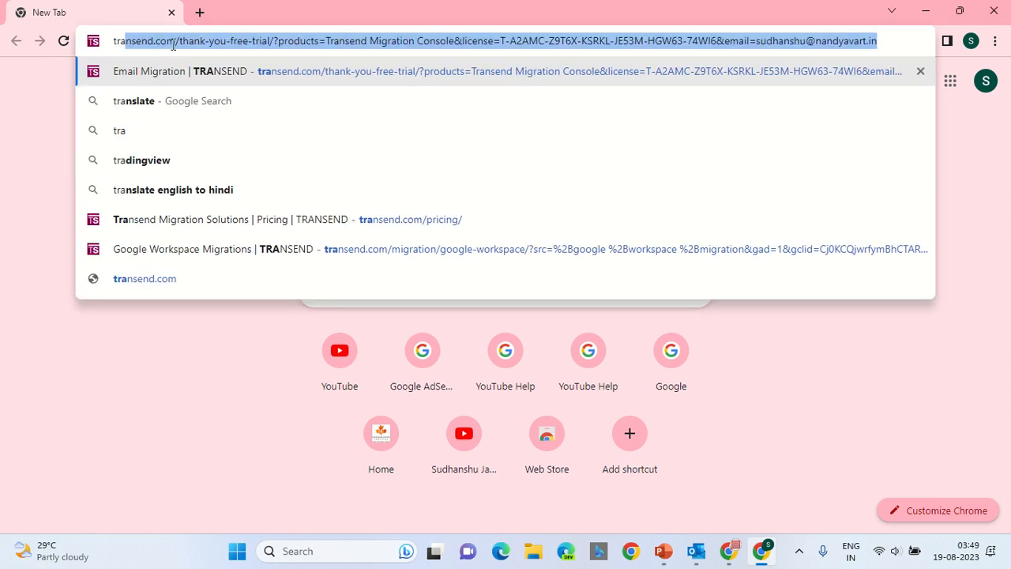
Trim the trial link address back to transend.com to load the home page.
key("Backspace")
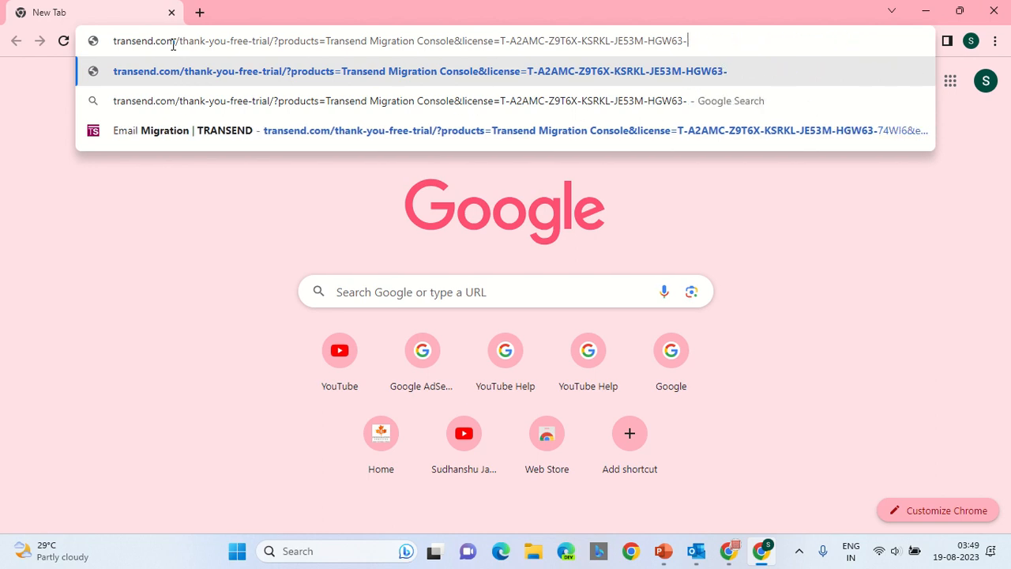
key("Backspace")
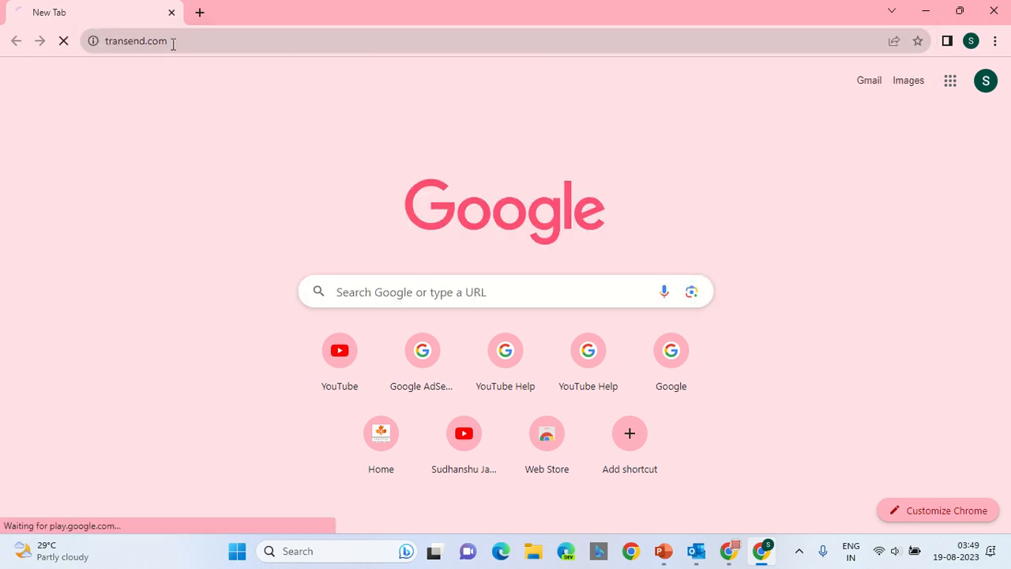
mouse_move(227, 185)
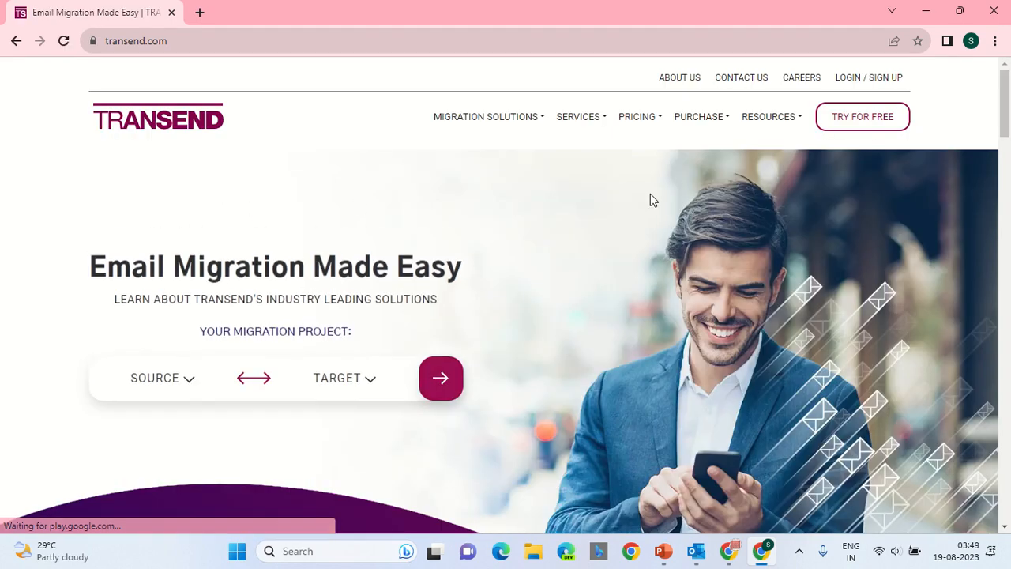
Select Exchange/Outlook/PST as source and Workspace / Gmail as target, loading the Migrate to Google Workspace page.
scroll("down", 3)
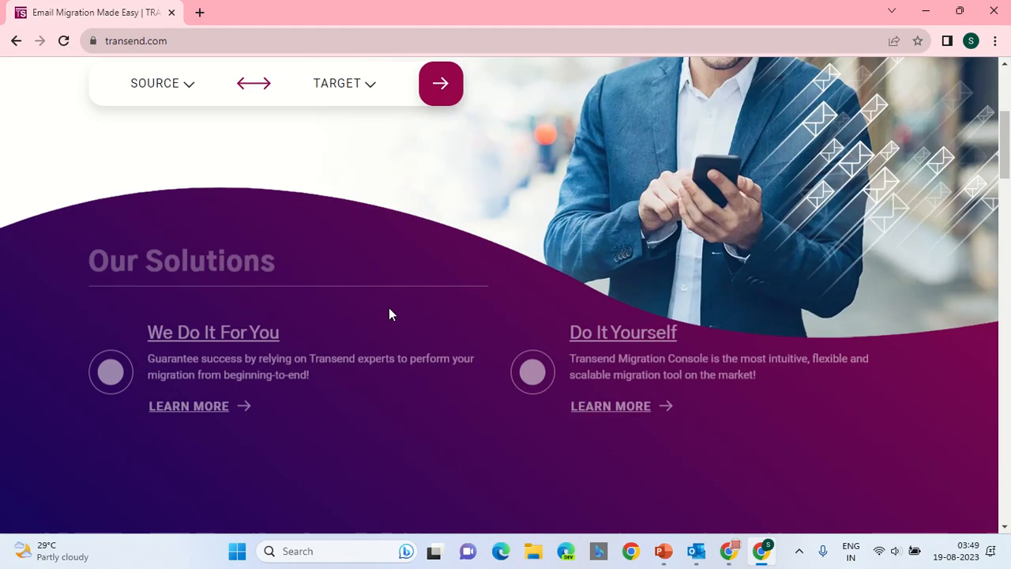
scroll("down", 3)
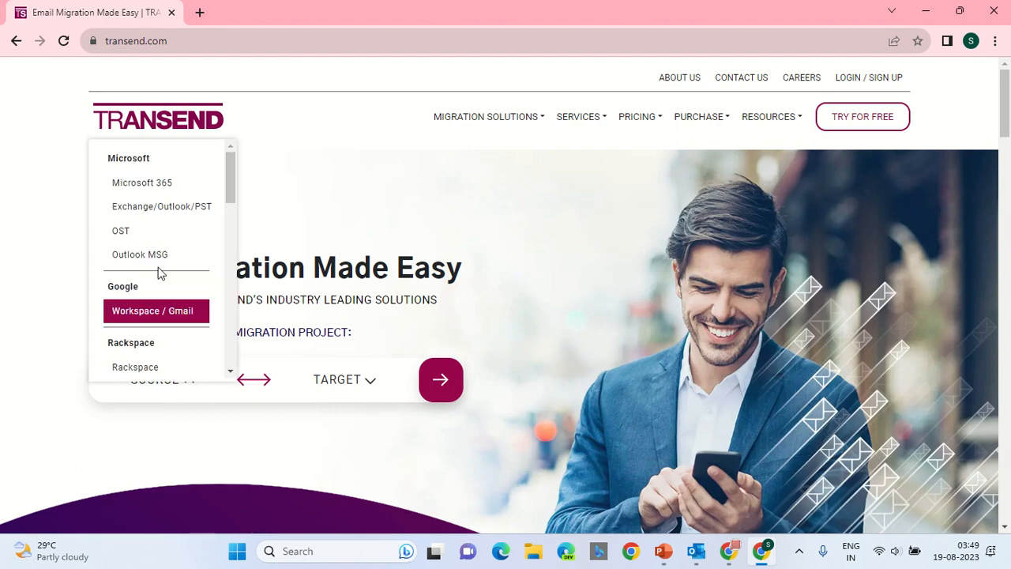
left_click(161, 205)
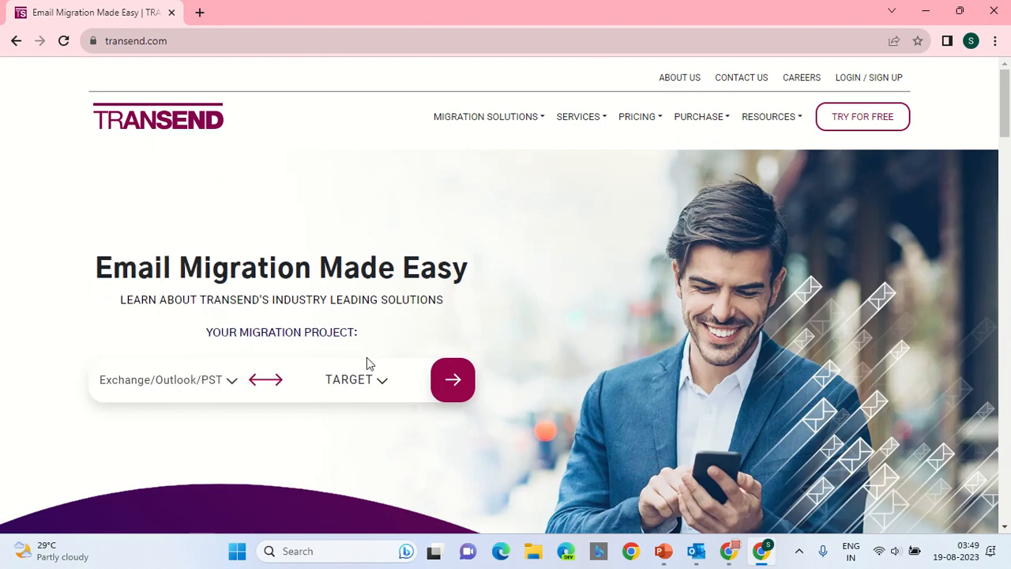
left_click(356, 379)
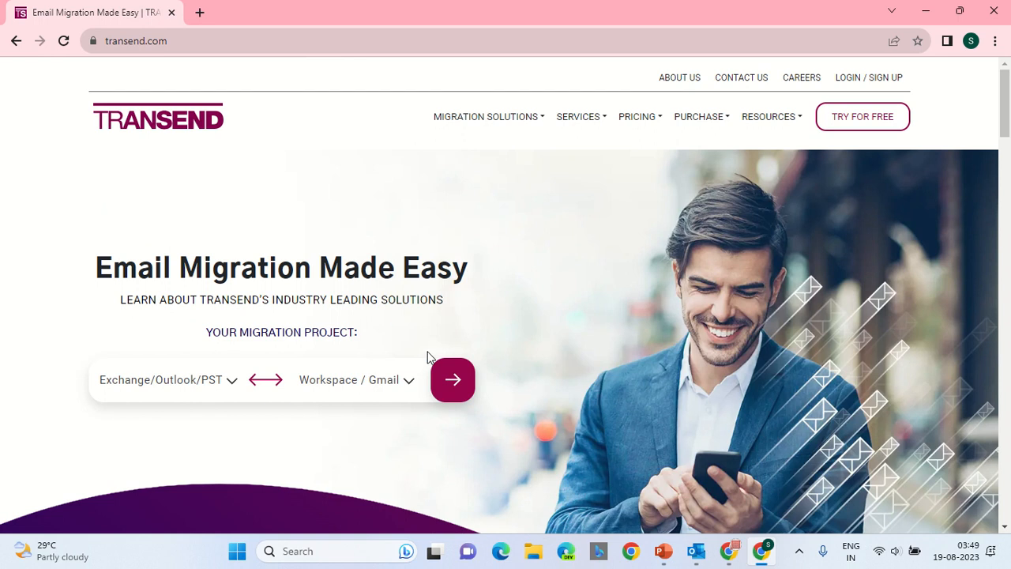
left_click(452, 379)
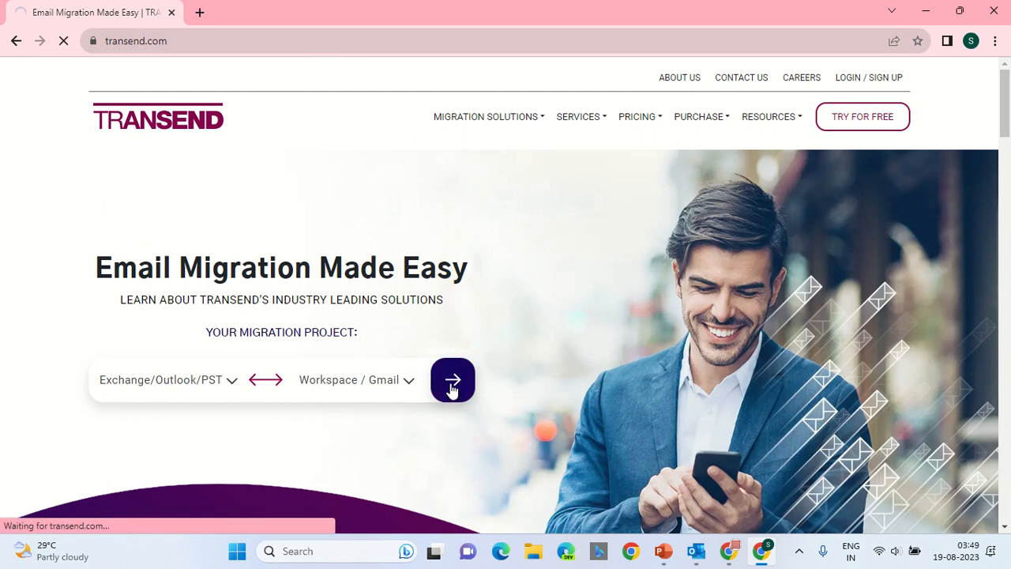
left_click(452, 379)
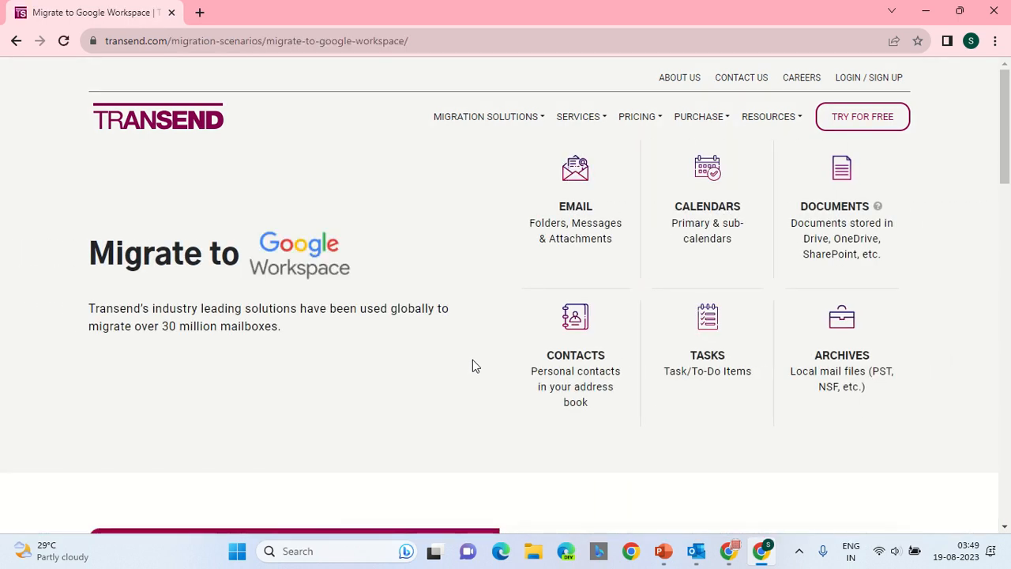
Request the free trial of the Transend Migration Console.
scroll("down", 3)
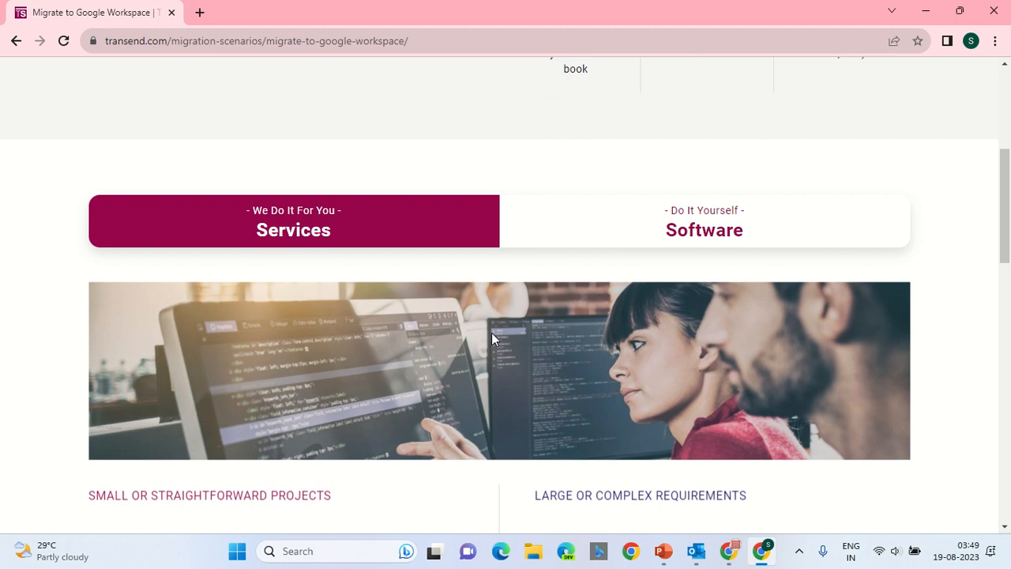
scroll("down", 3)
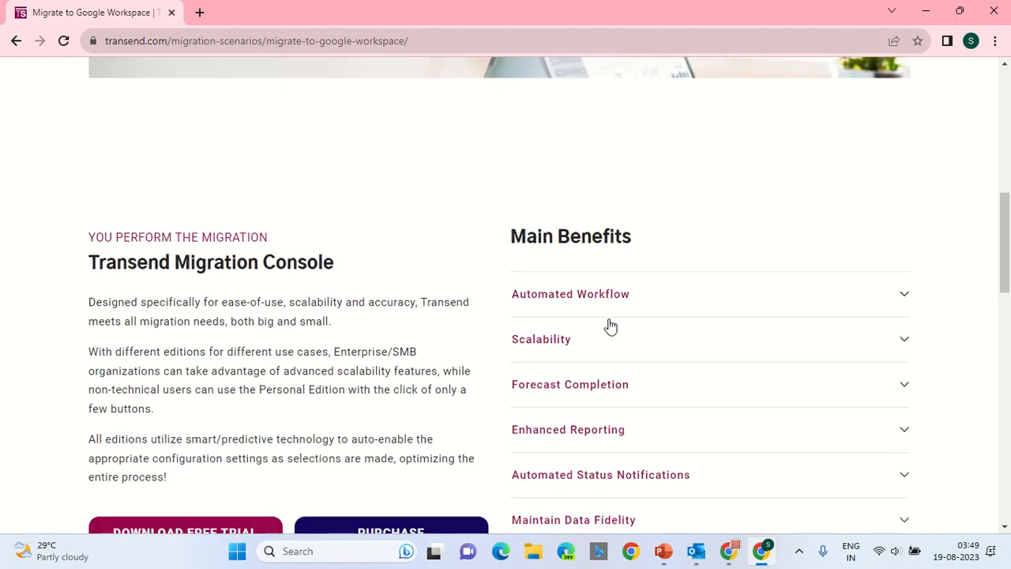
scroll("down", 3)
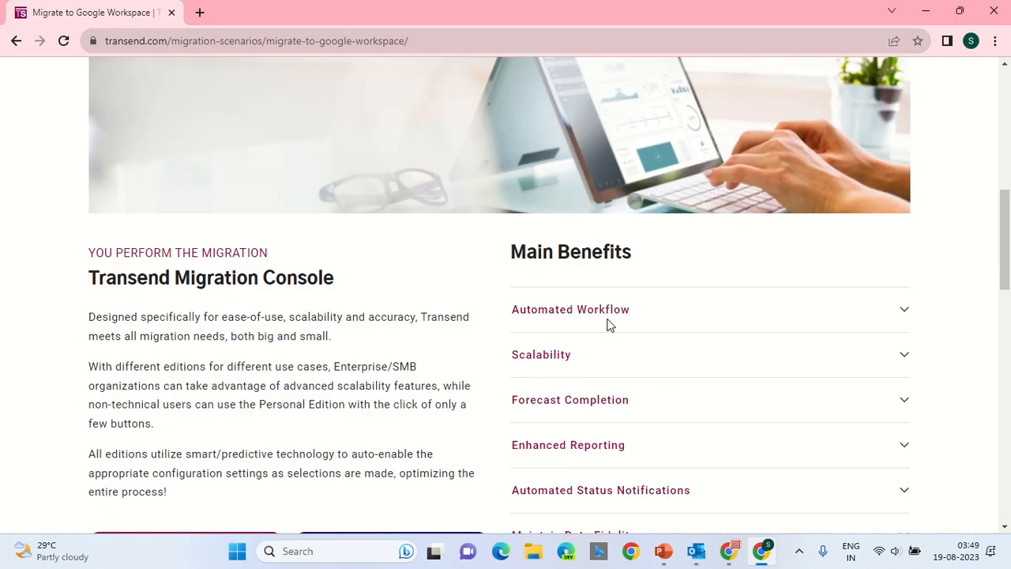
scroll("down", 3)
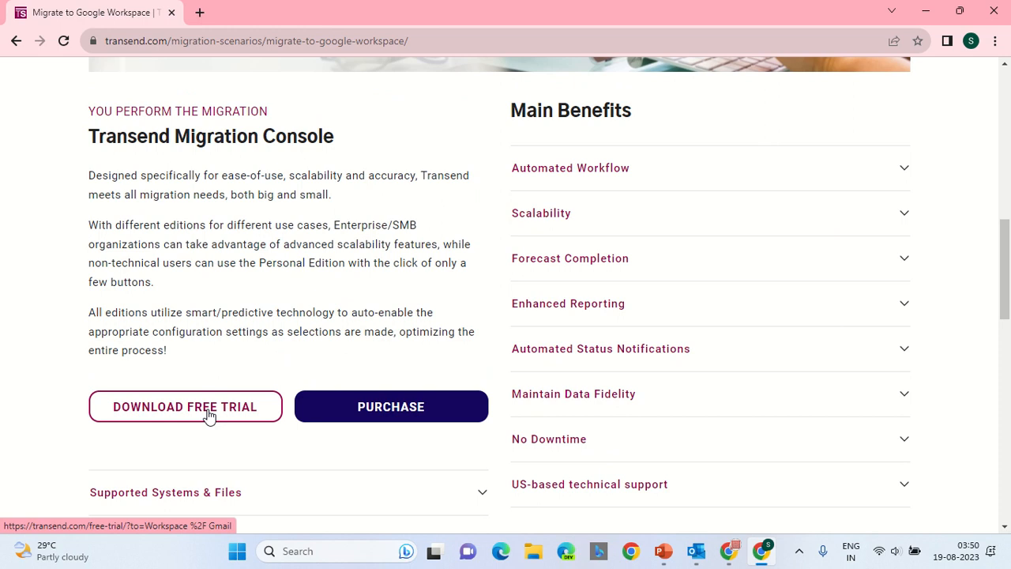
left_click(185, 406)
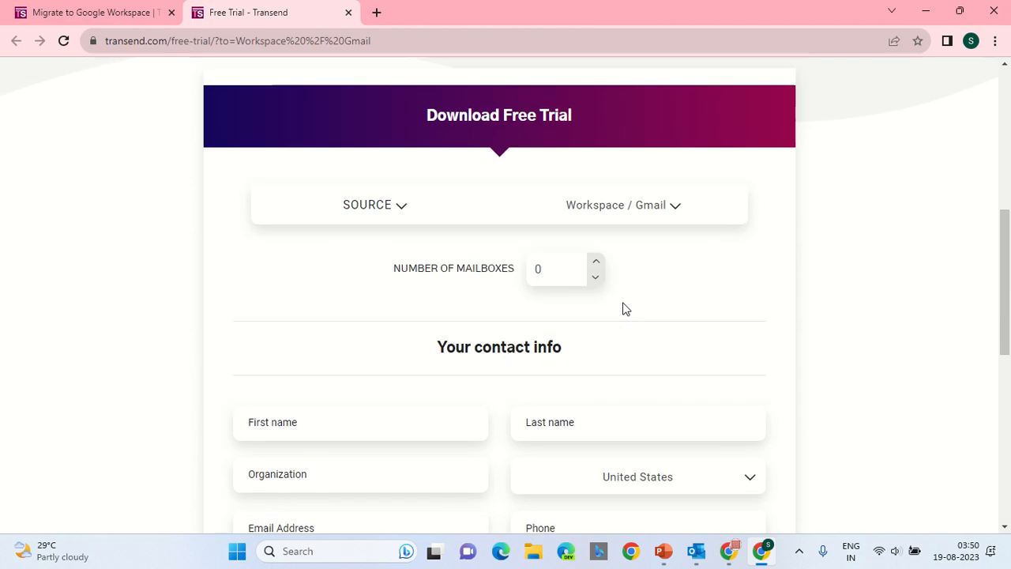
Set trial source Exchange/Outlook/PST, 1 mailbox, name Sudhanshu and choose the country.
left_click(366, 206)
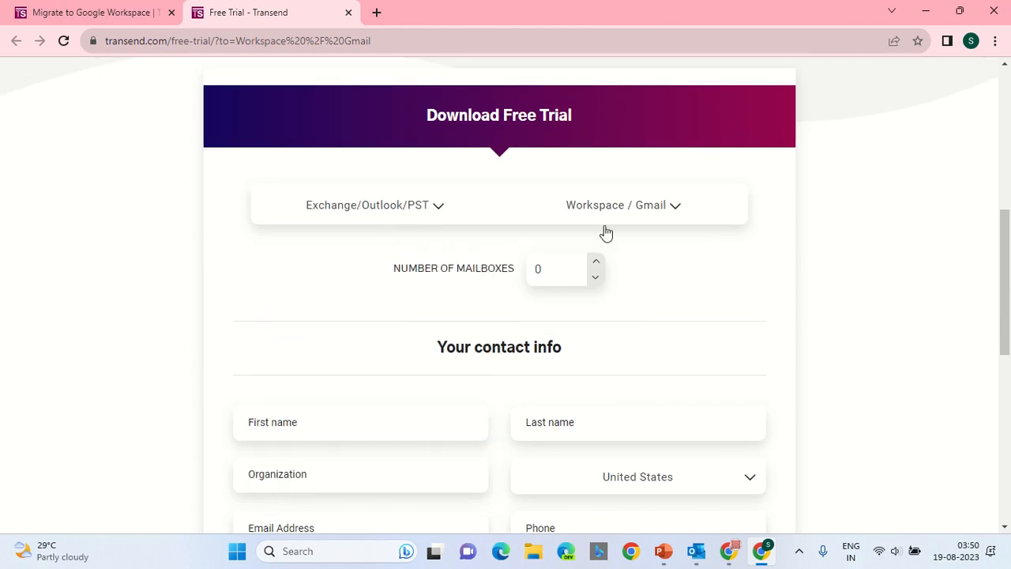
mouse_move(577, 398)
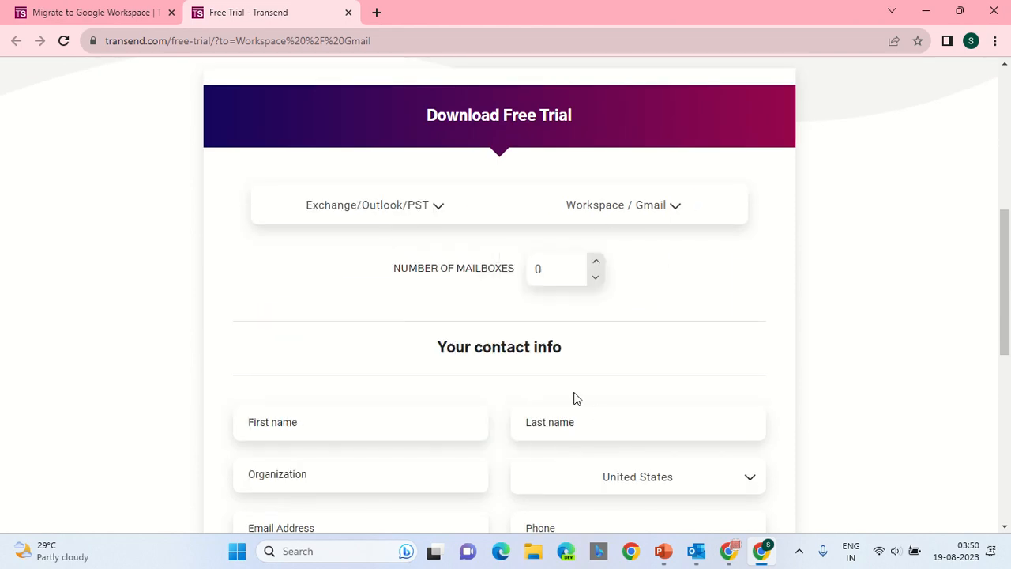
left_click(595, 261)
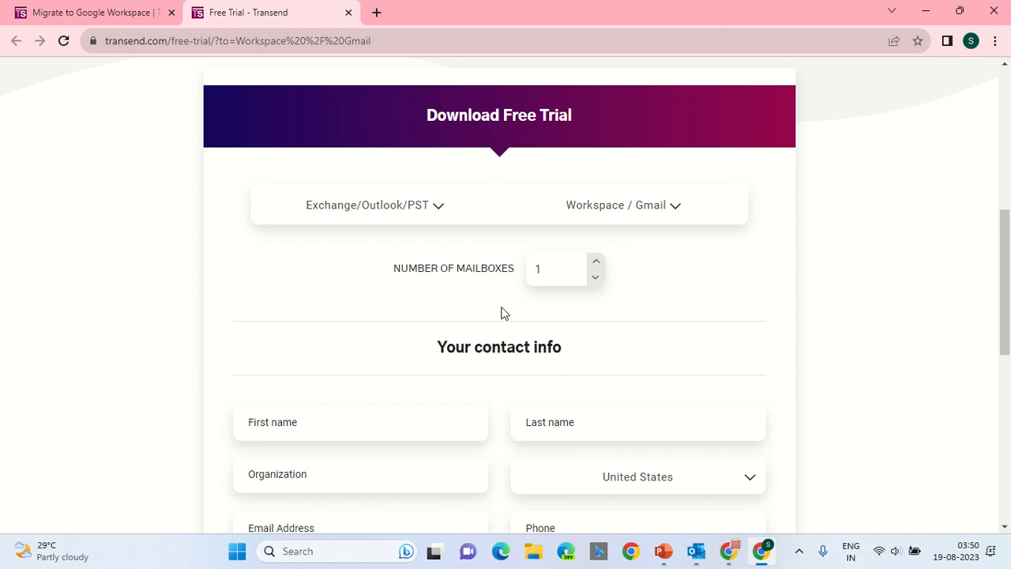
mouse_move(479, 312)
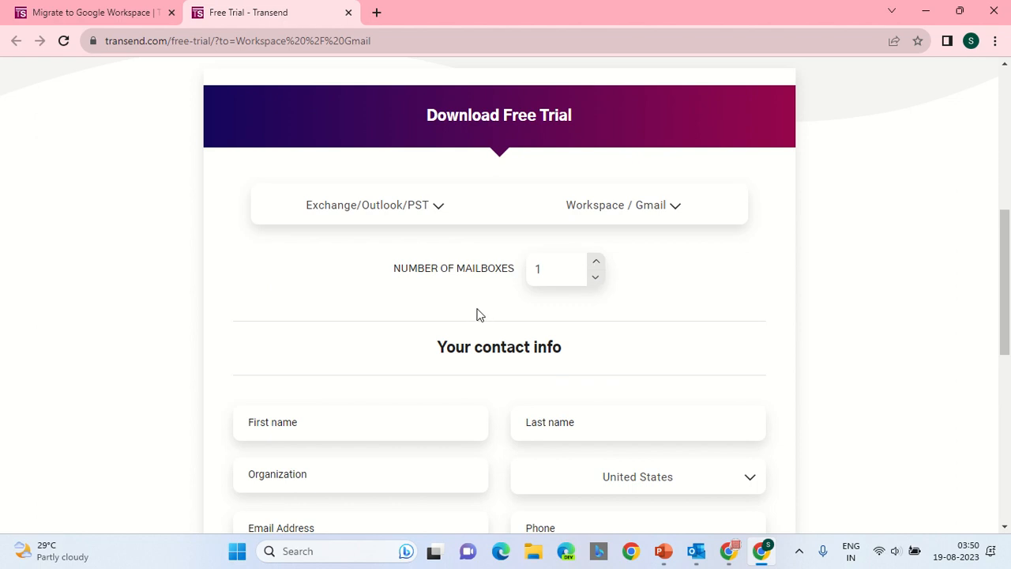
mouse_move(506, 316)
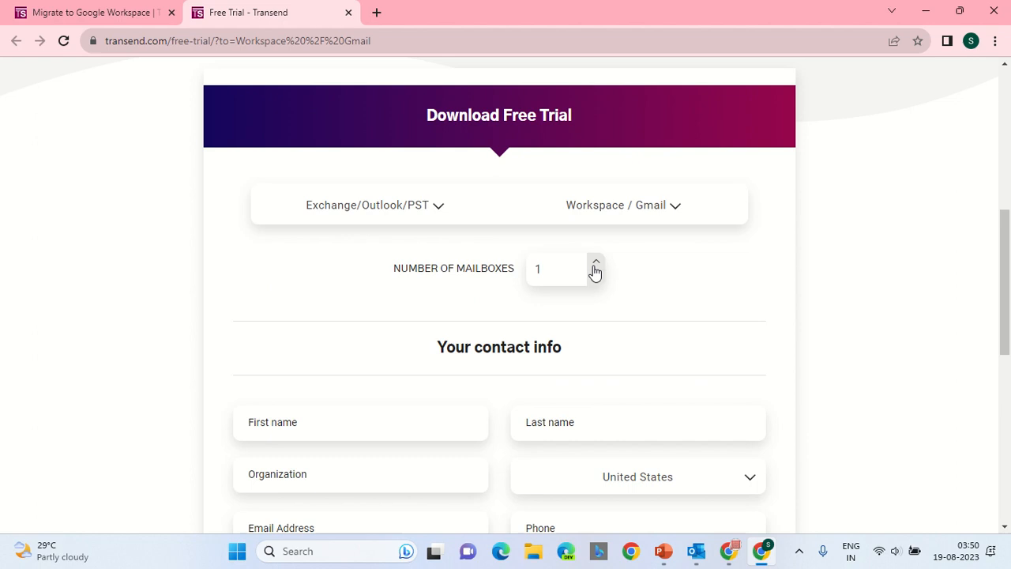
mouse_move(594, 278)
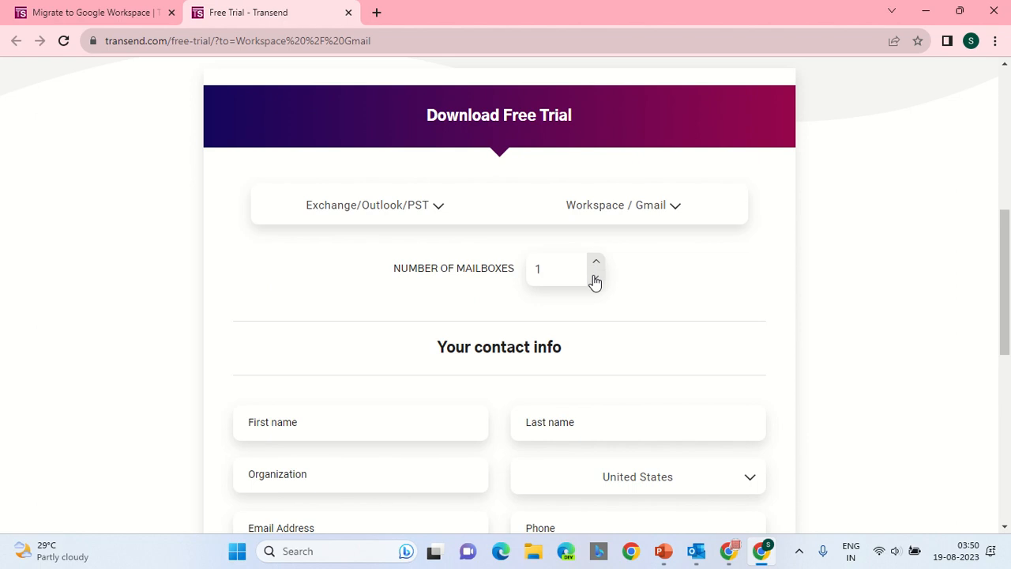
mouse_move(417, 311)
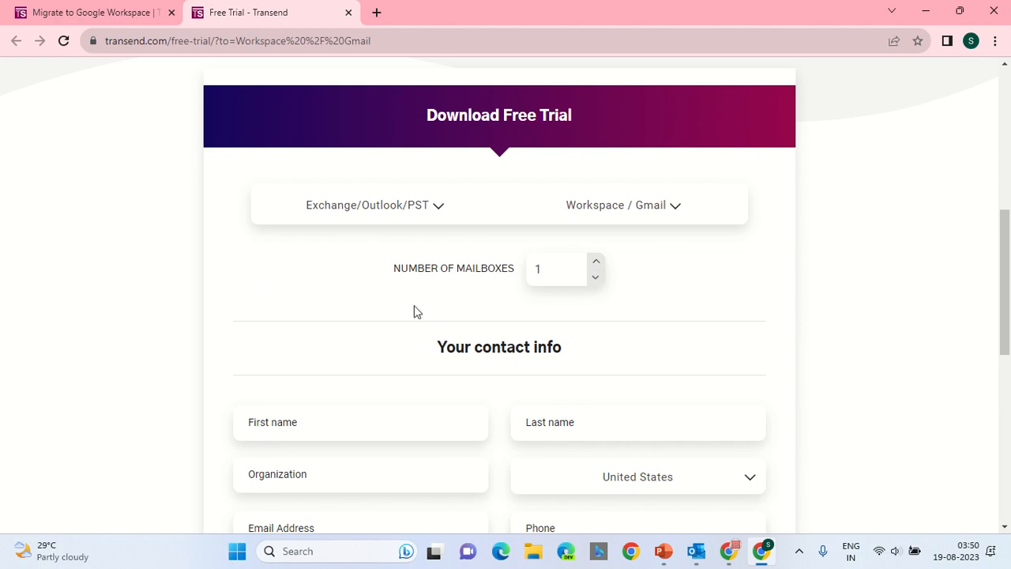
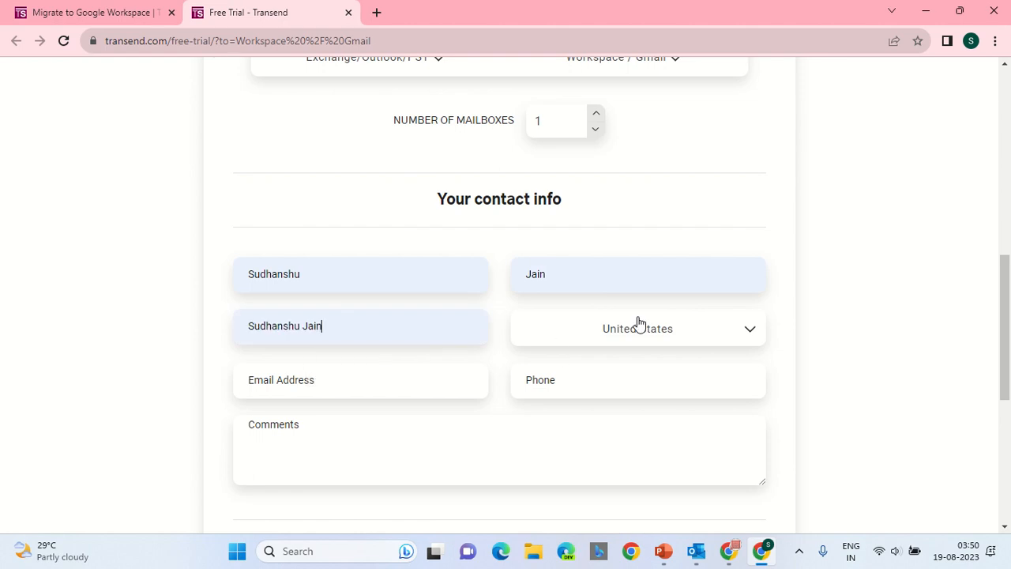
scroll("down", 3)
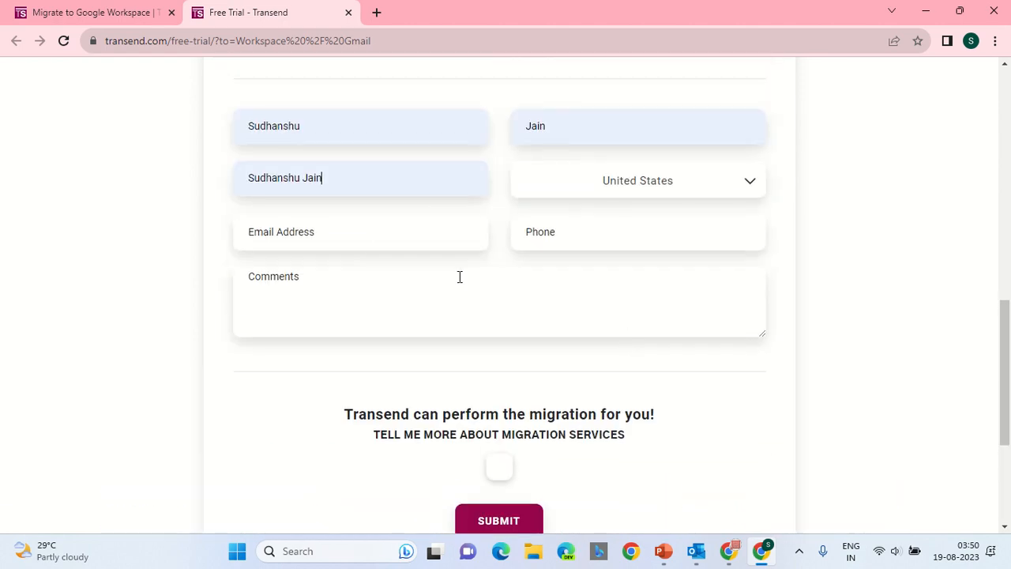
left_click(638, 180)
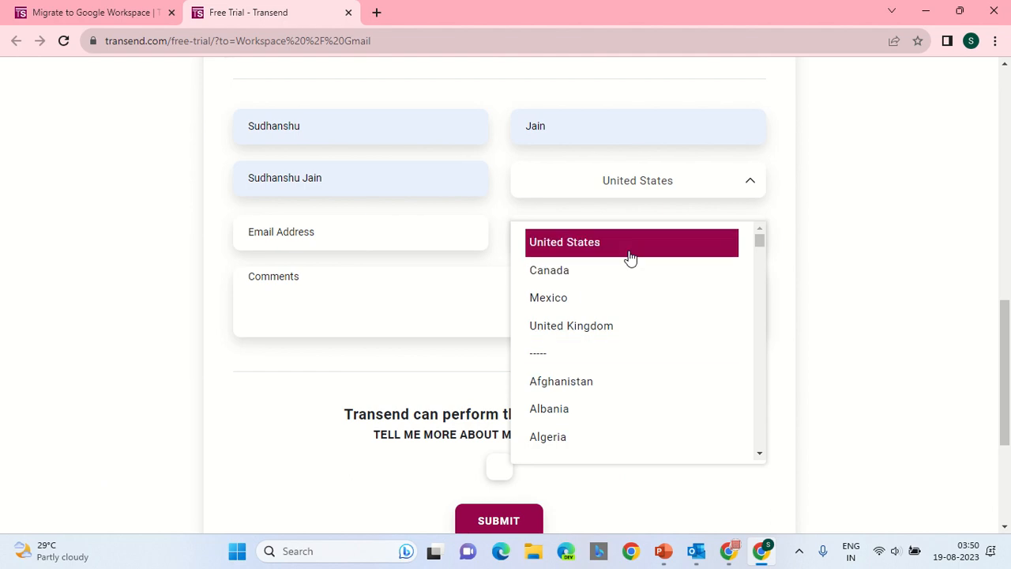
scroll("down", 3)
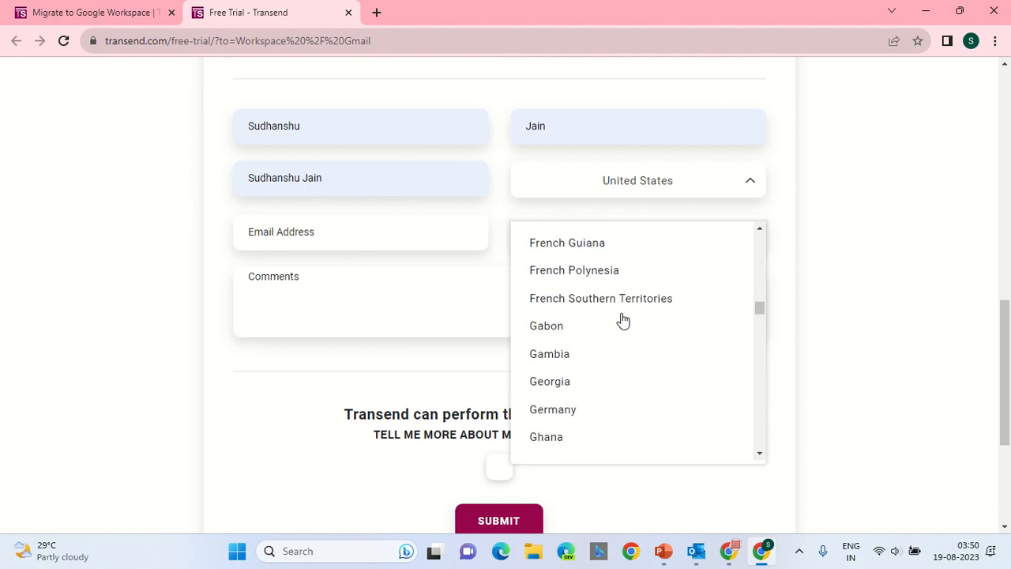
scroll("down", 3)
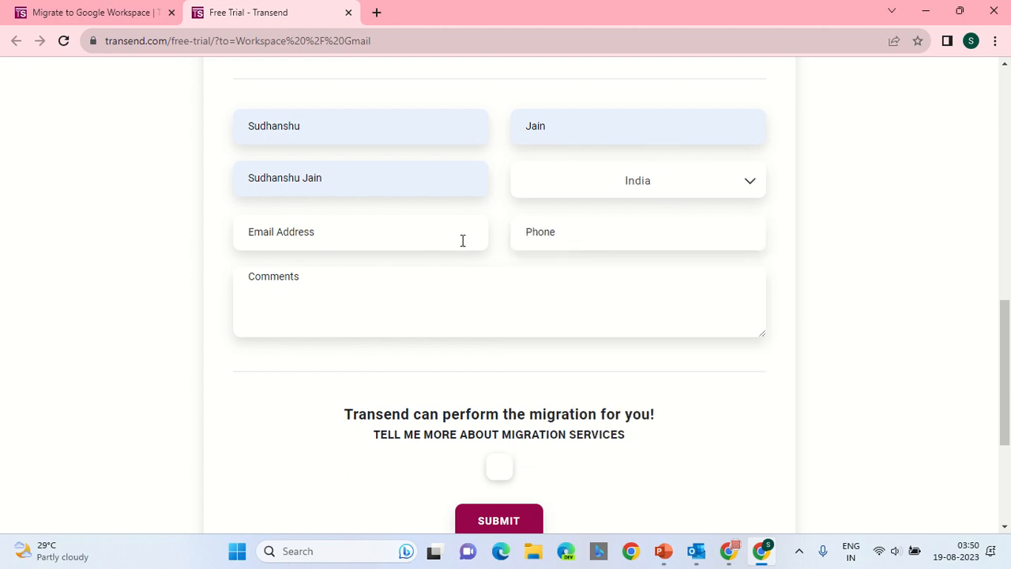
left_click(360, 231)
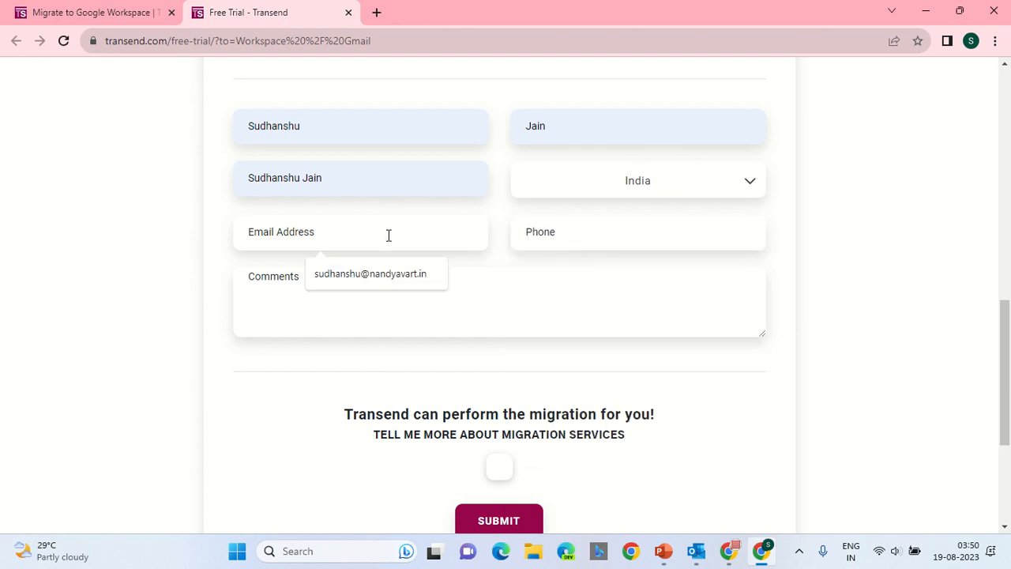
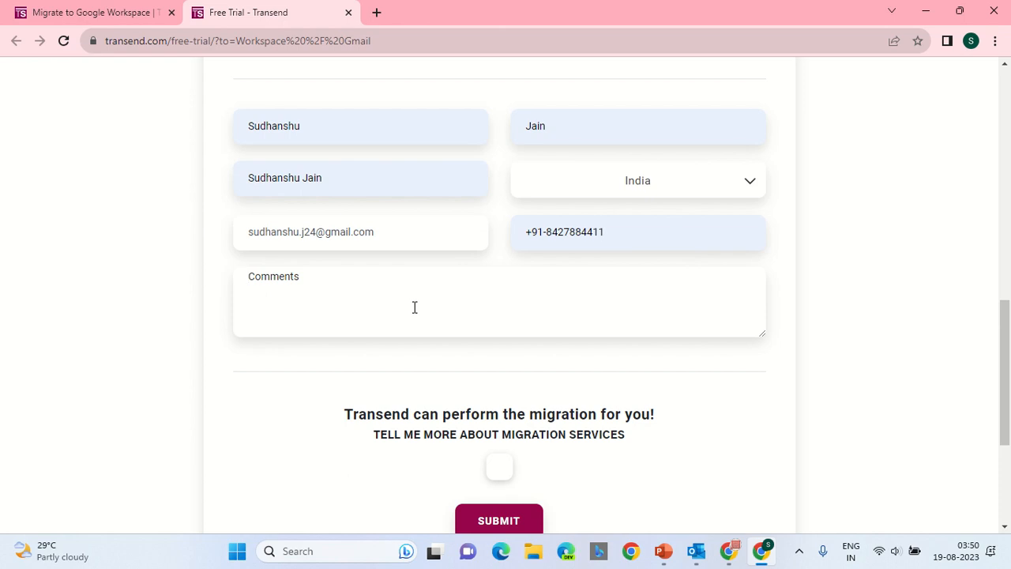
type("Migration")
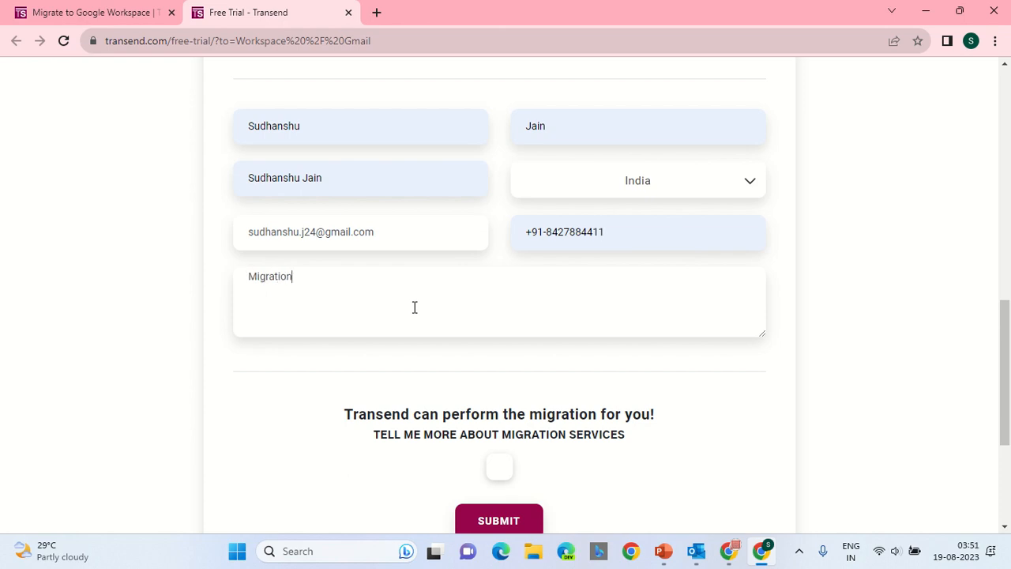
type("testing")
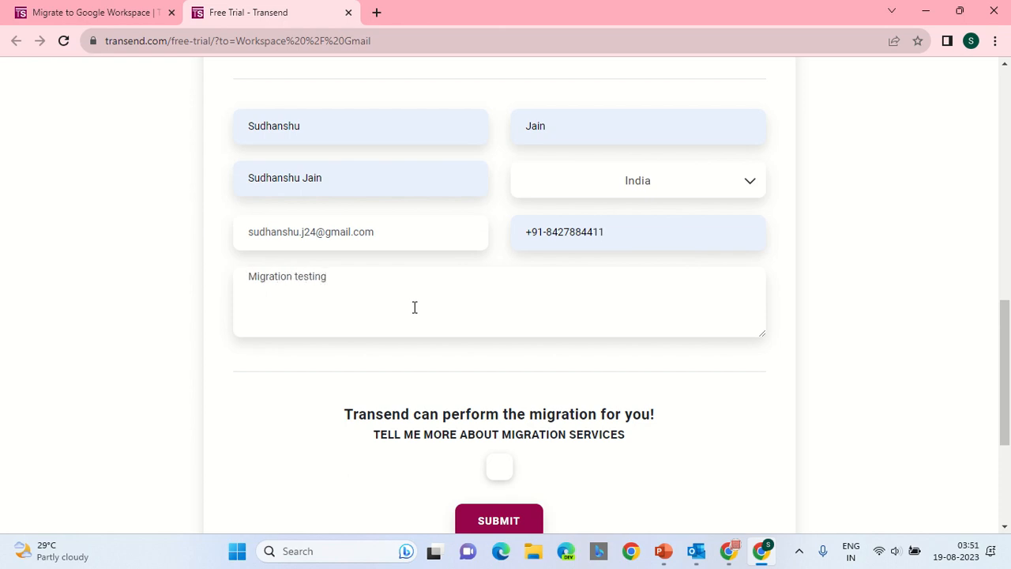
left_click(500, 466)
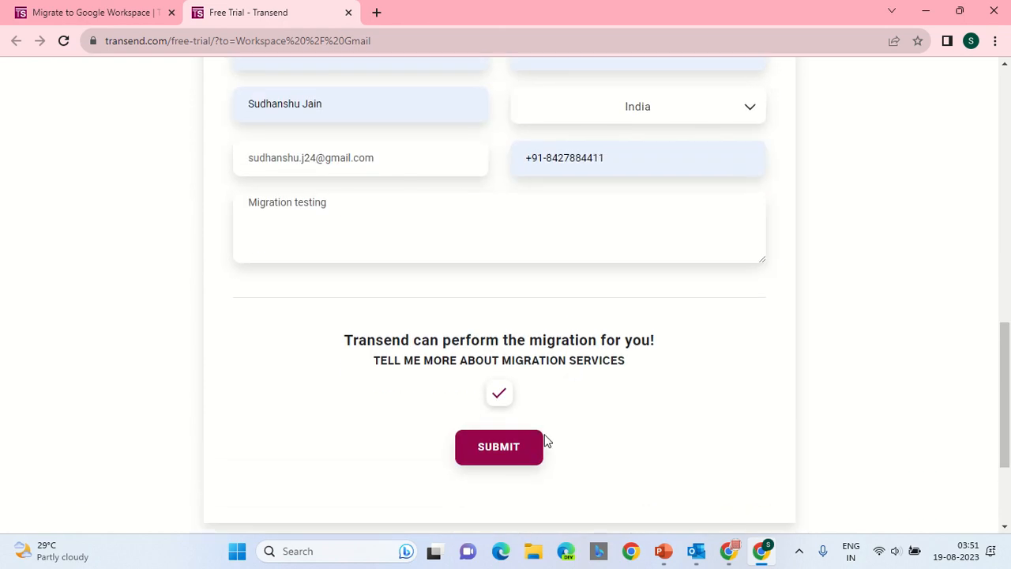
left_click(500, 446)
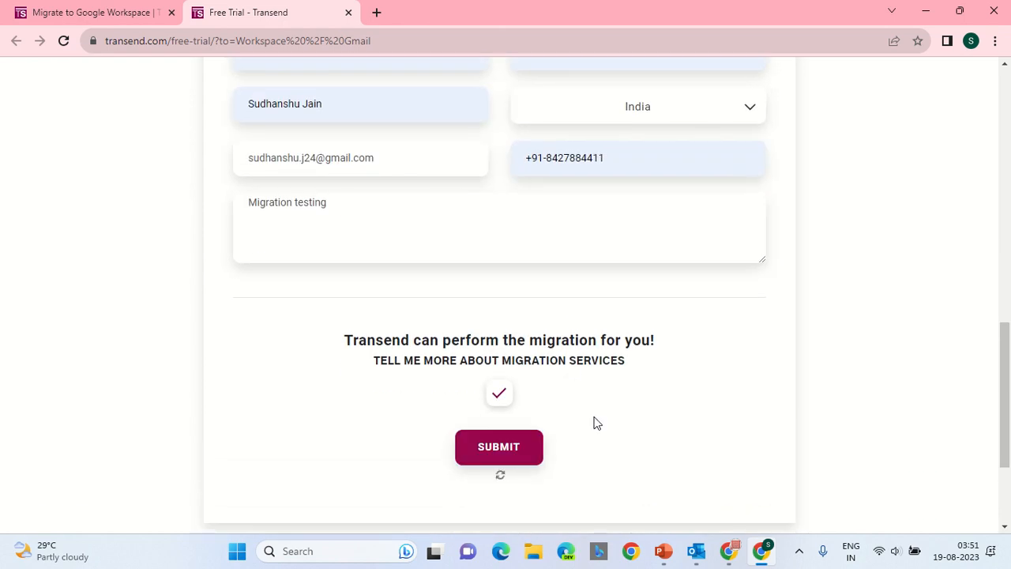
left_click(500, 445)
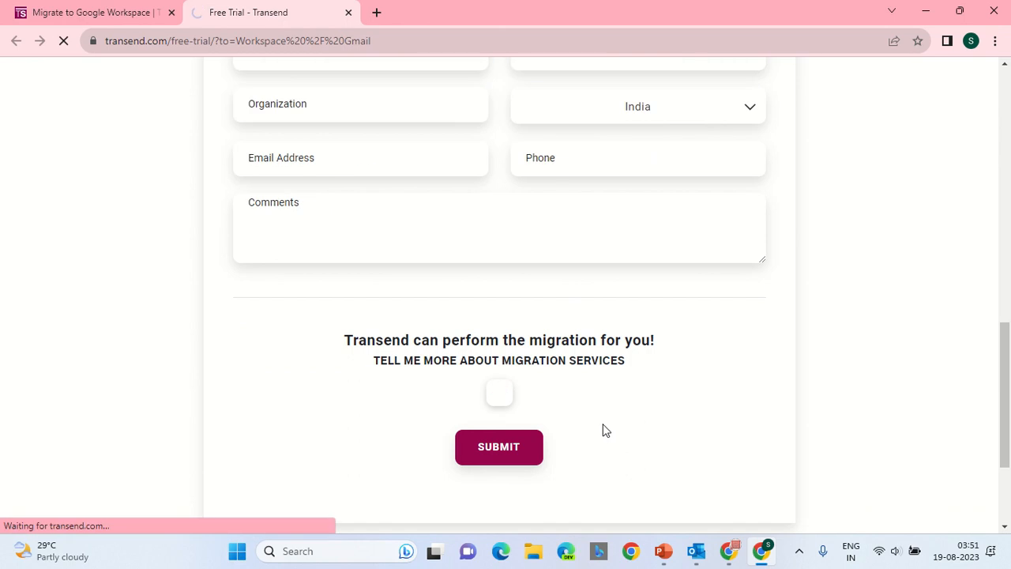
Highlight the full trial license key on the thank-you page for copying.
left_click(499, 446)
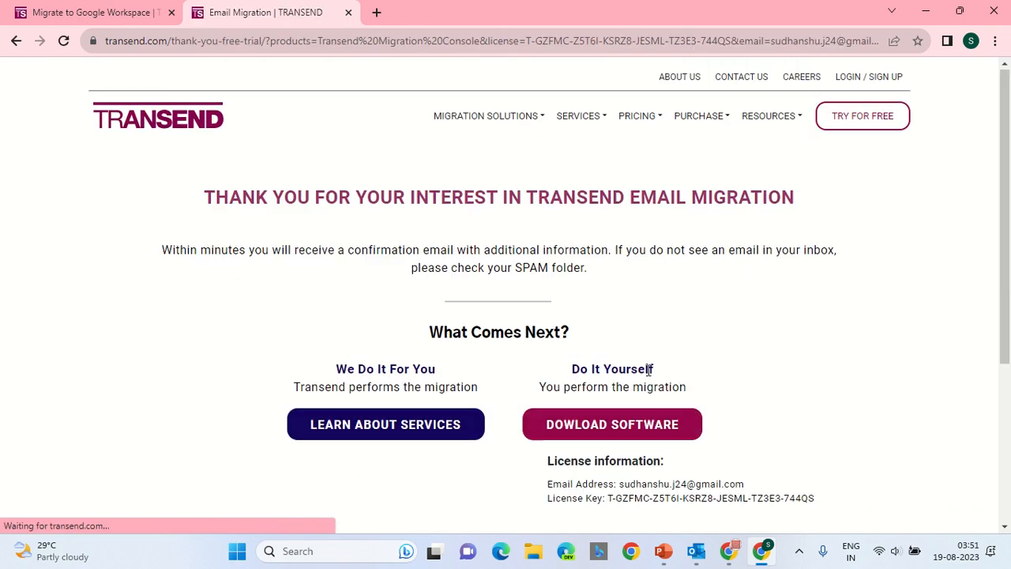
scroll("down", 3)
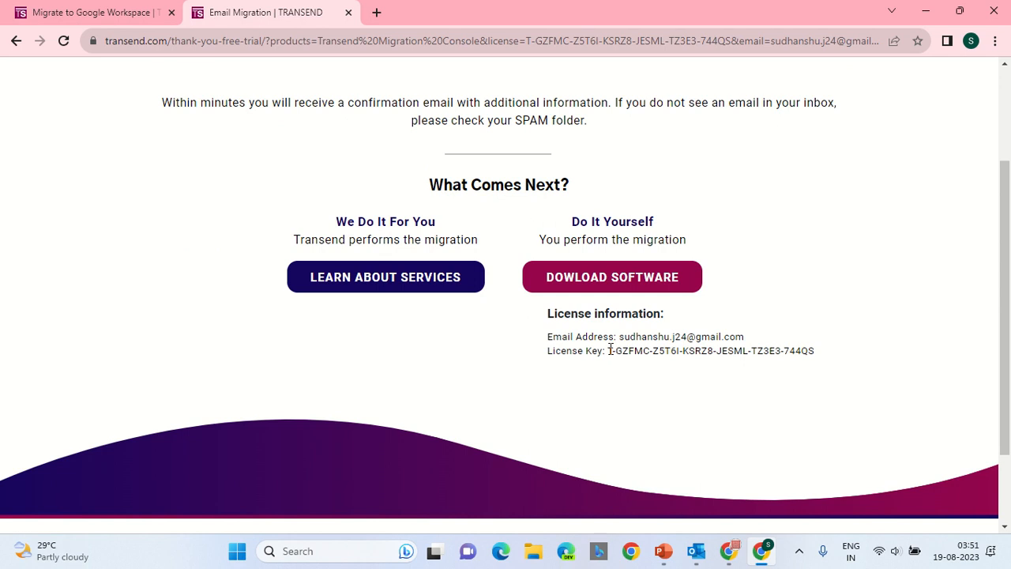
left_click_drag(610, 351, 798, 351)
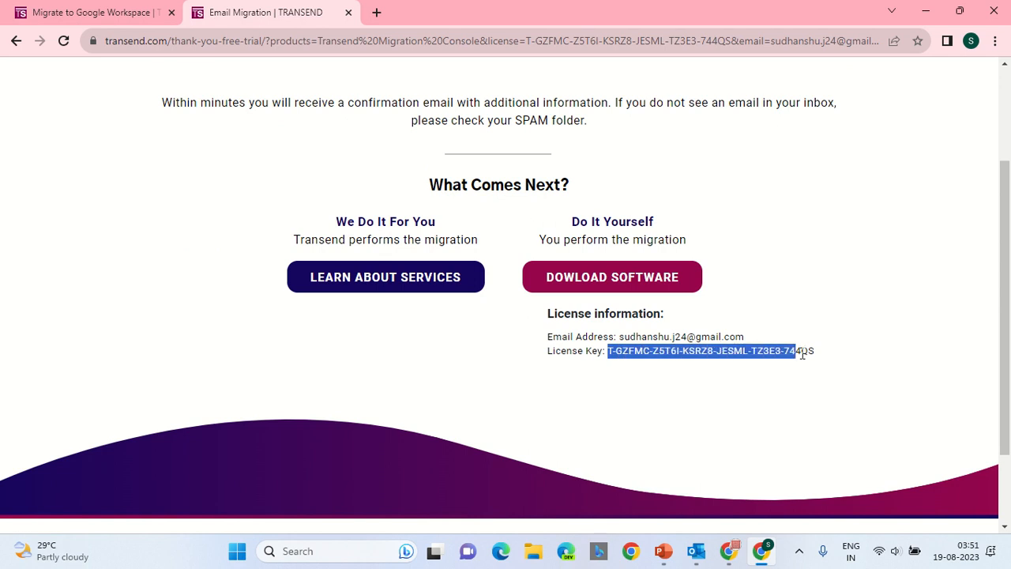
left_click_drag(798, 351, 819, 350)
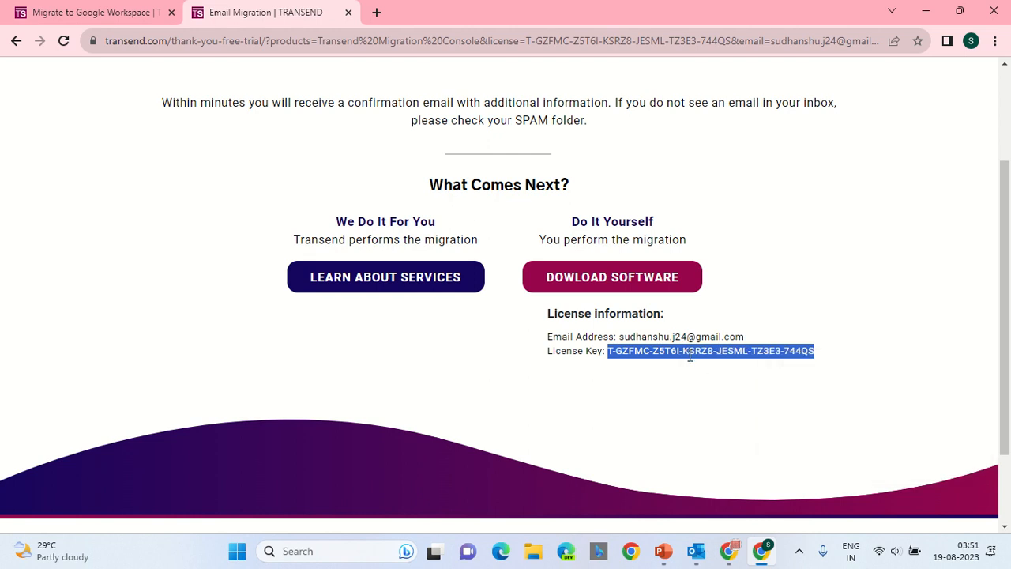
left_click(613, 276)
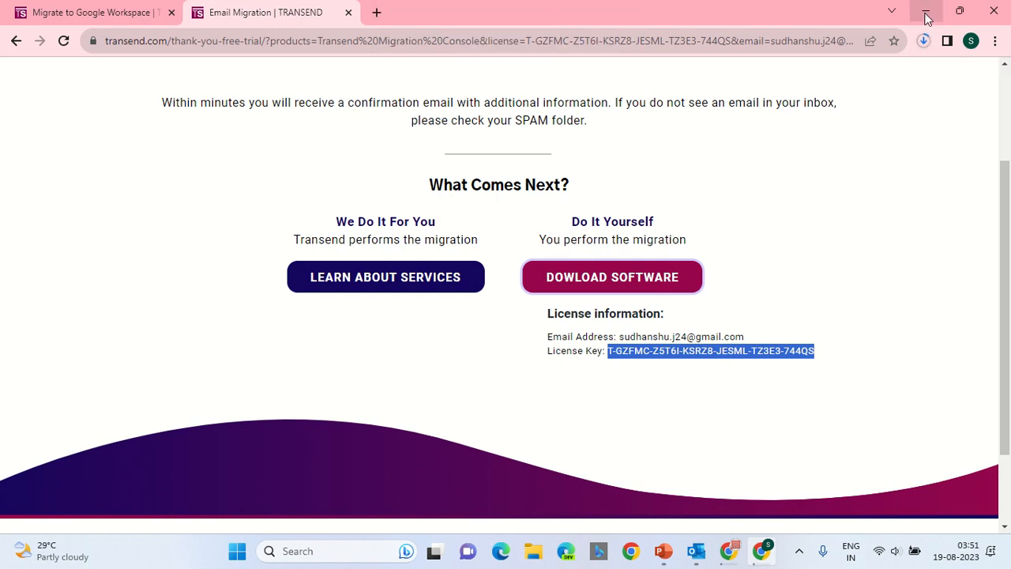
mouse_move(736, 346)
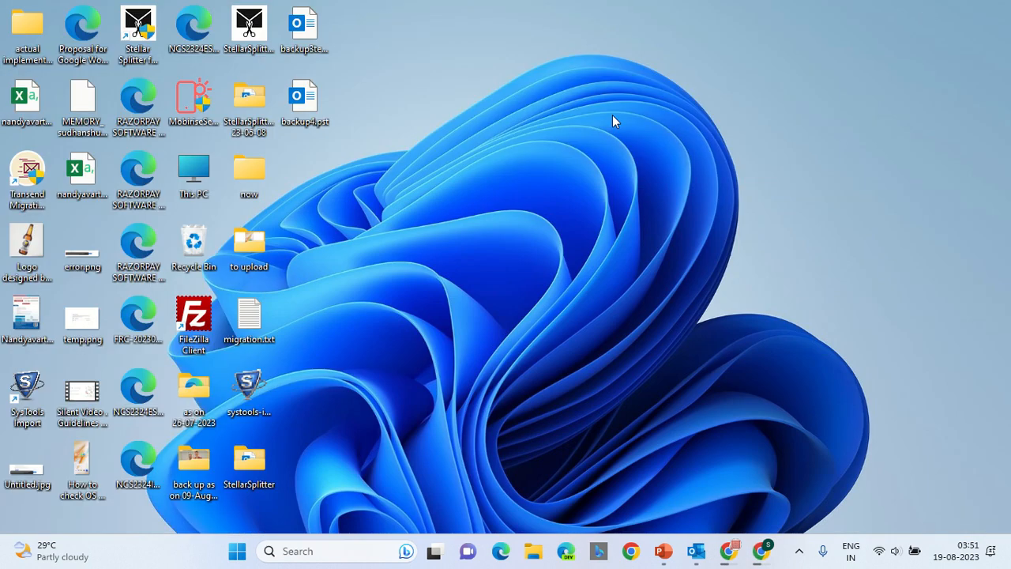
mouse_move(54, 209)
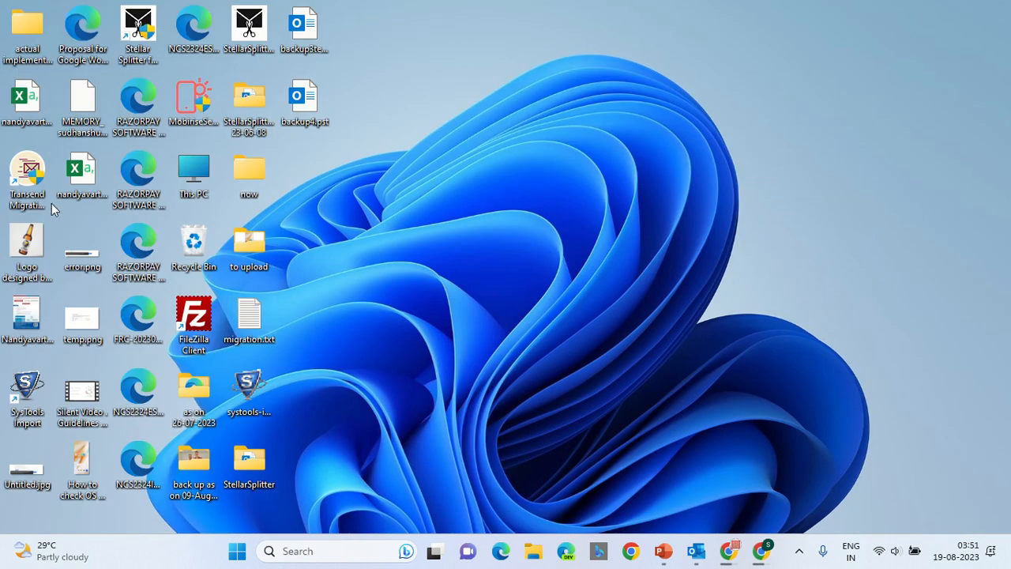
Start the Transend Migration Console from its desktop shortcut.
left_click(27, 182)
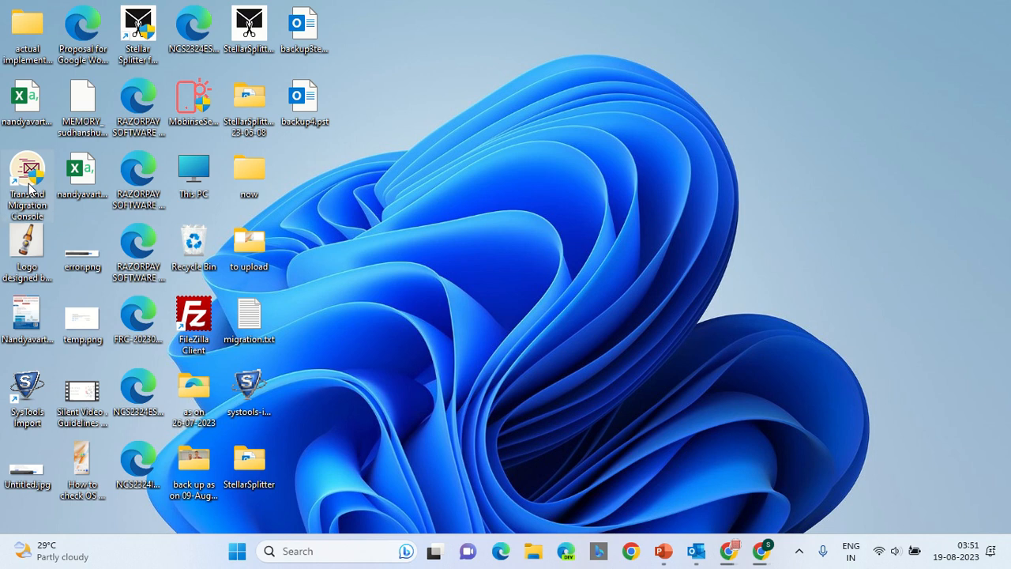
mouse_move(27, 177)
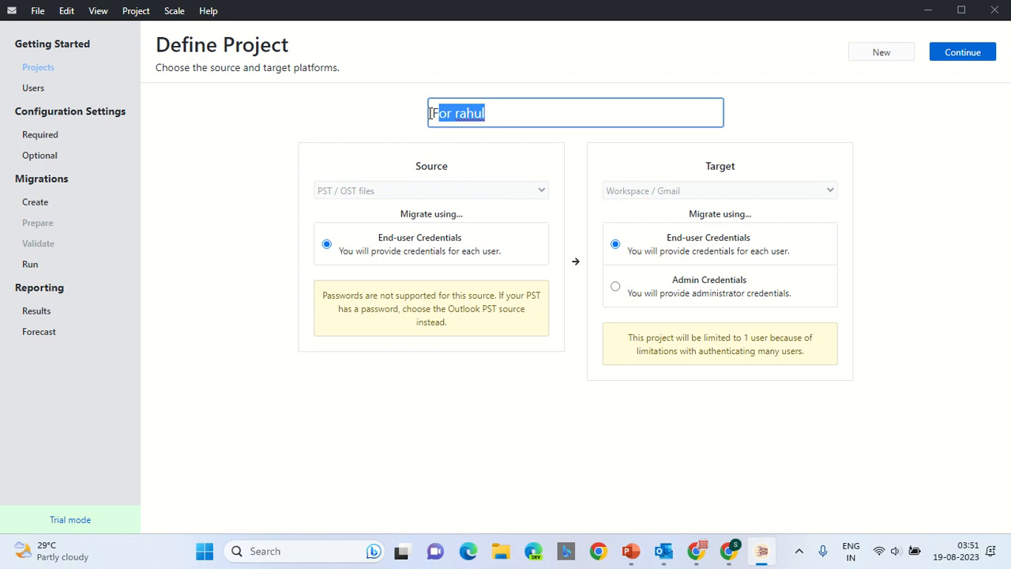
Keep the project name 'For rahul' with PST/OST to Workspace/Gmail and continue to Define Users.
left_click(520, 115)
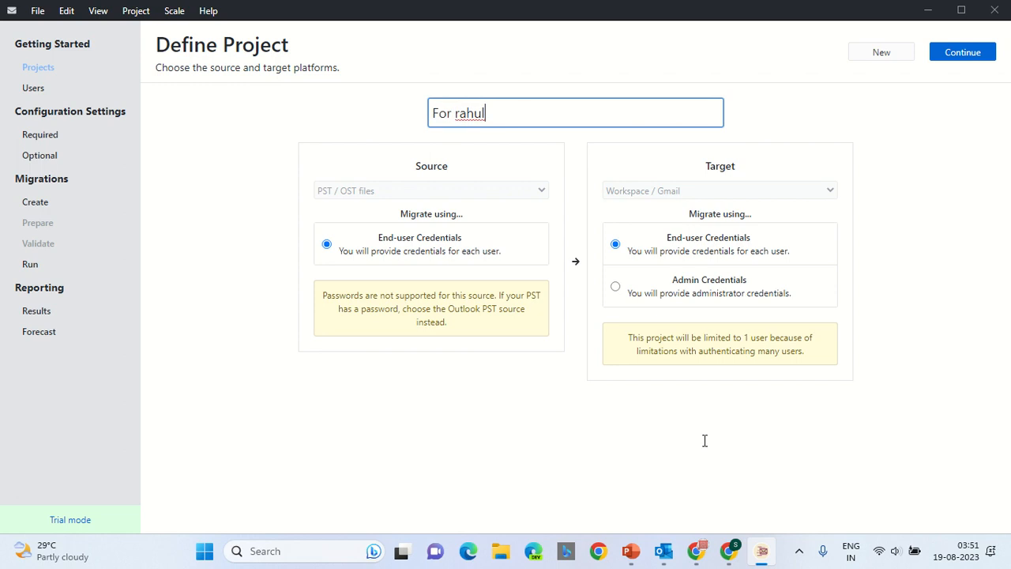
mouse_move(761, 550)
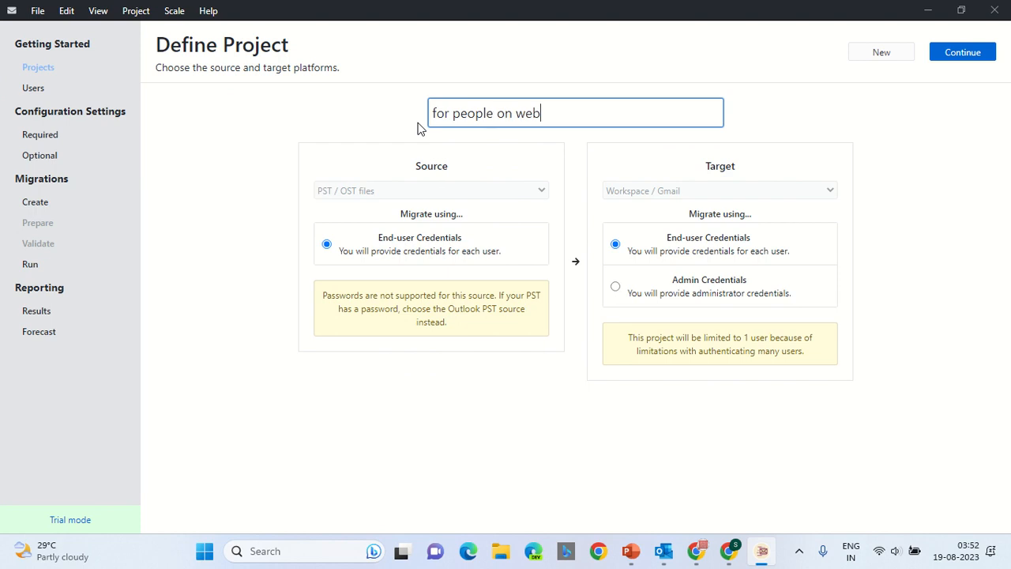
mouse_move(414, 205)
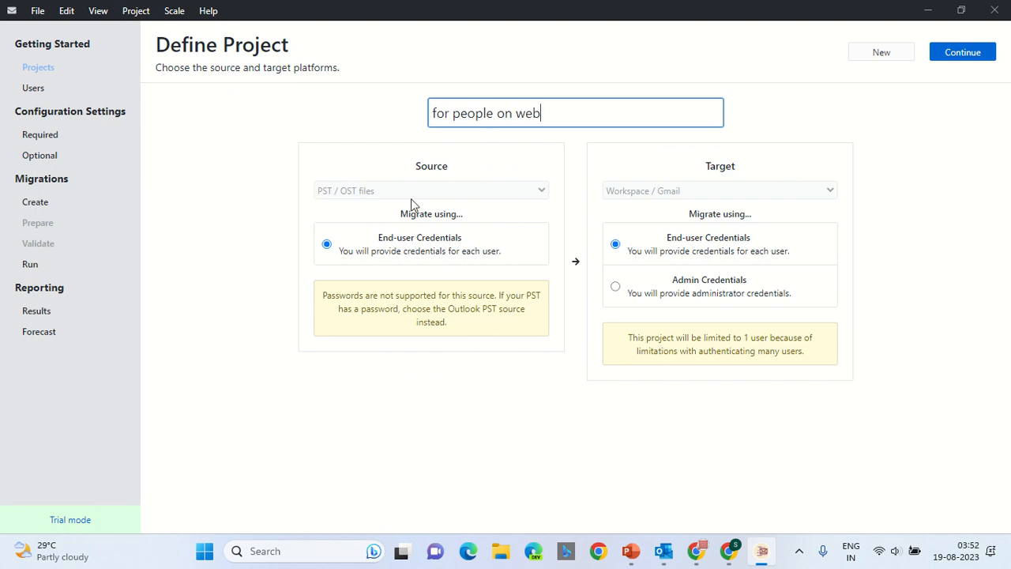
type("For rahul")
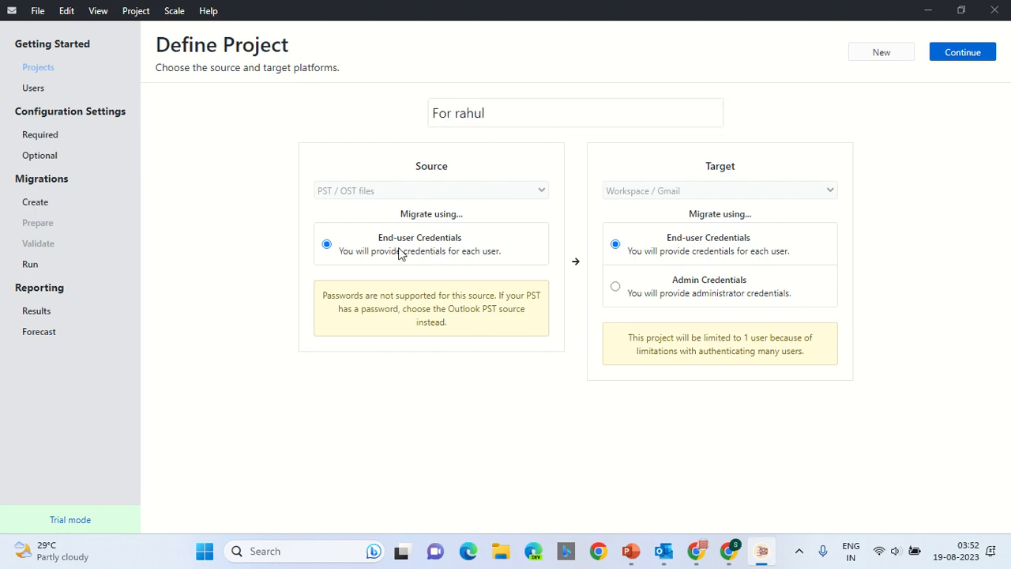
mouse_move(714, 213)
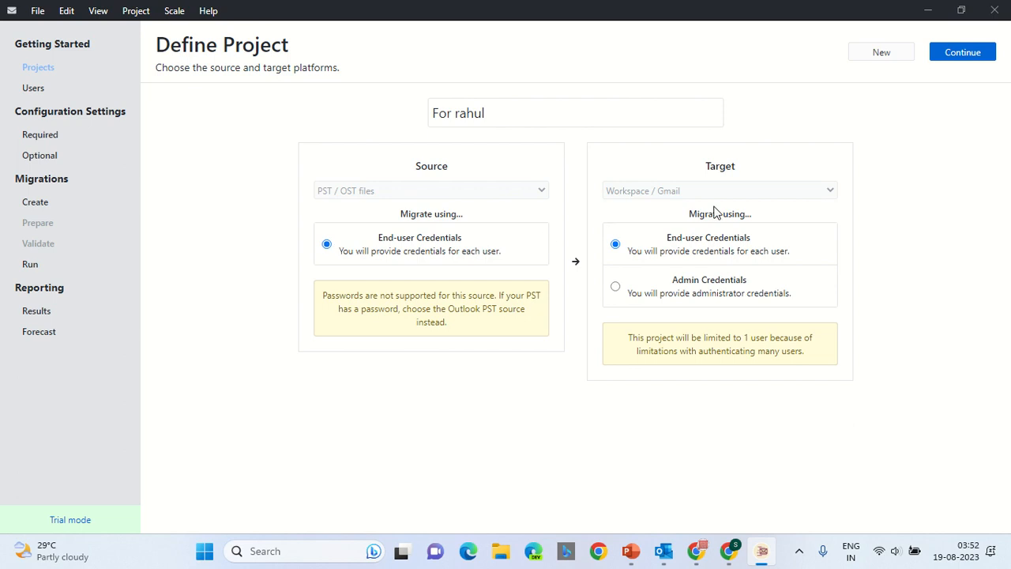
mouse_move(657, 235)
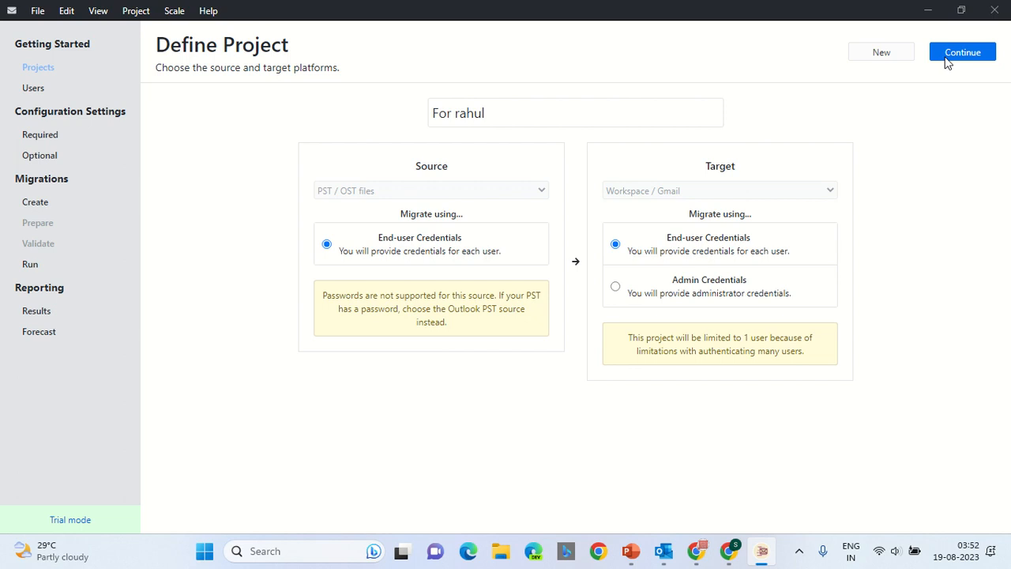
left_click(962, 51)
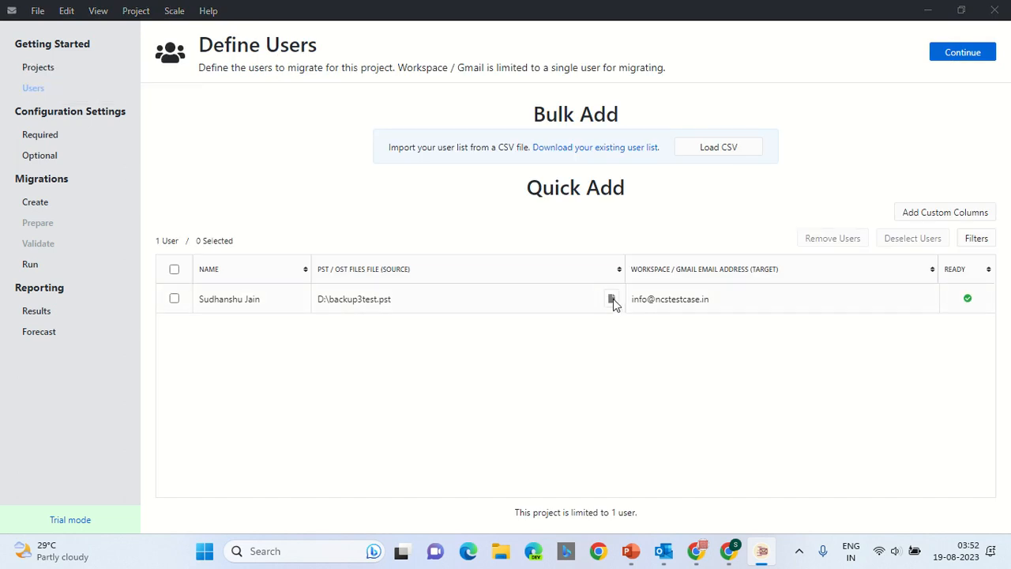
Point the user's source at backup4.pst from the Desktop folder.
left_click(610, 299)
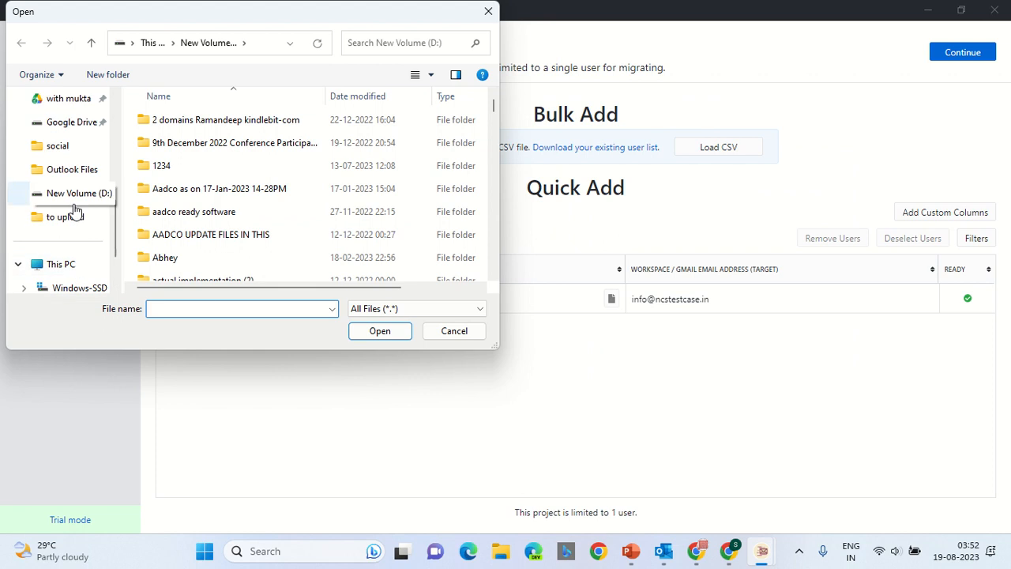
left_click(63, 122)
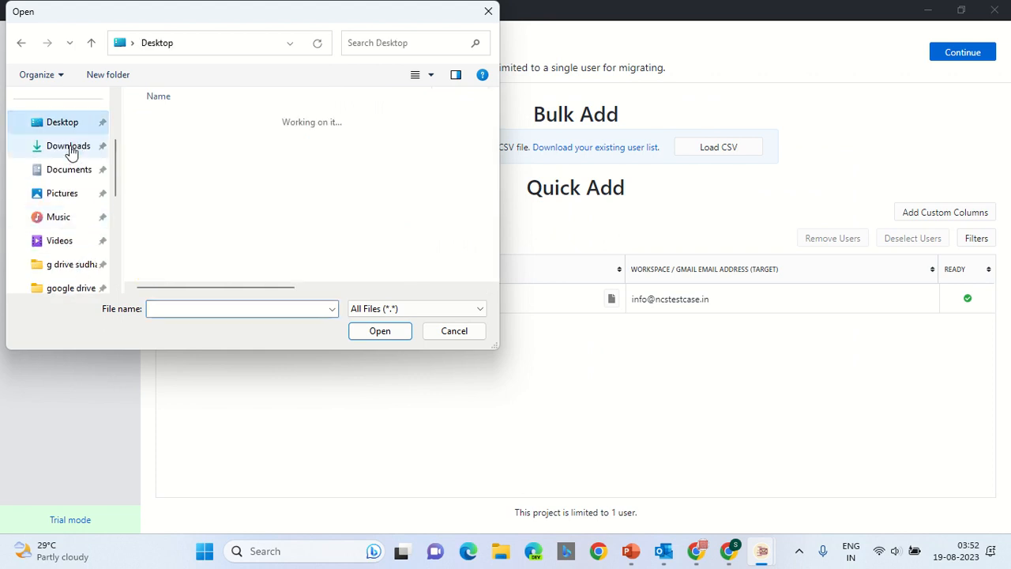
left_click(63, 122)
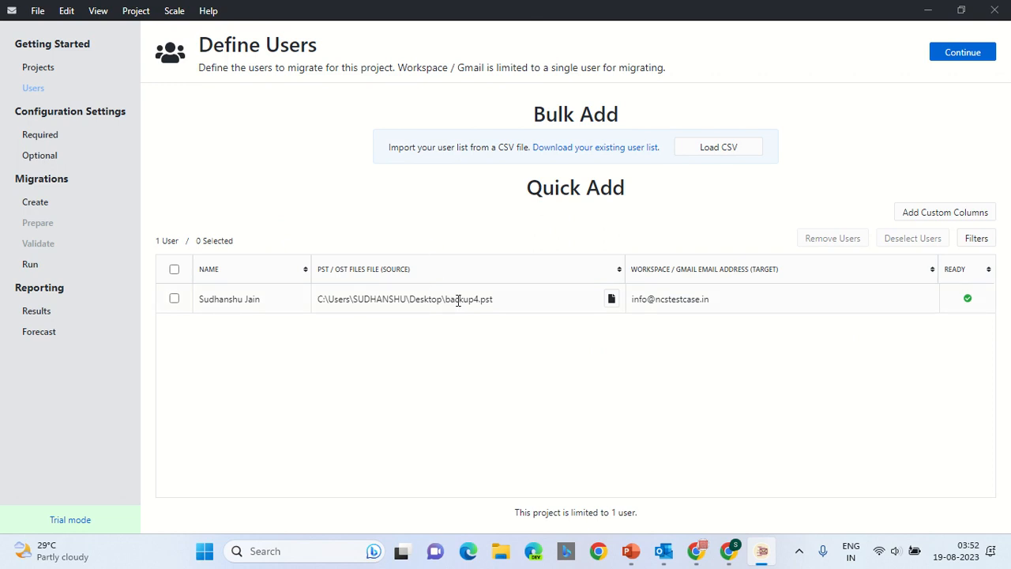
Rename the user to Shanky and continue to the Required settings page.
left_click(251, 299)
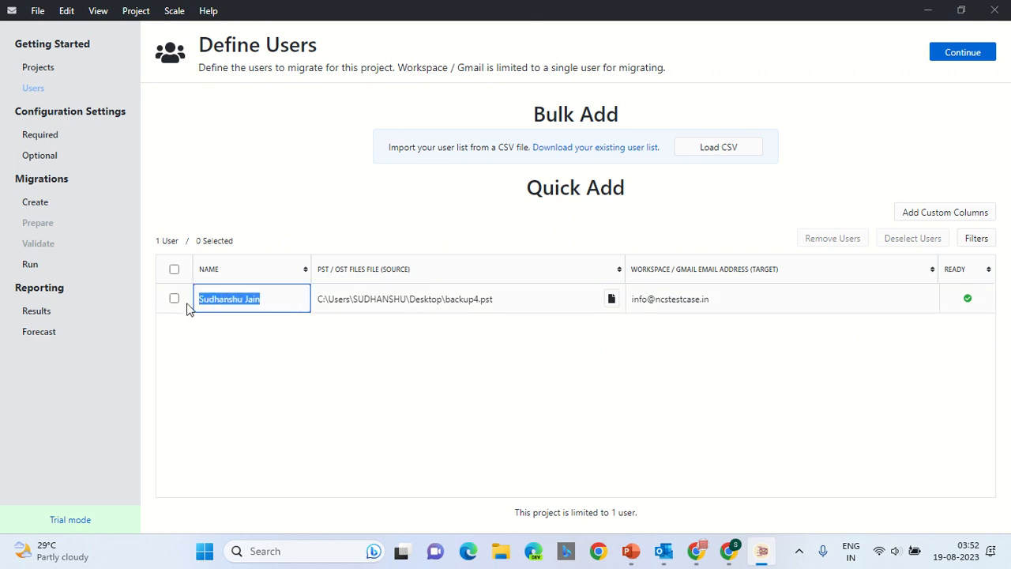
type("Shanky")
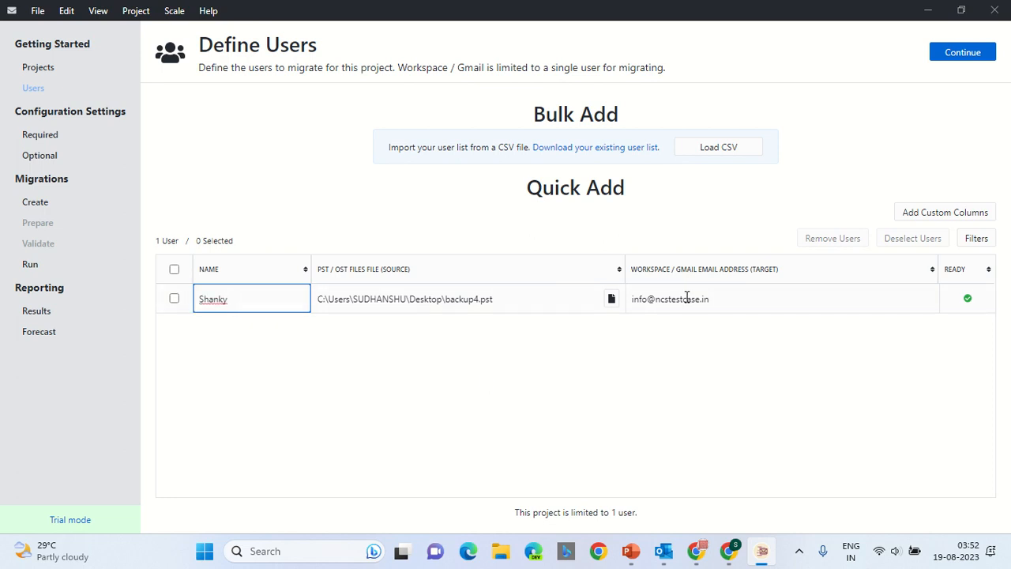
triple_click(669, 299)
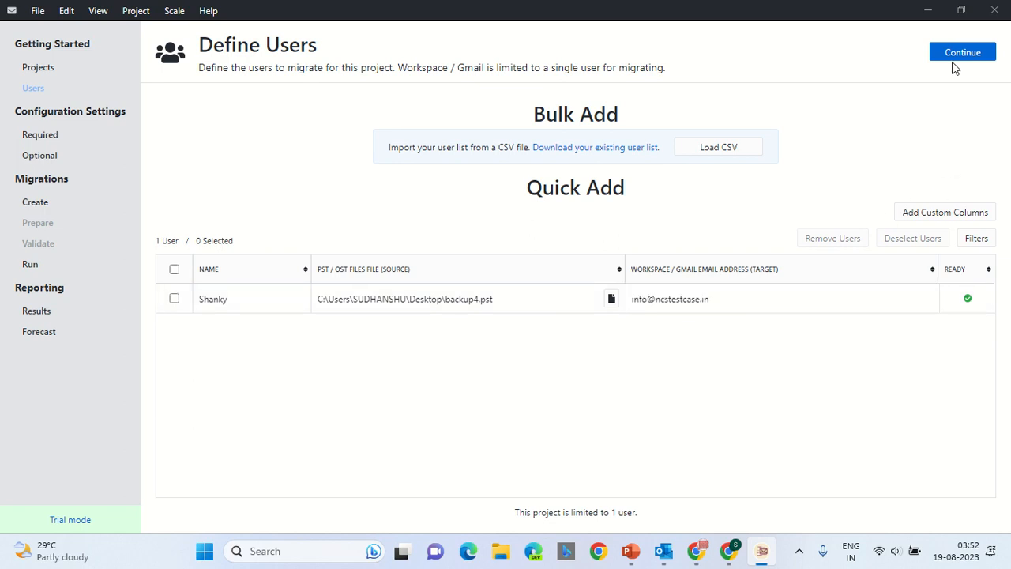
left_click(39, 134)
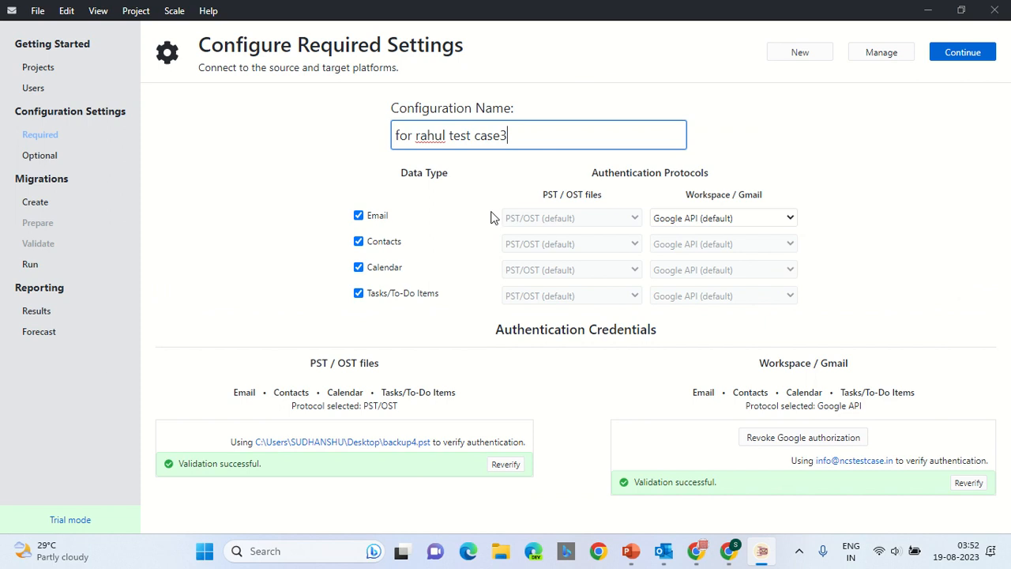
mouse_move(513, 158)
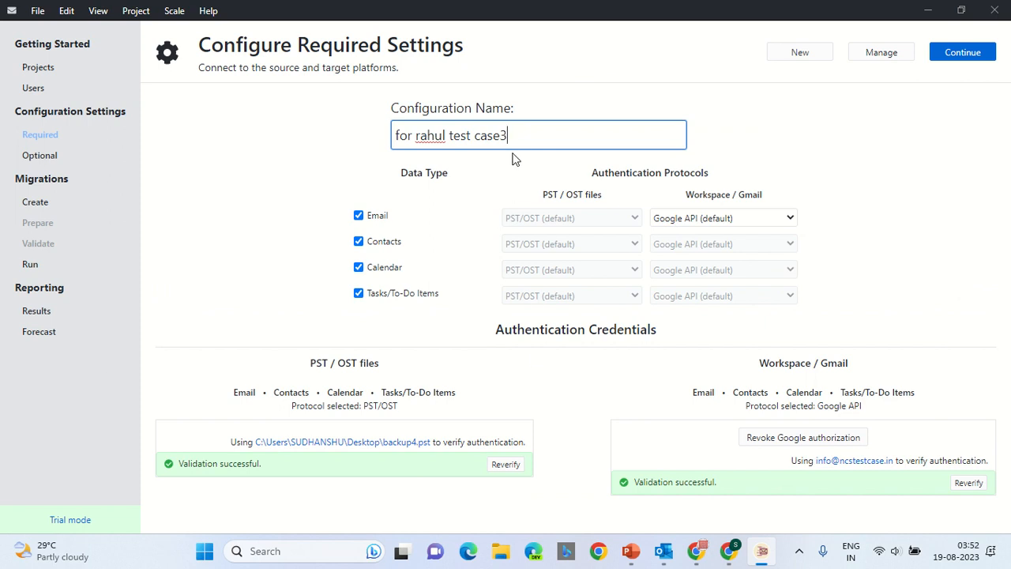
Rename the configuration 'for people...', revoke Google authorization and start re-authorizing with Google.
triple_click(473, 136)
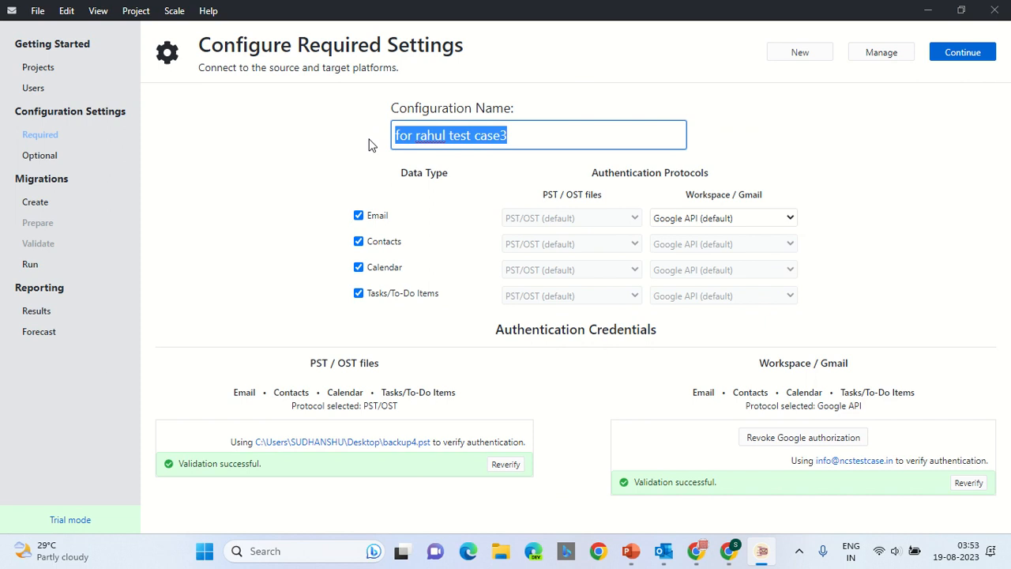
type("for people on web1")
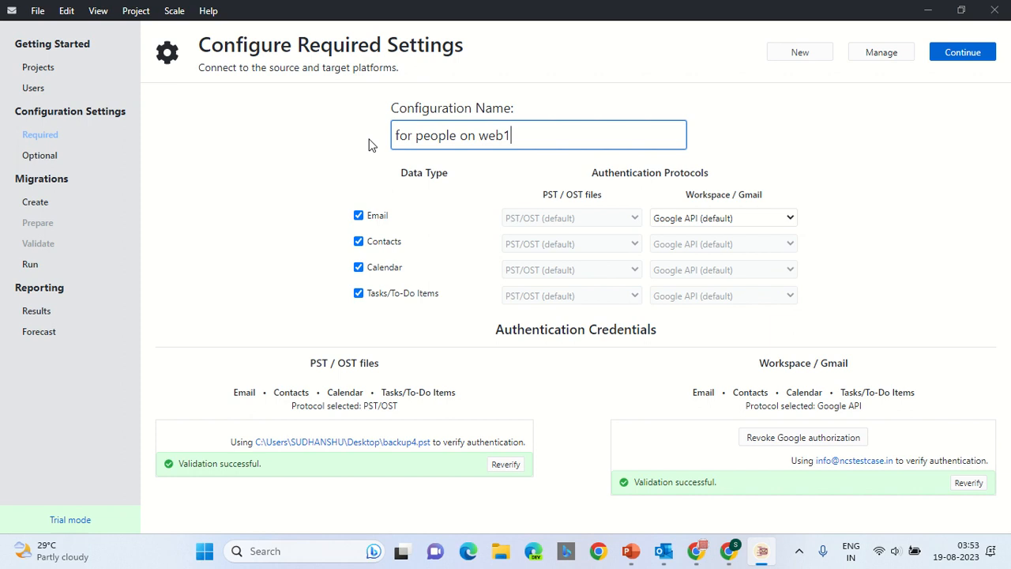
mouse_move(477, 369)
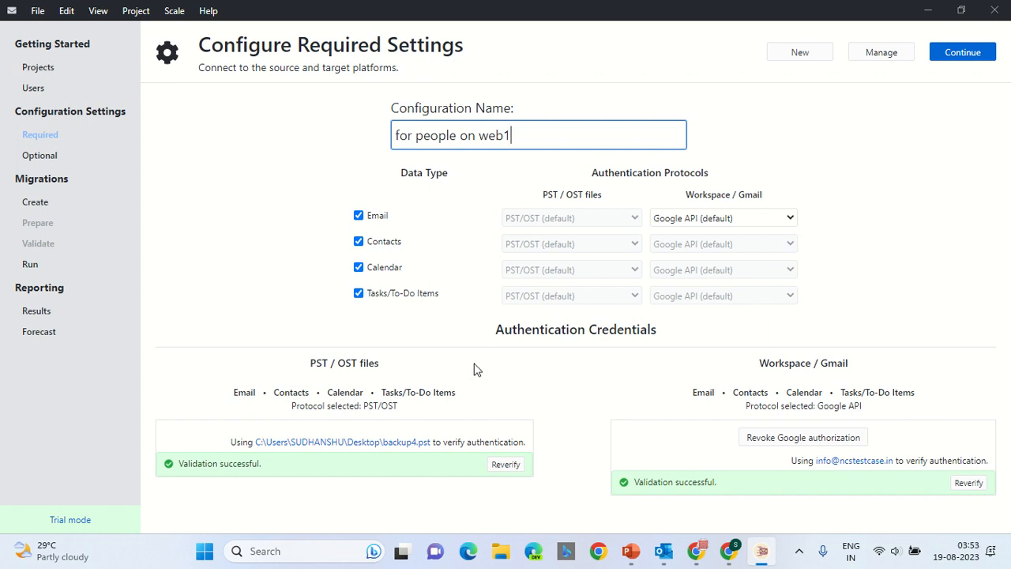
mouse_move(409, 461)
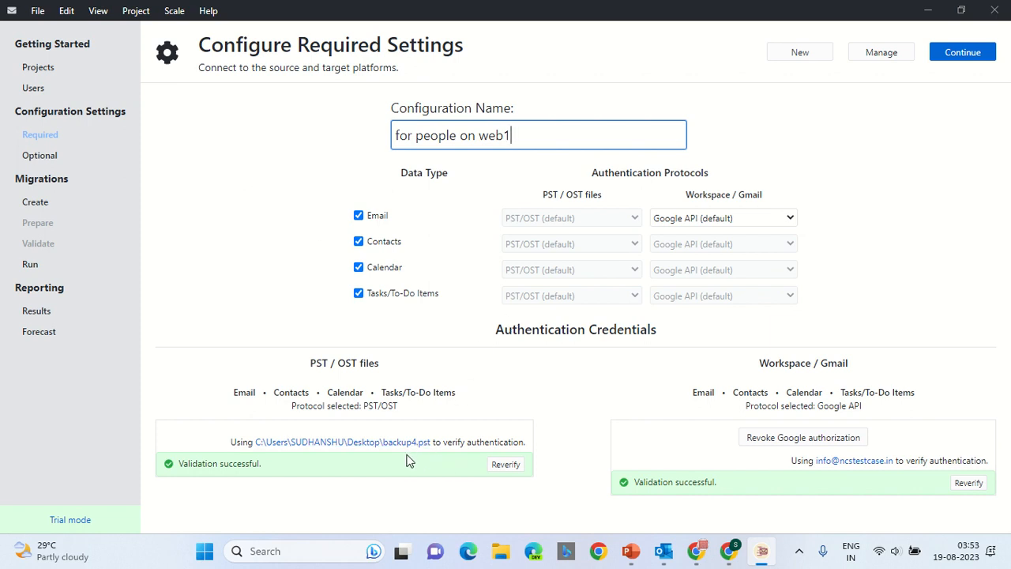
mouse_move(436, 468)
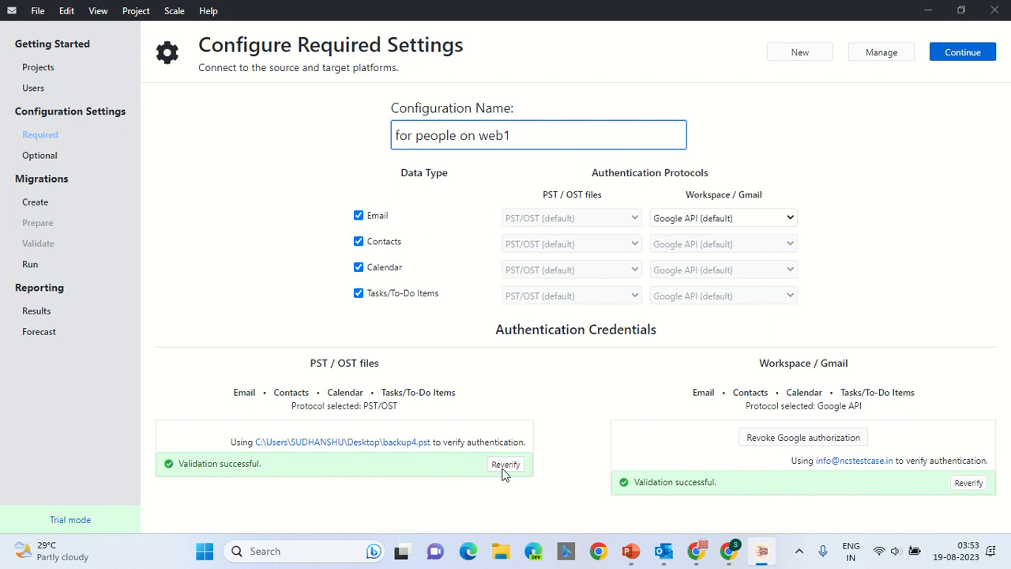
mouse_move(774, 483)
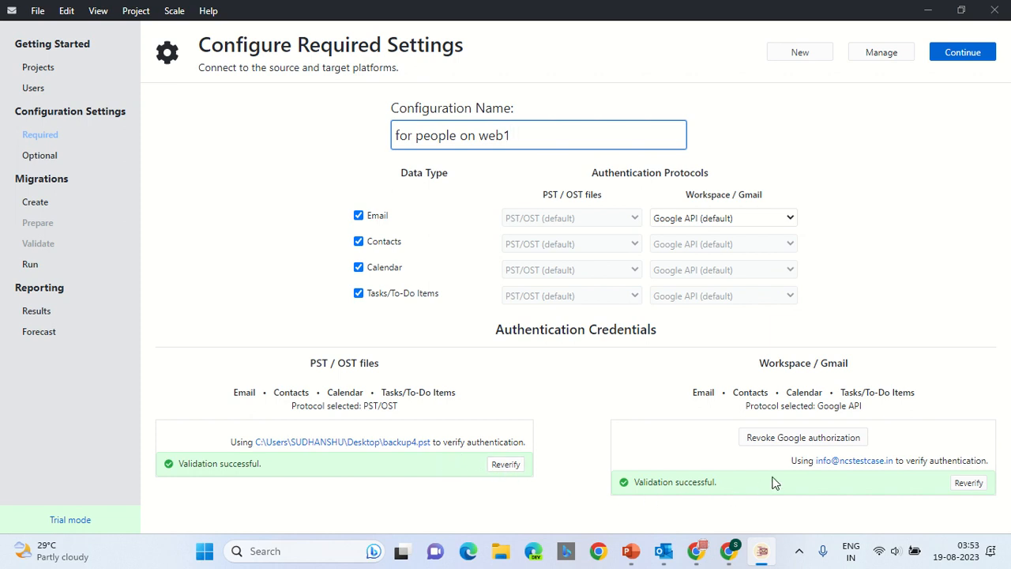
mouse_move(808, 442)
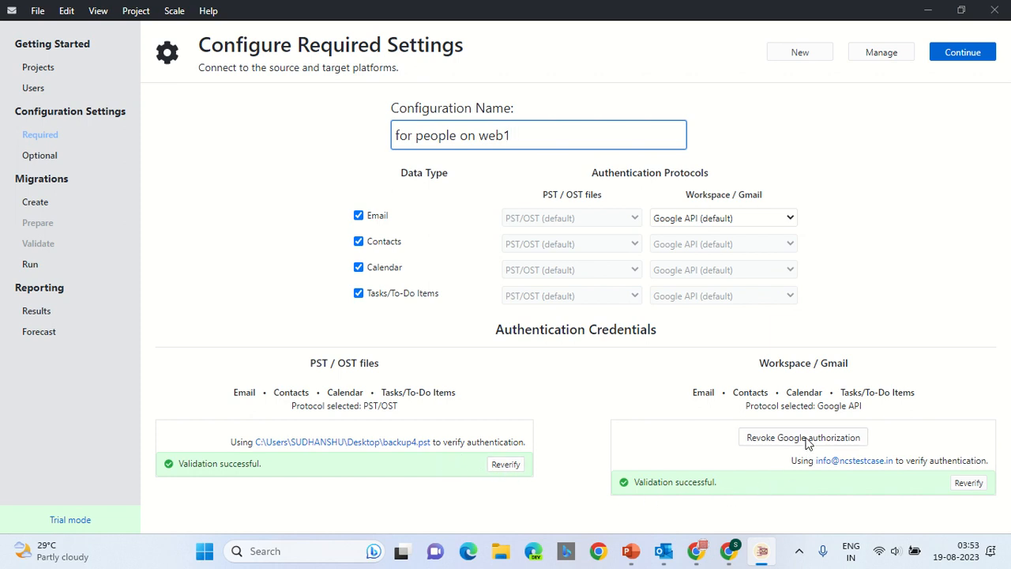
mouse_move(825, 436)
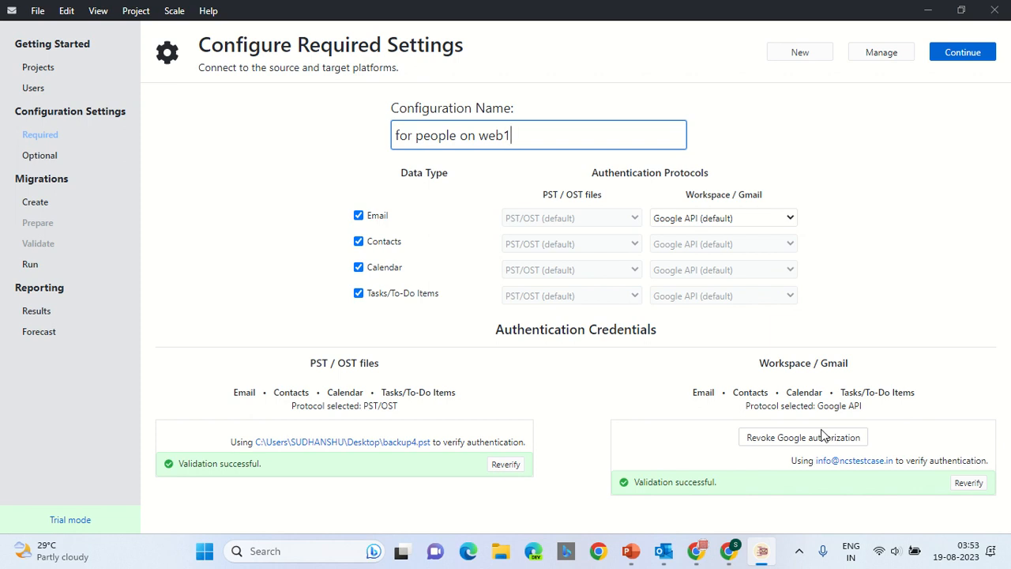
mouse_move(819, 430)
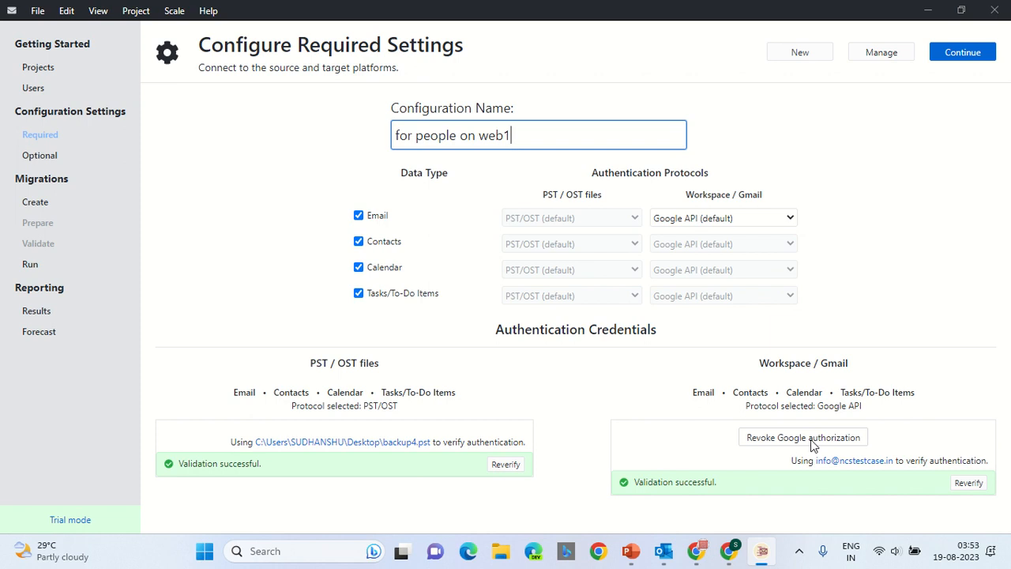
mouse_move(805, 445)
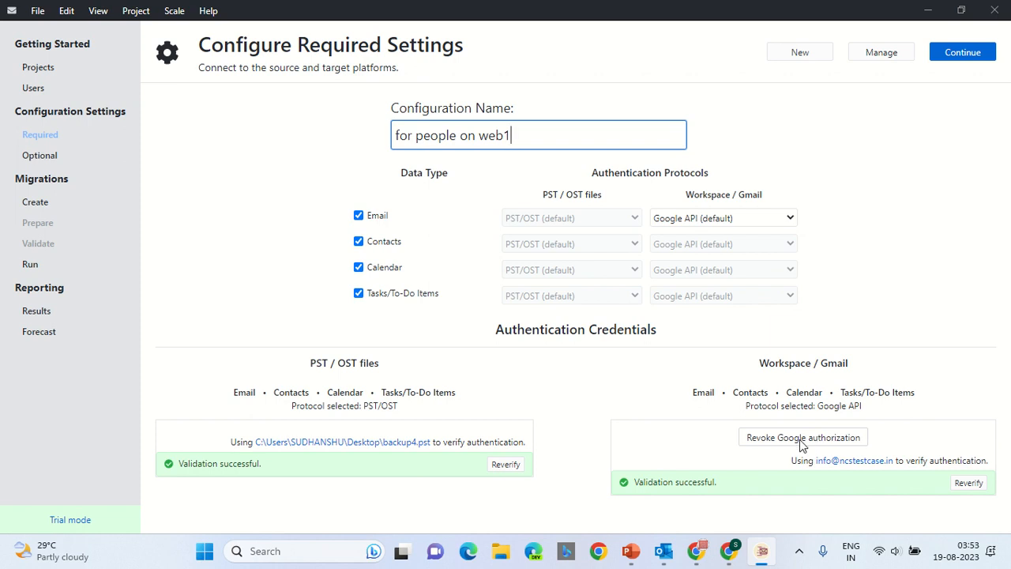
left_click(802, 436)
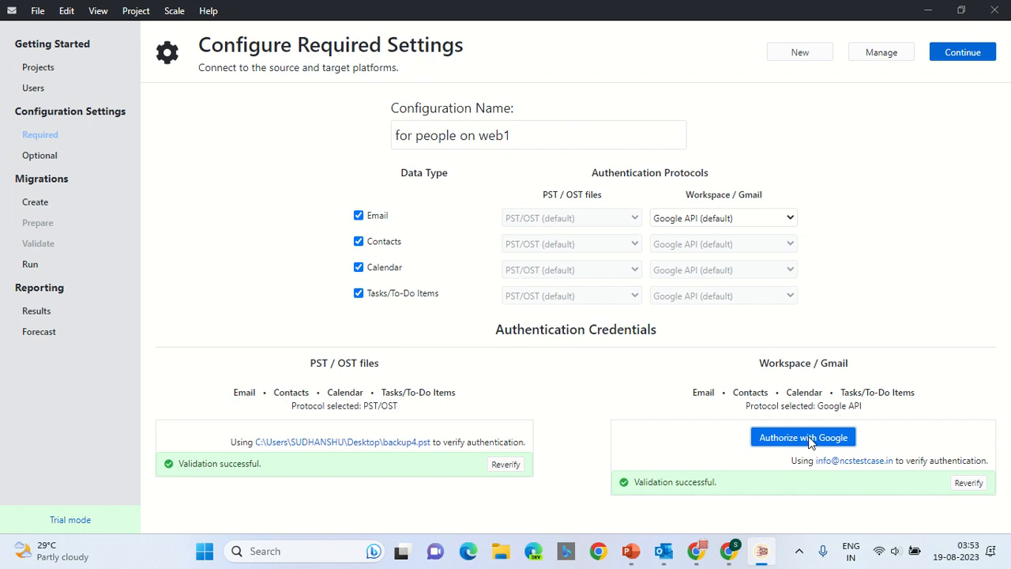
left_click(802, 436)
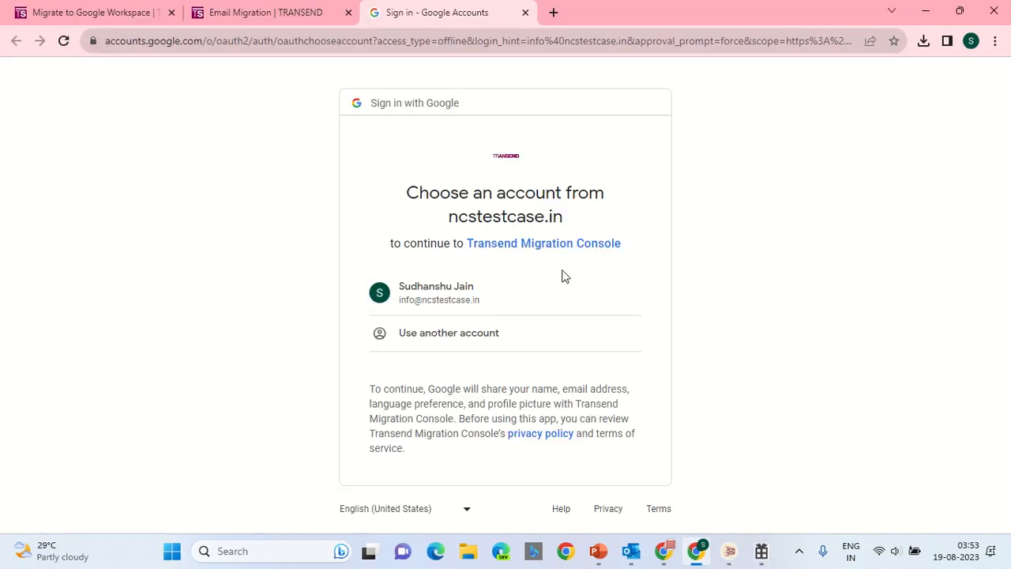
mouse_move(482, 304)
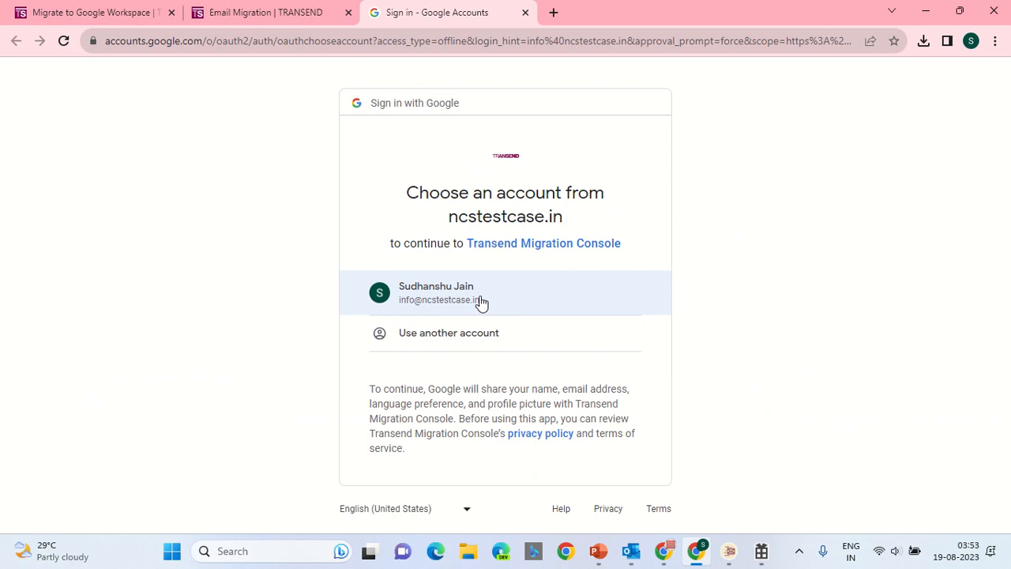
Sign in with the Workspace account and grant Transend Migration Console the requested access.
left_click(482, 293)
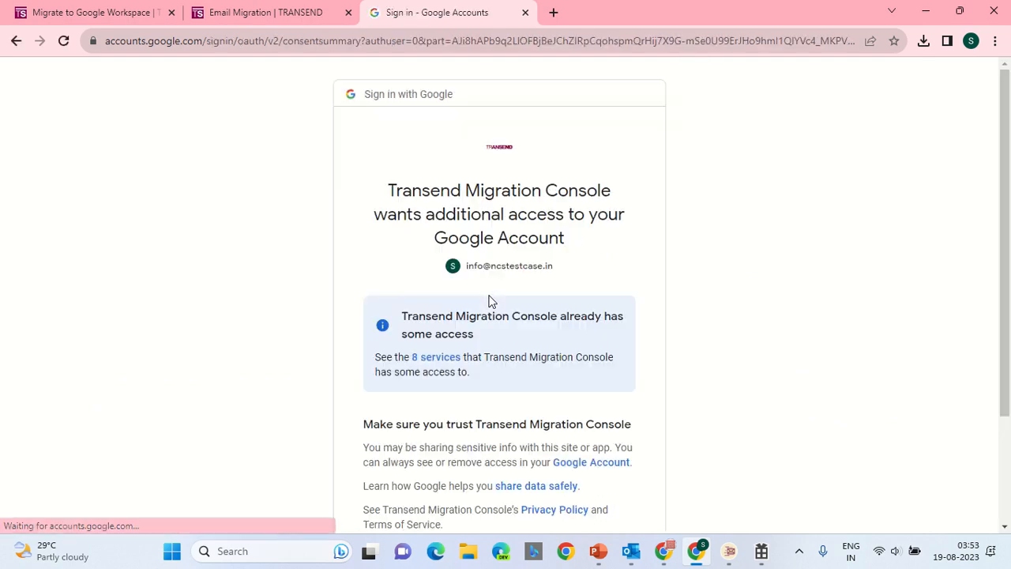
scroll("down", 3)
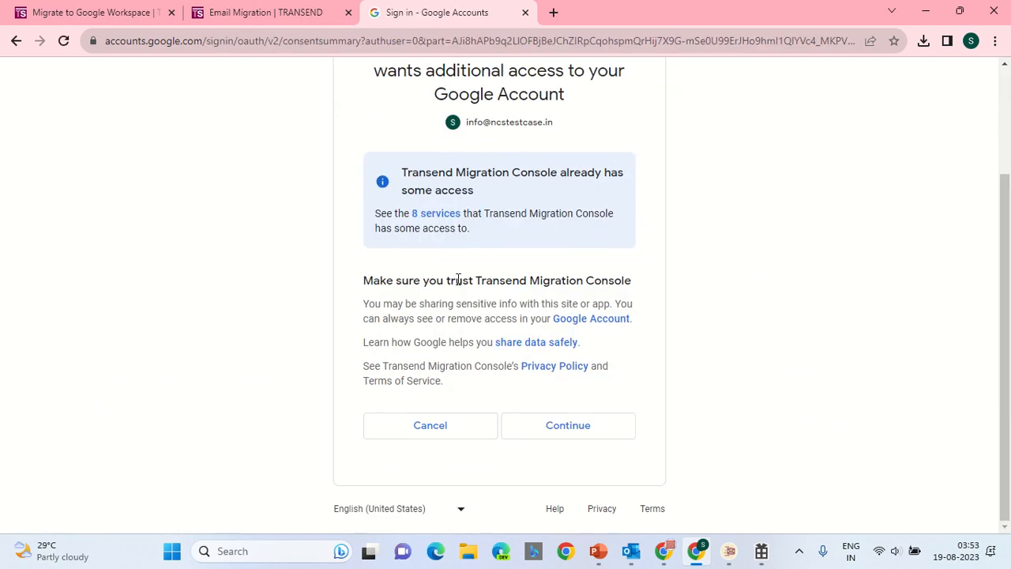
mouse_move(444, 330)
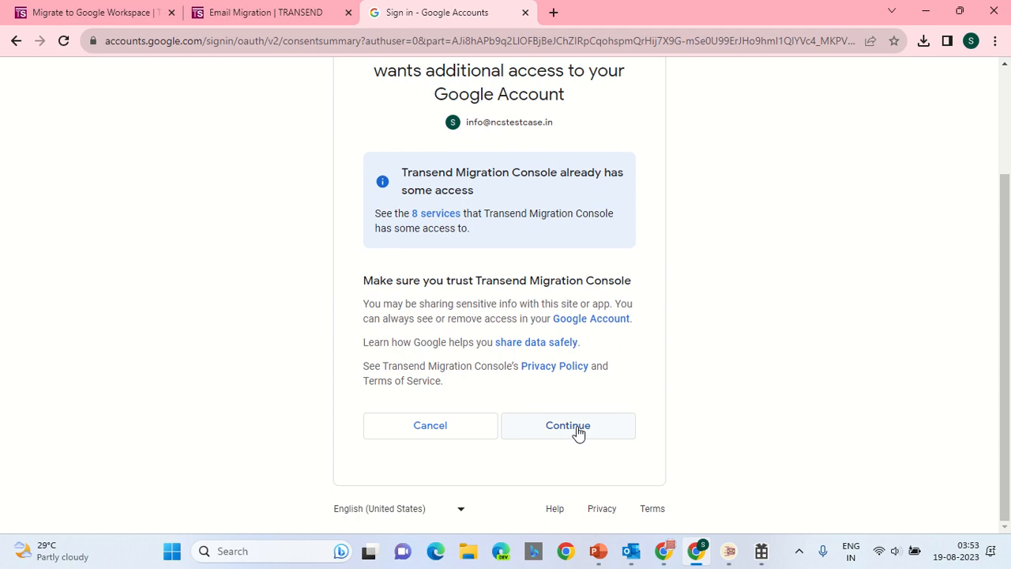
left_click(569, 425)
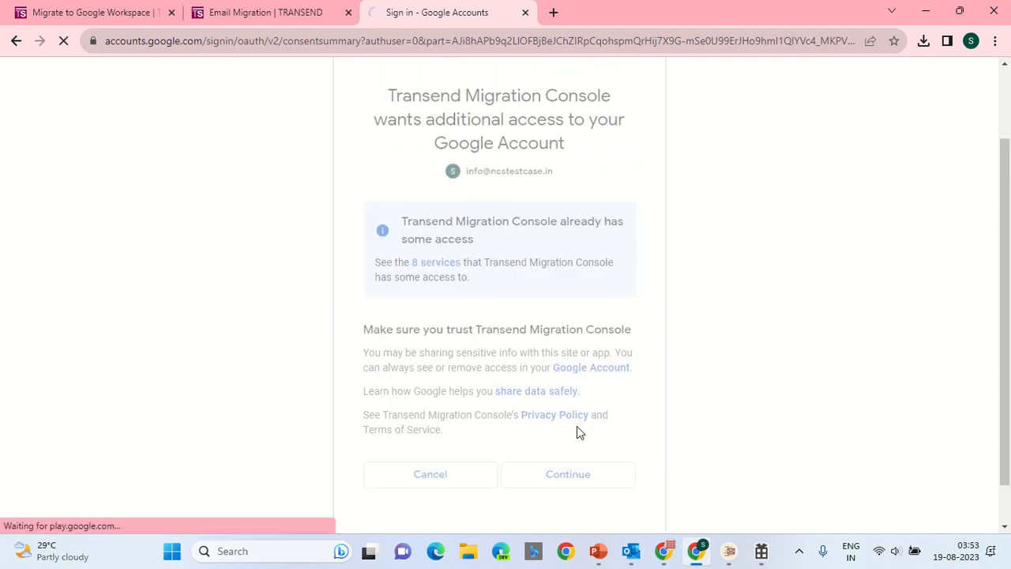
left_click(567, 474)
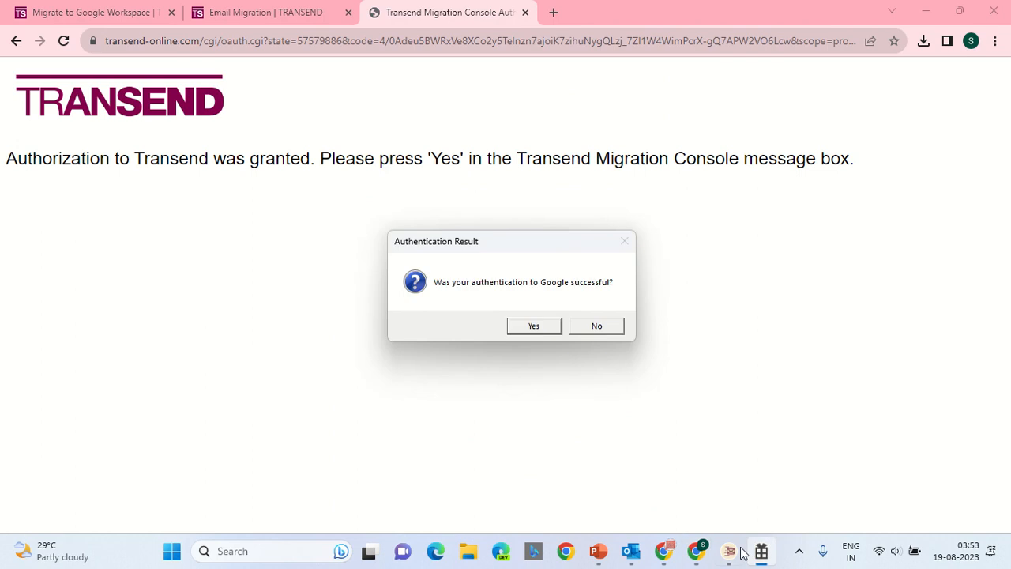
mouse_move(613, 297)
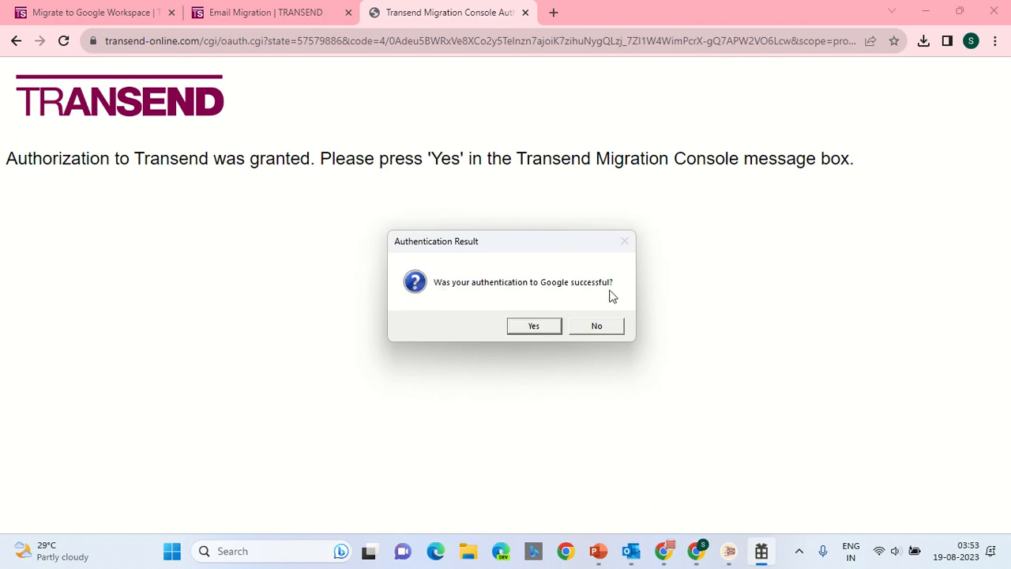
Confirm authentication succeeded, reverify the Workspace account and continue to Create a Migration.
left_click(534, 325)
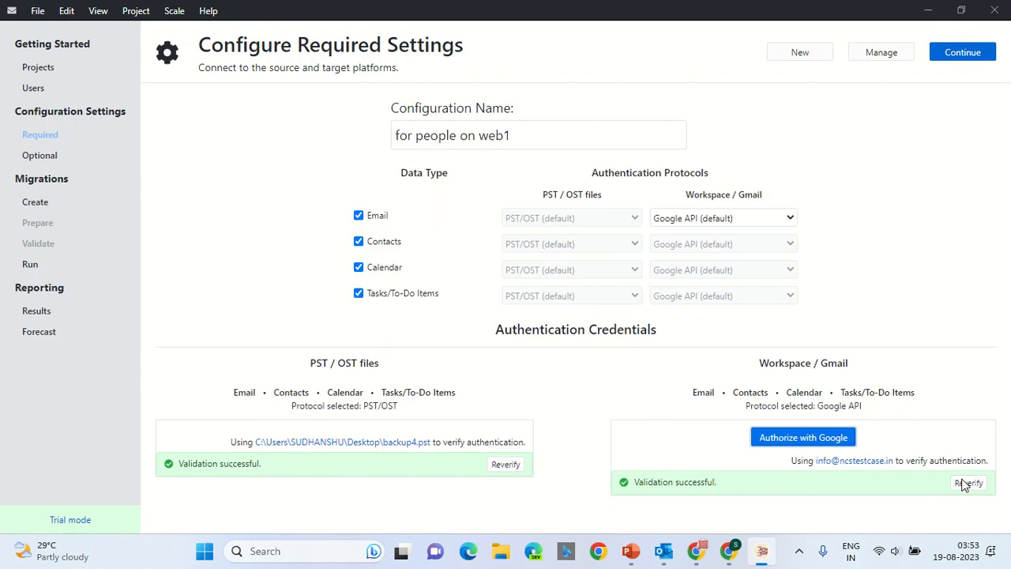
left_click(967, 484)
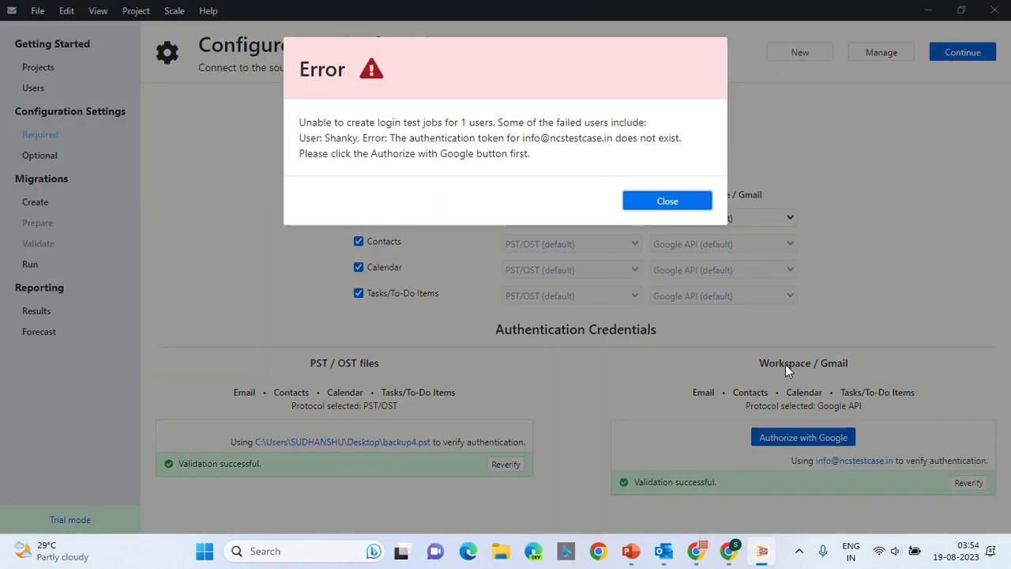
left_click(666, 201)
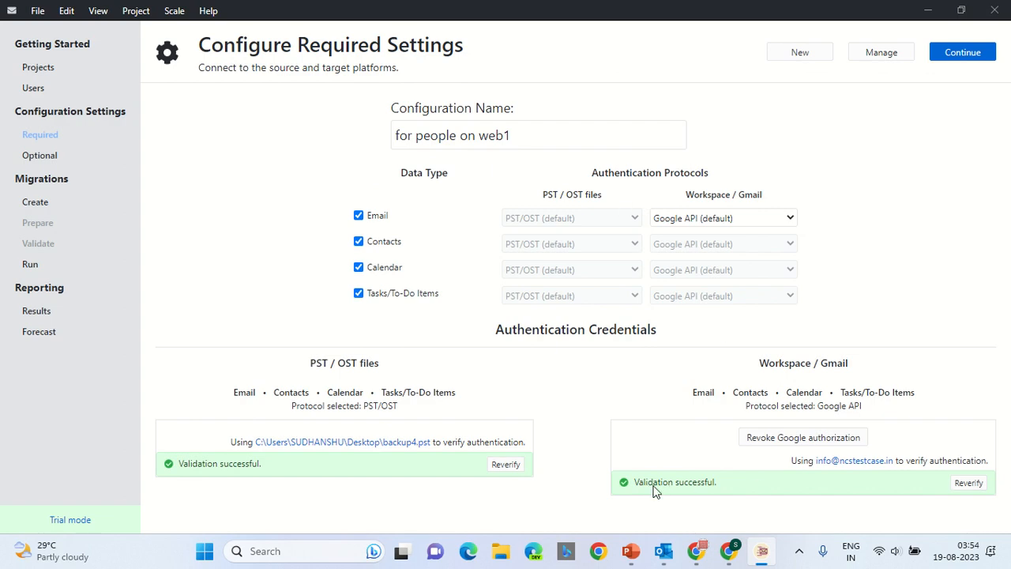
mouse_move(856, 326)
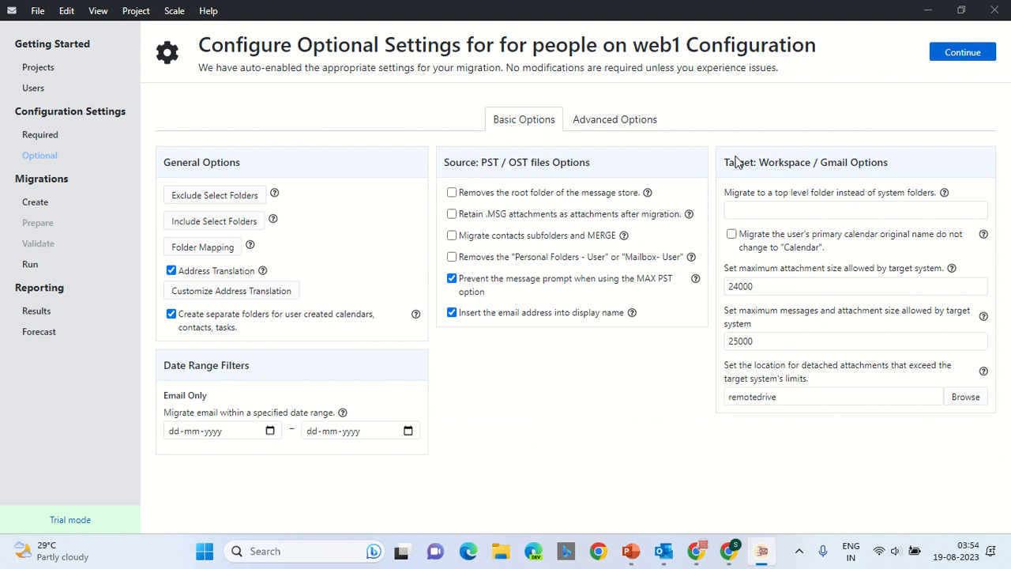
mouse_move(733, 245)
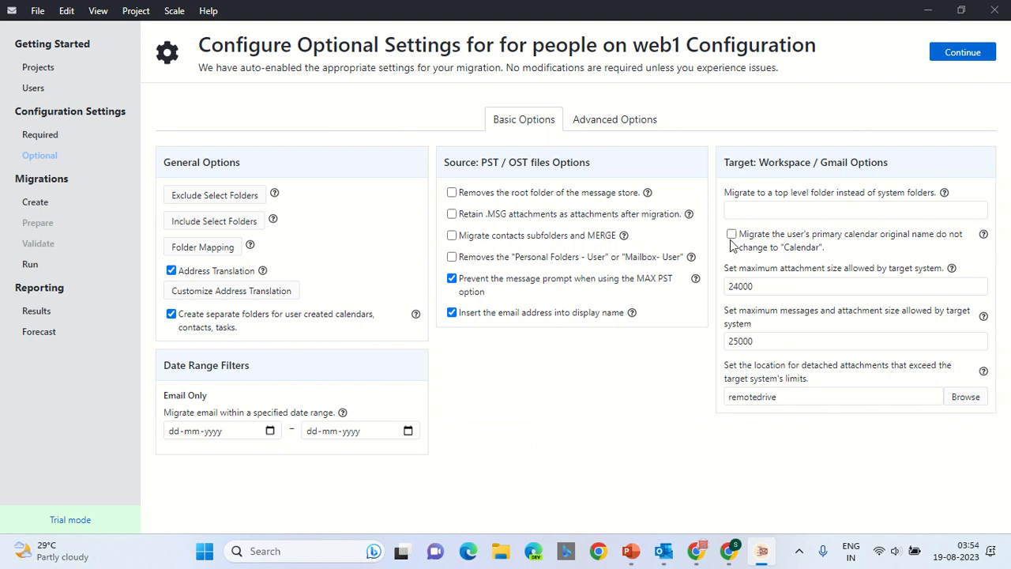
left_click(962, 50)
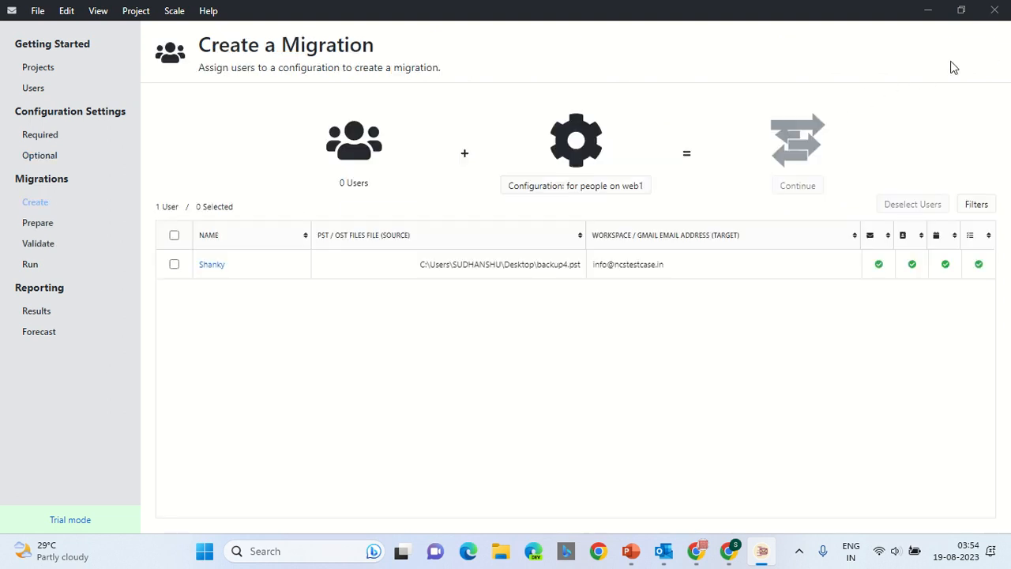
mouse_move(35, 265)
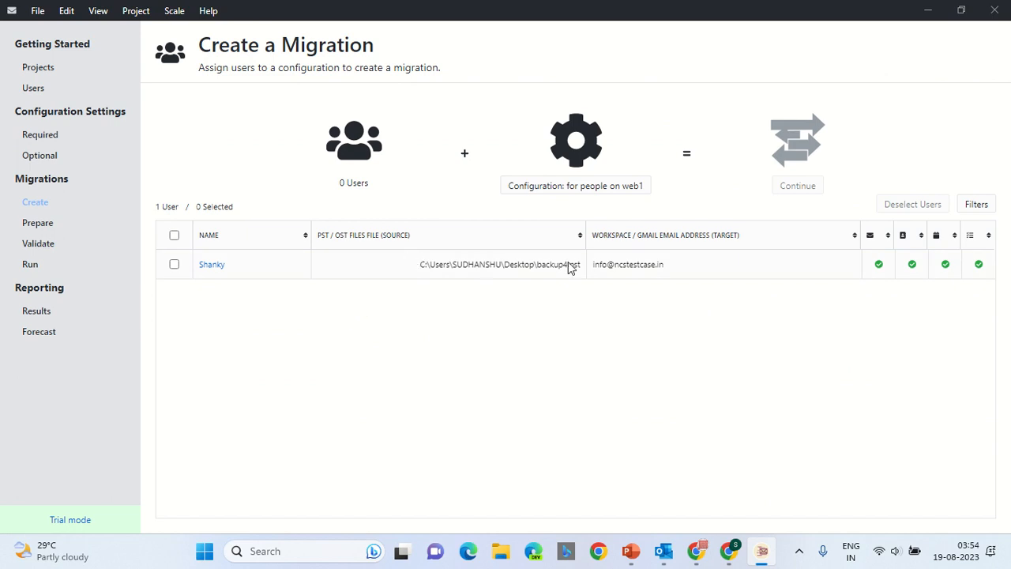
mouse_move(518, 189)
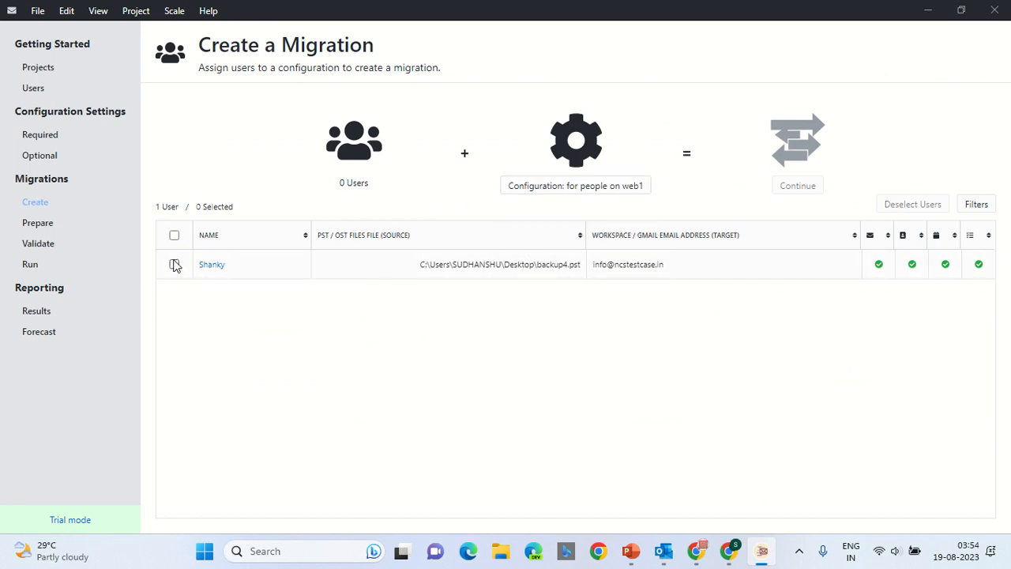
Assign user Shanky to the configuration and proceed to Prepare the Migration.
left_click(174, 264)
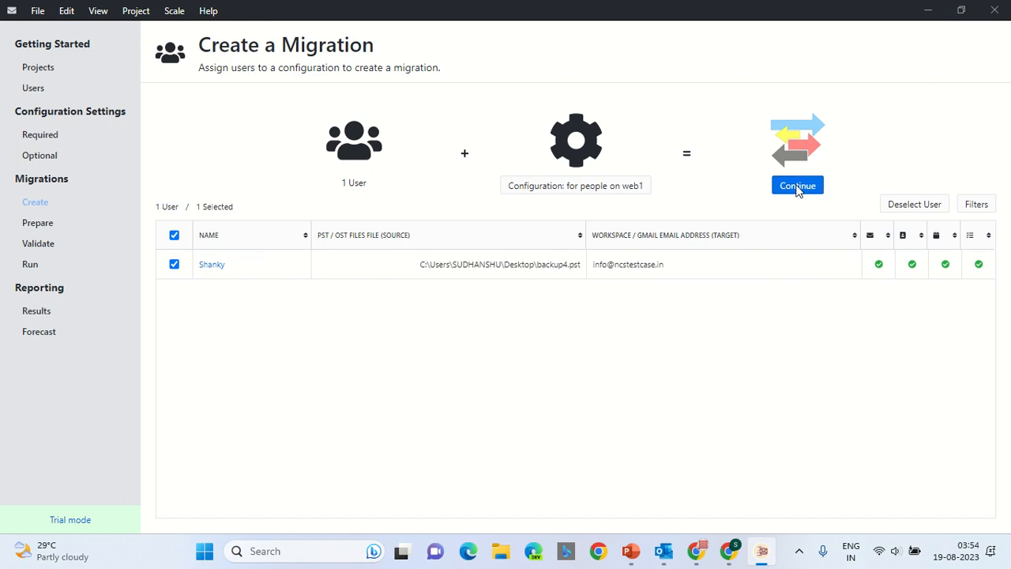
left_click(796, 185)
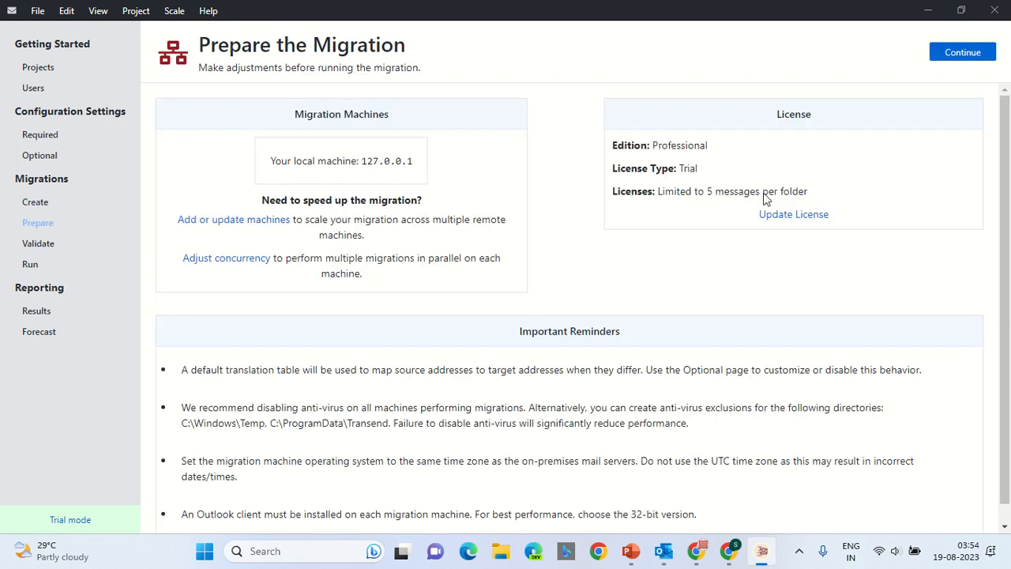
scroll("down", 3)
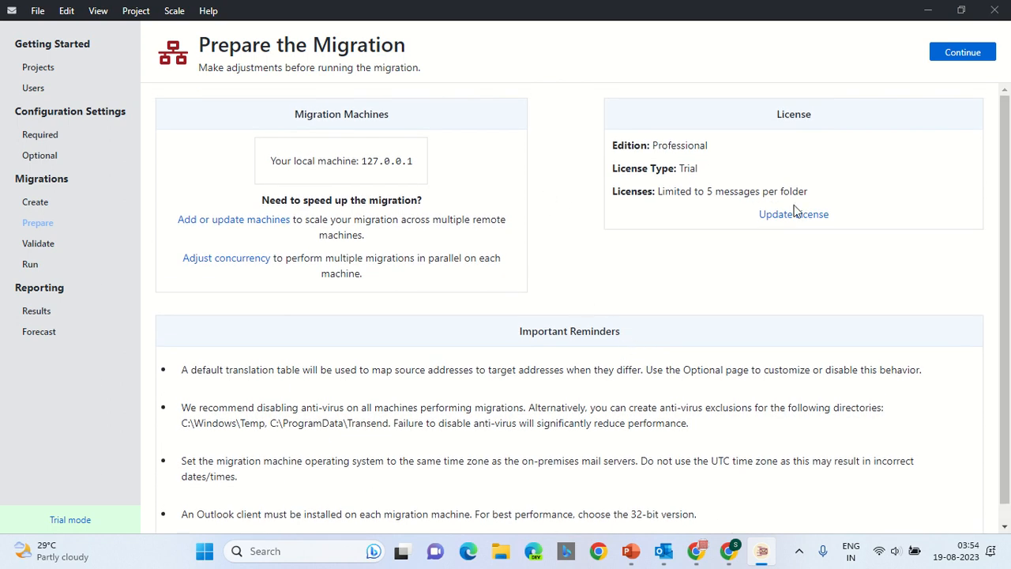
mouse_move(708, 201)
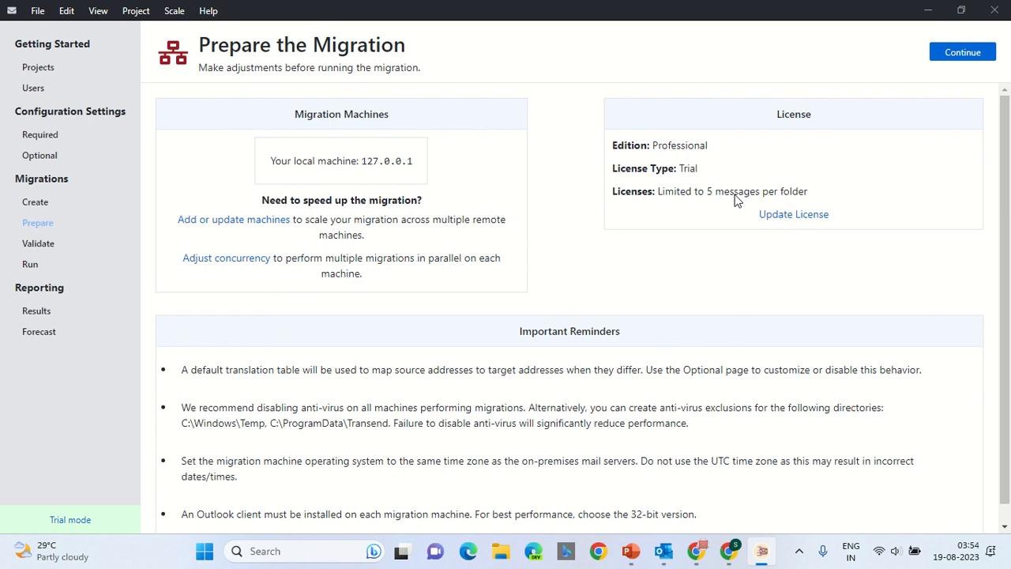
mouse_move(793, 234)
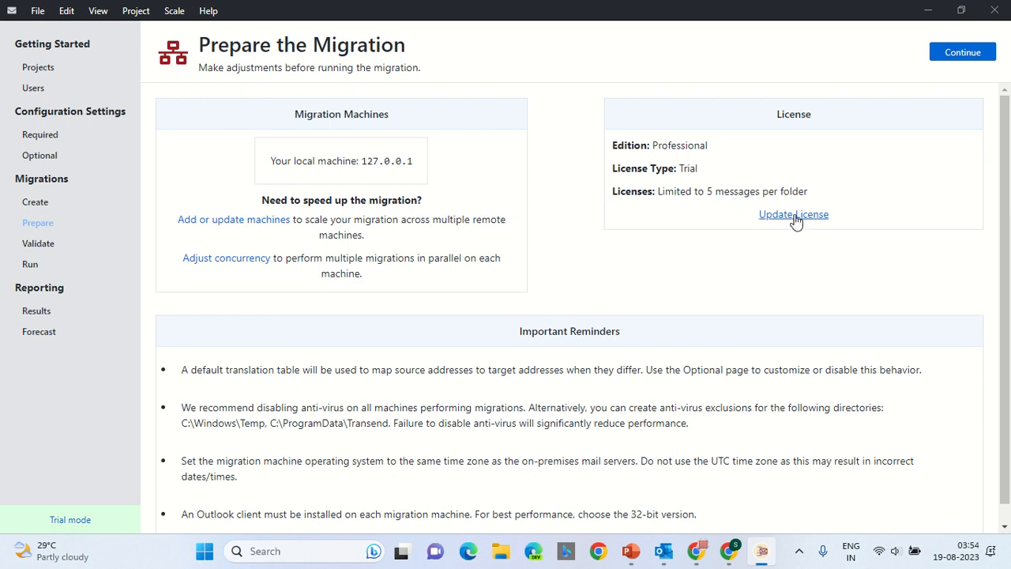
mouse_move(886, 115)
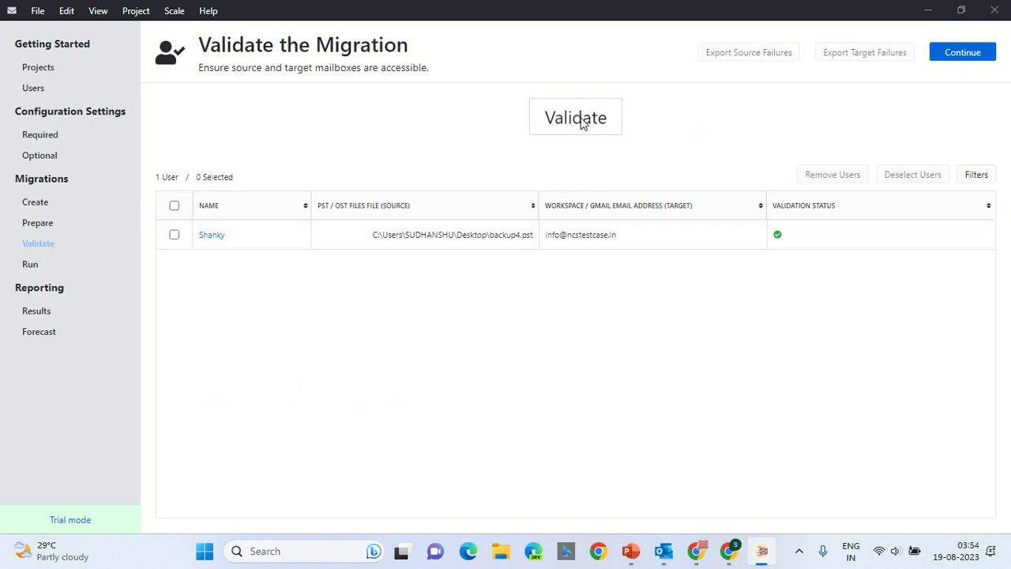
mouse_move(592, 130)
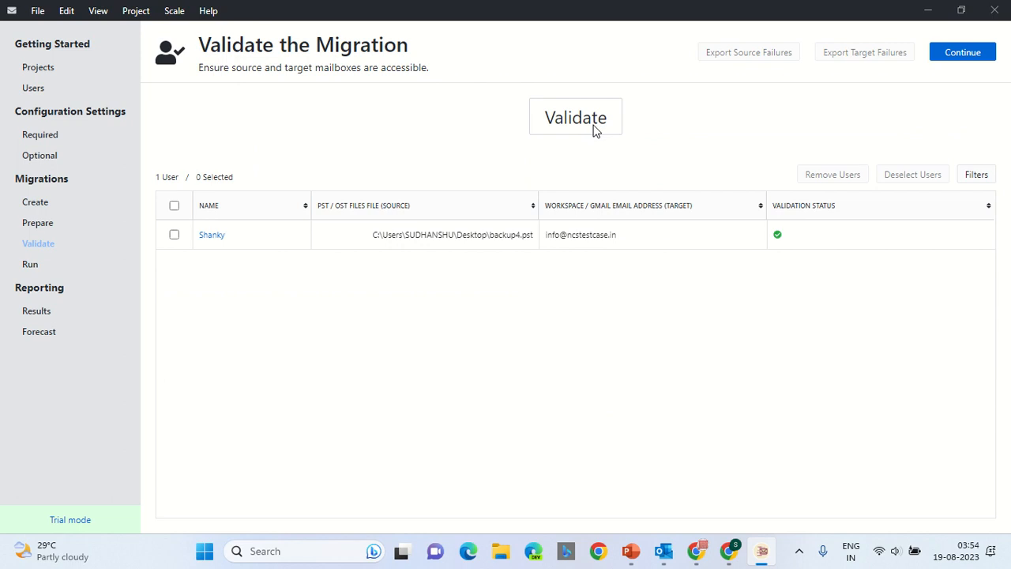
Toggle the user selection on Validate and continue to the Run the Migration page.
left_click(174, 206)
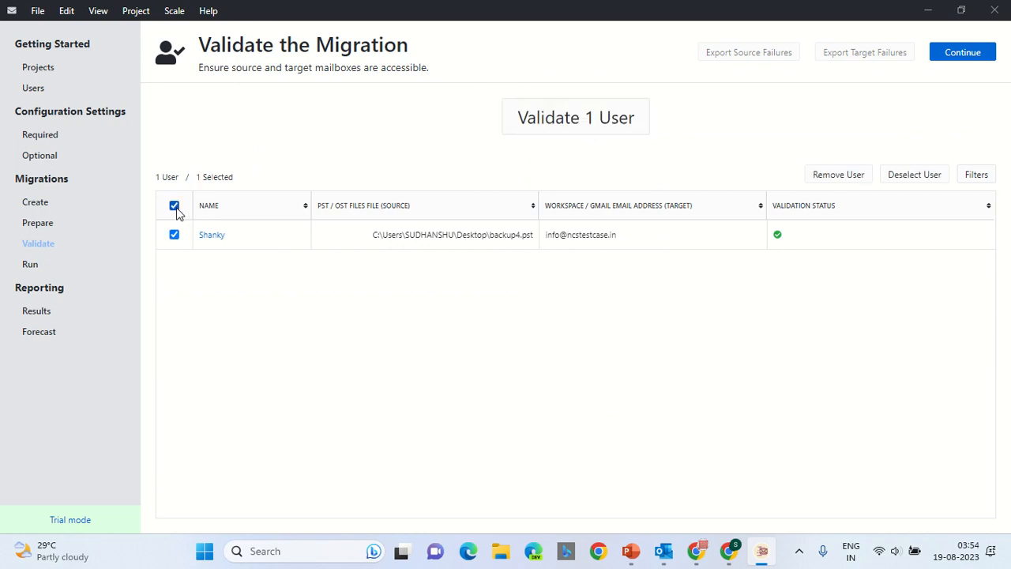
left_click(174, 205)
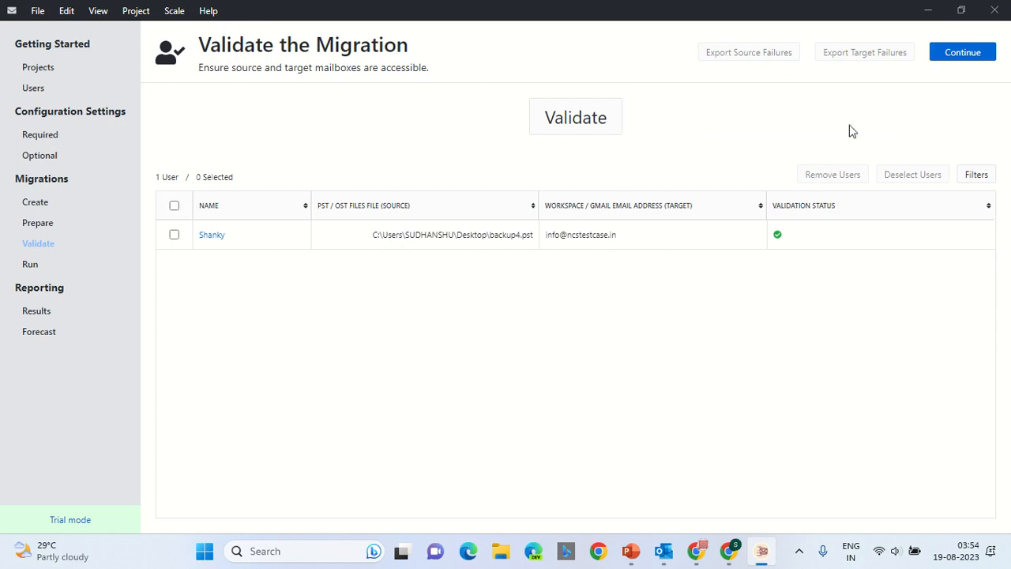
left_click(962, 50)
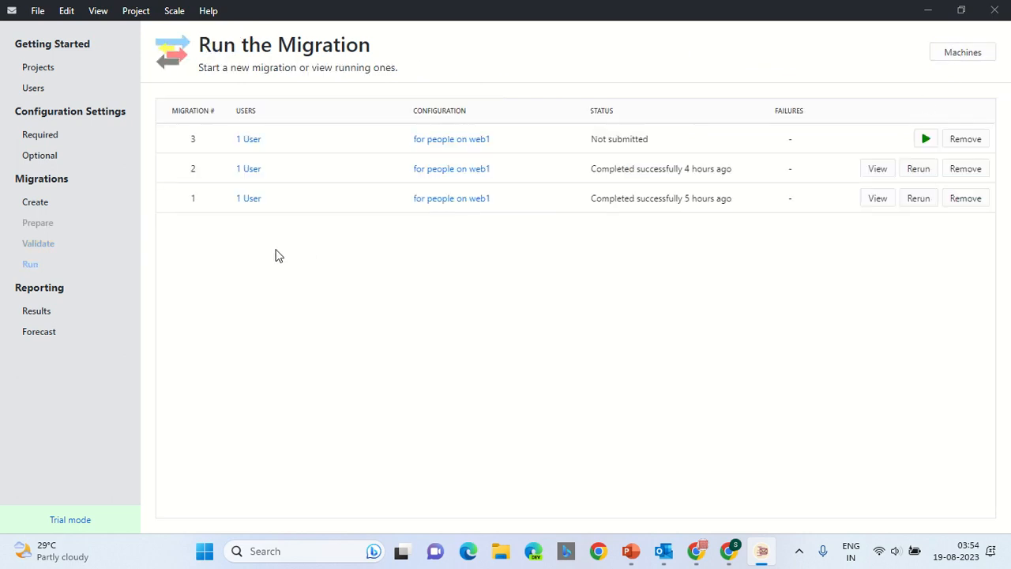
mouse_move(452, 139)
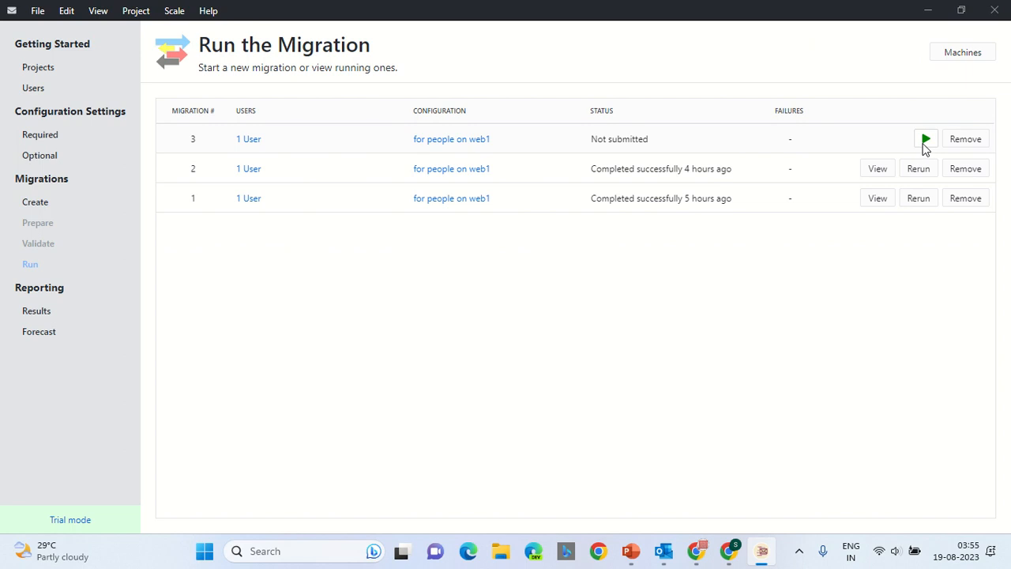
Start migration 3 as a Trial run so it begins preparing.
left_click(926, 139)
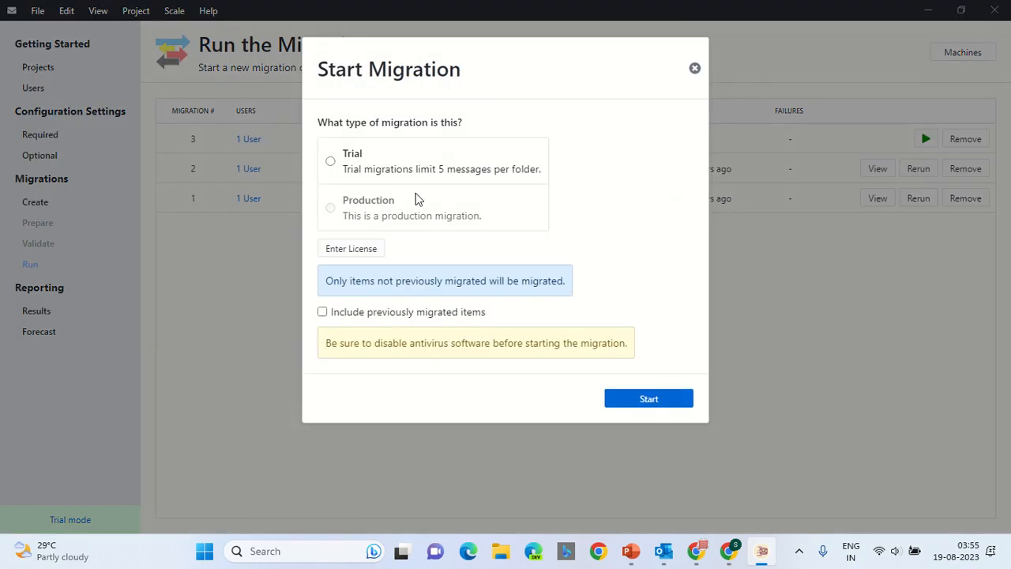
left_click(330, 161)
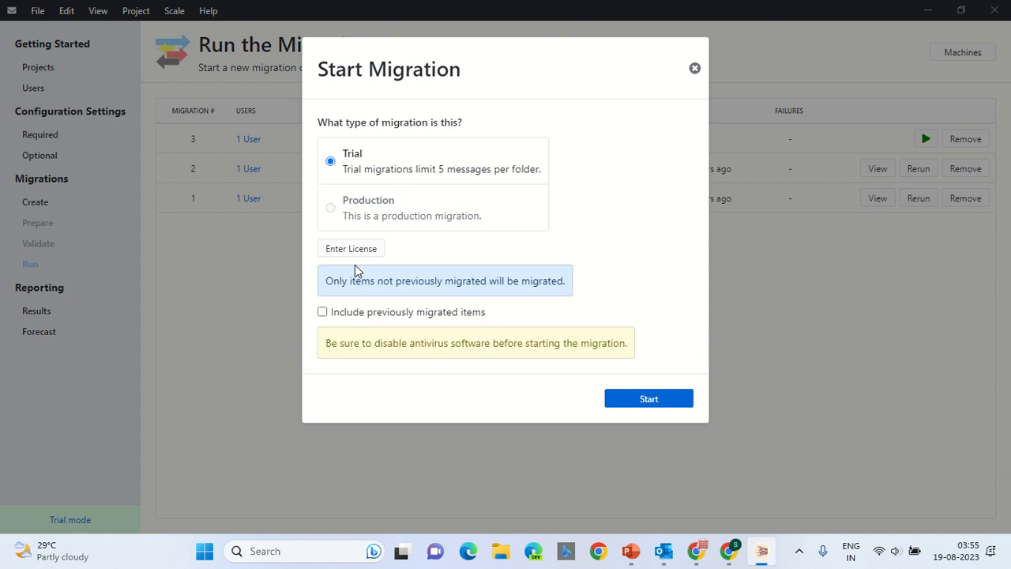
mouse_move(379, 231)
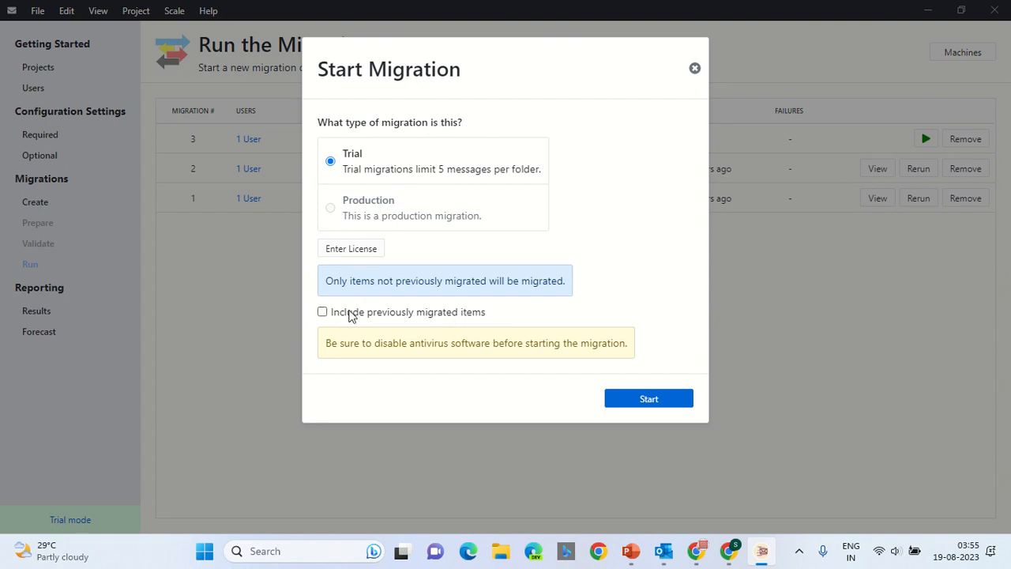
mouse_move(648, 403)
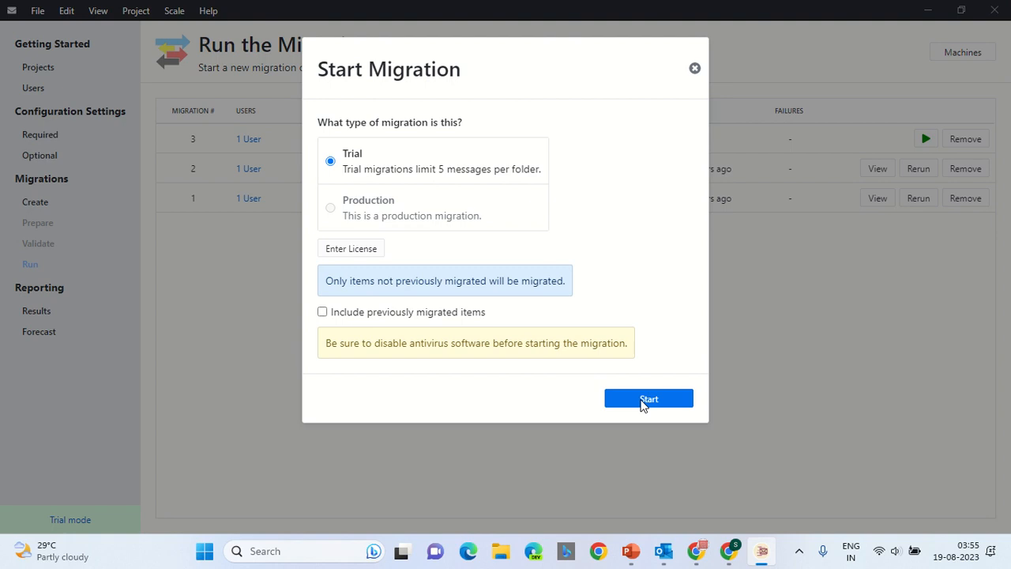
left_click(648, 398)
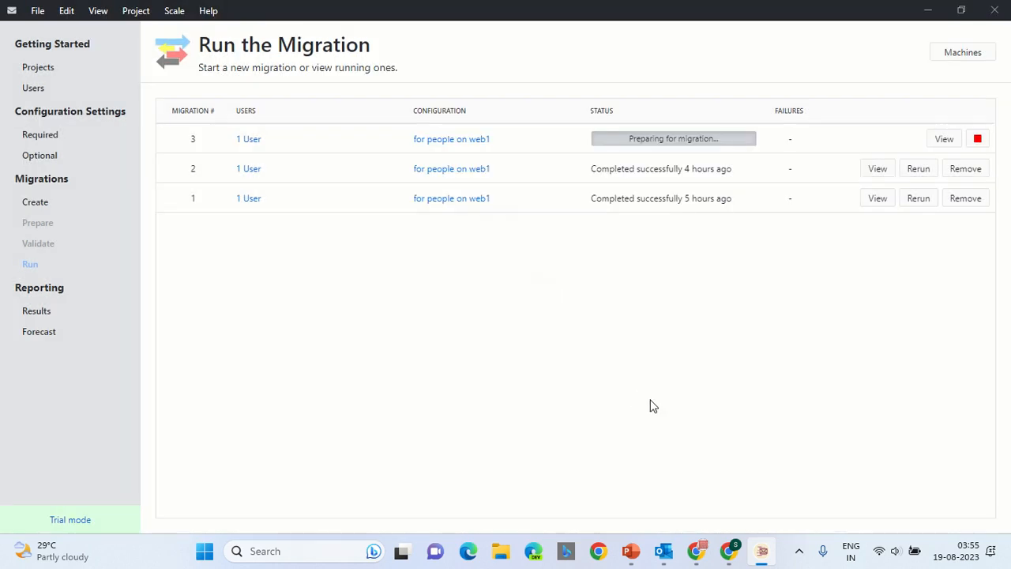
mouse_move(655, 142)
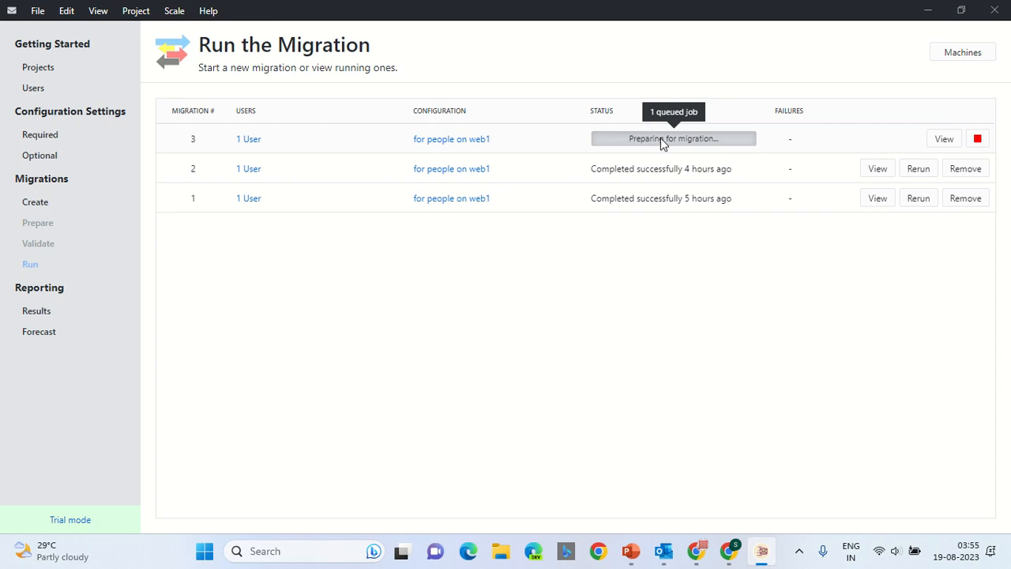
mouse_move(550, 180)
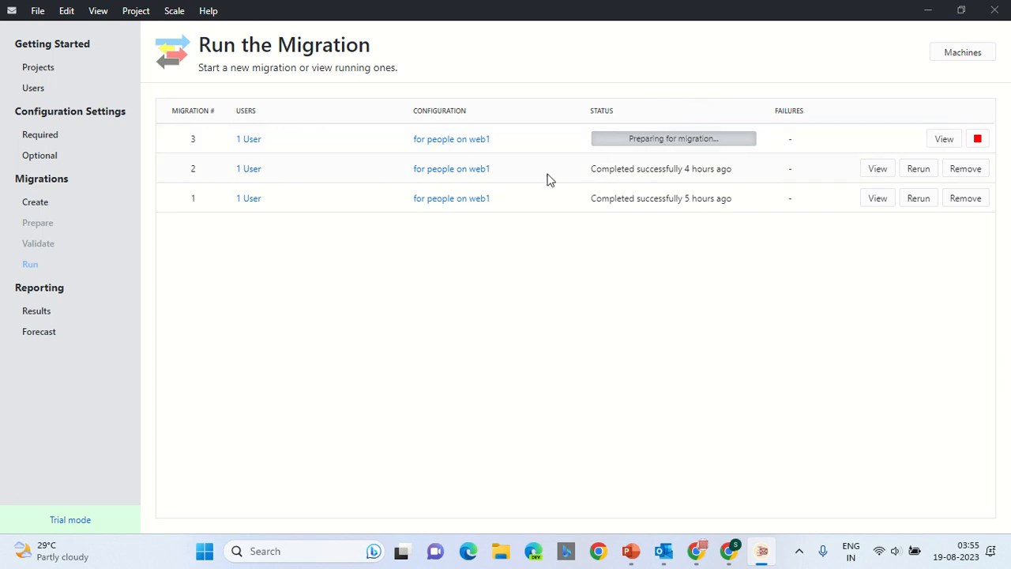
View the Migration Results for migration 3, showing Shanky with a Trial license still preparing.
left_click(36, 310)
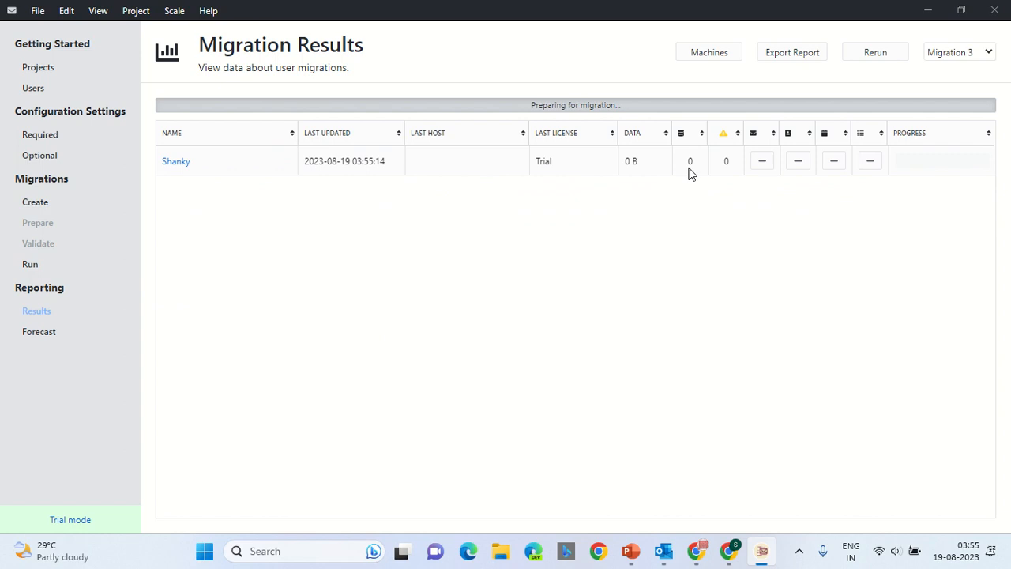
mouse_move(254, 177)
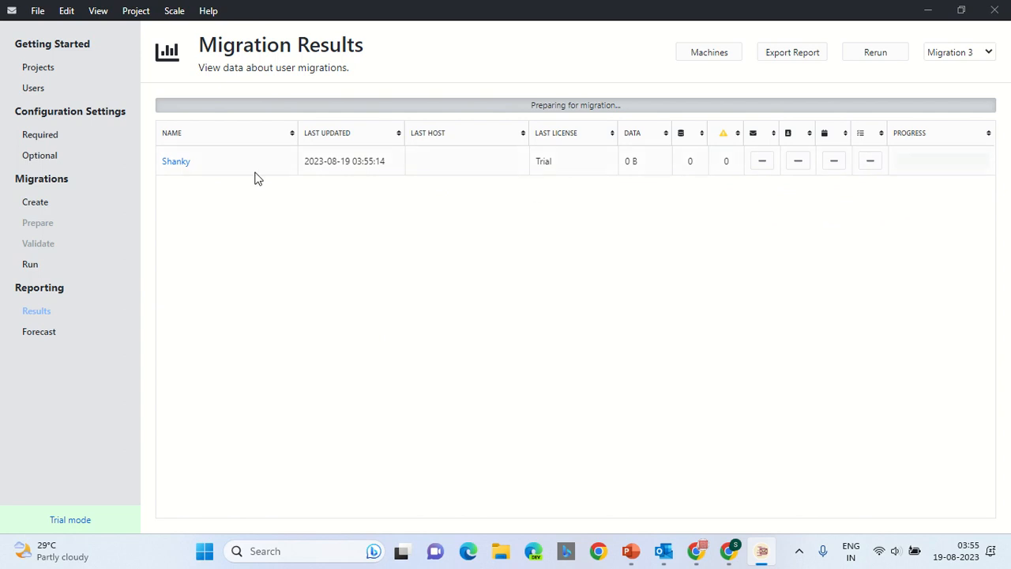
Check the Forecast timeline and return to the Run list, where migration 3 shows completed with failures.
left_click(38, 332)
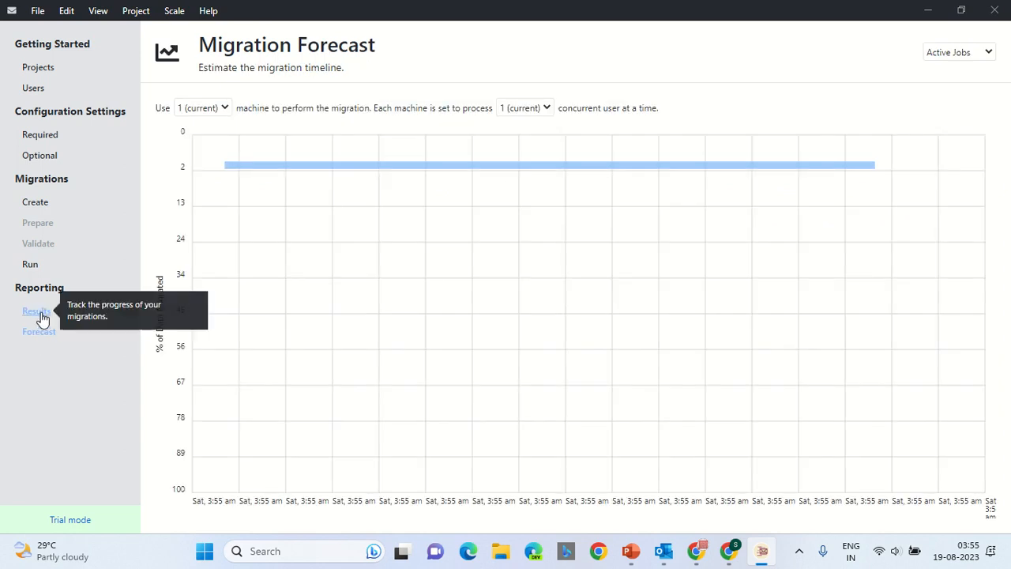
left_click(34, 309)
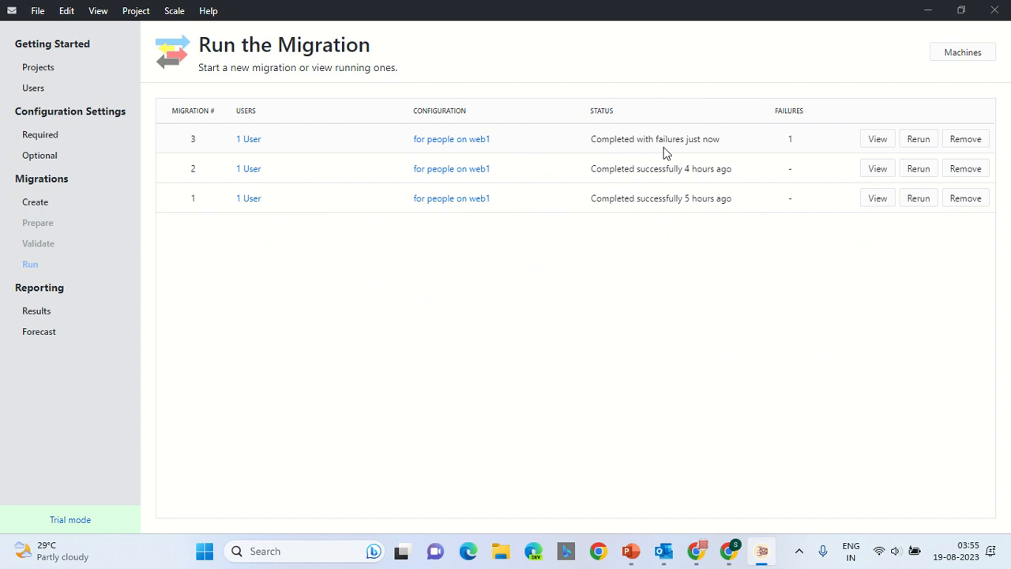
mouse_move(878, 139)
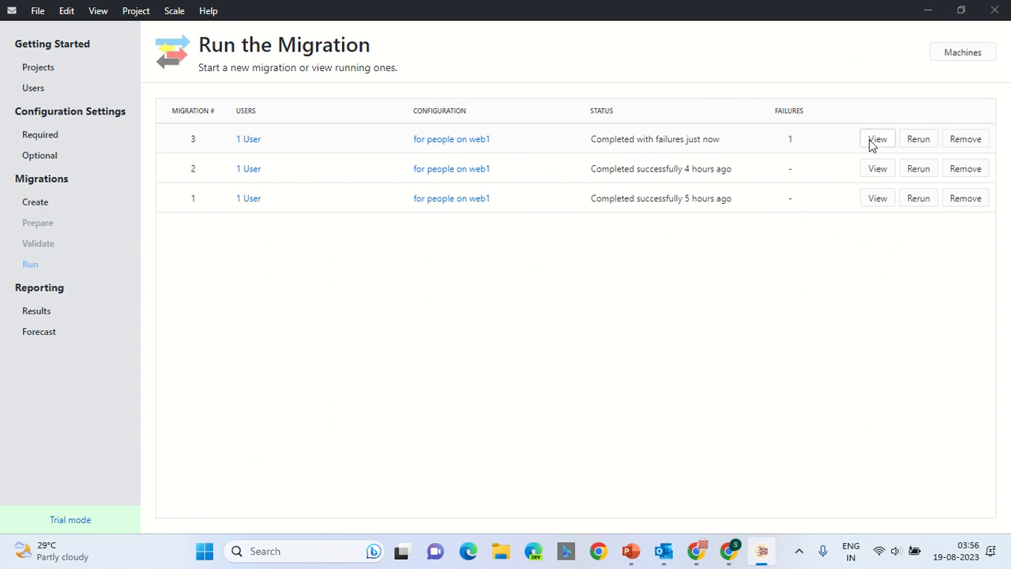
Inspect Shanky's failed email job log showing Source Authentication Failed on backup4.pst.
left_click(877, 139)
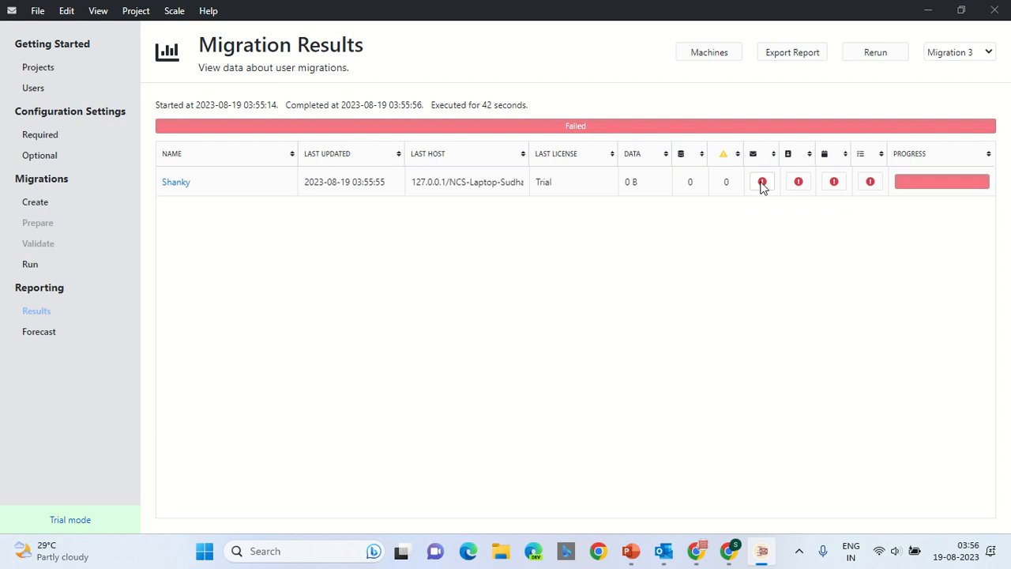
mouse_move(778, 181)
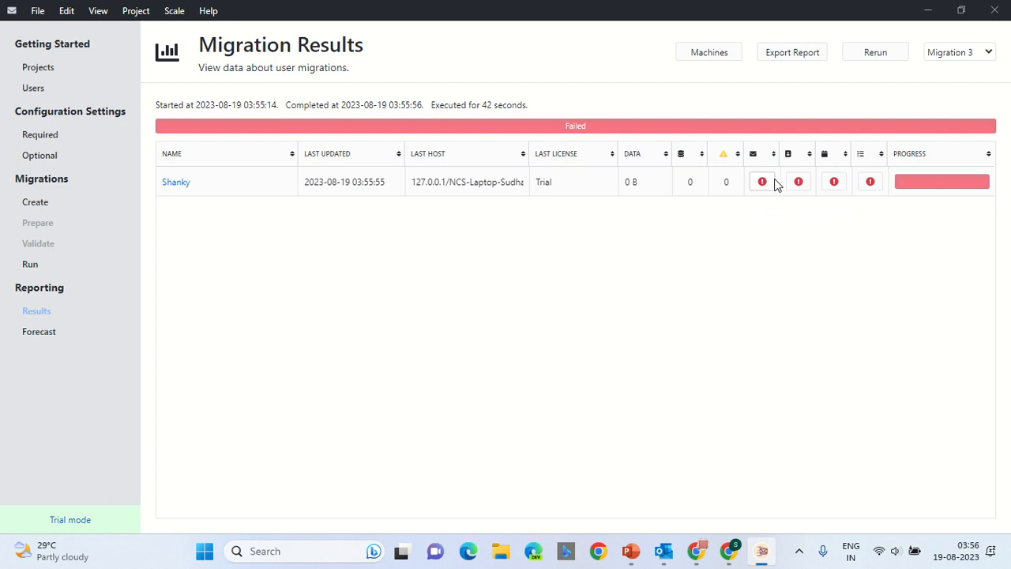
left_click(176, 182)
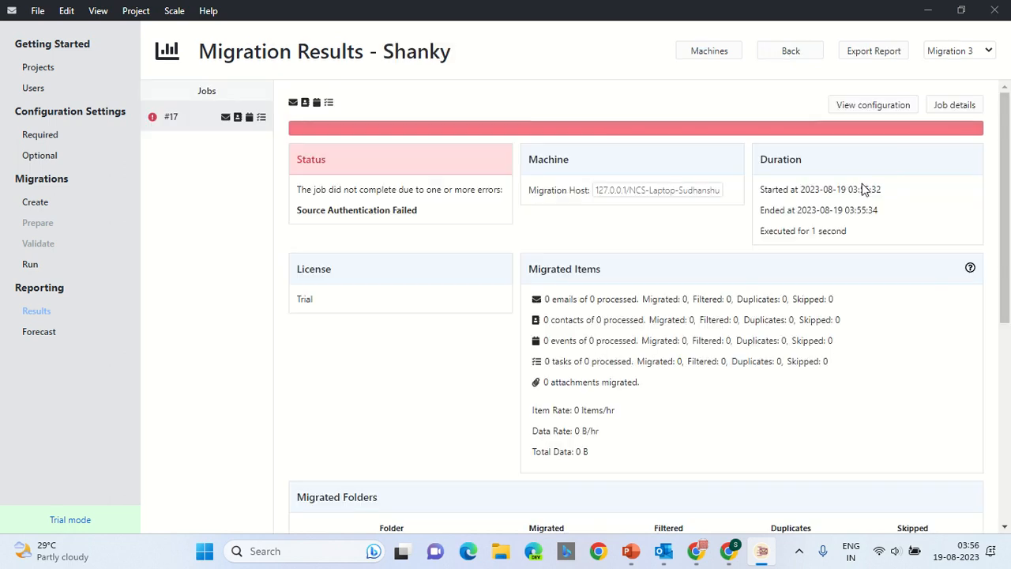
scroll("down", 3)
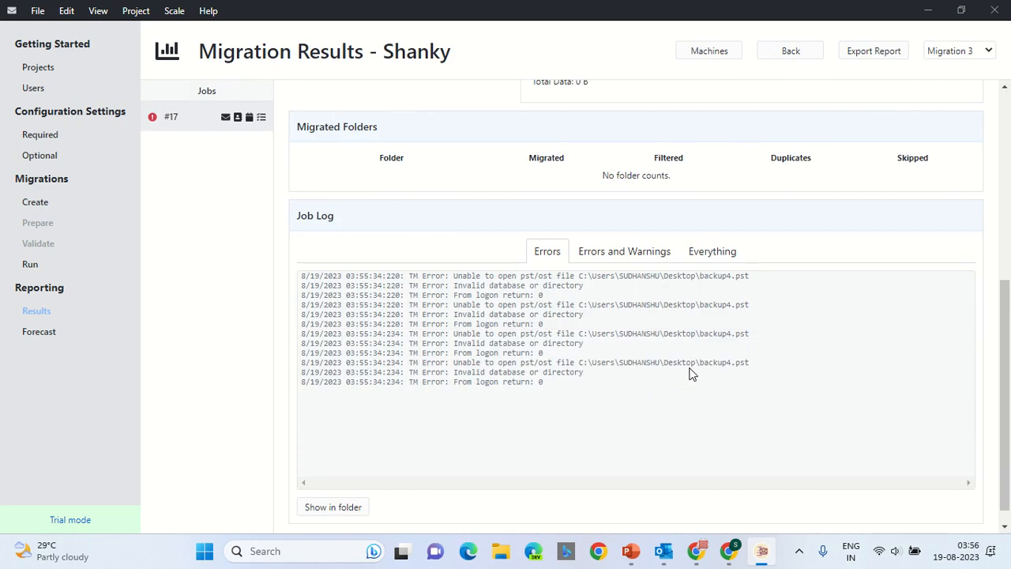
mouse_move(544, 350)
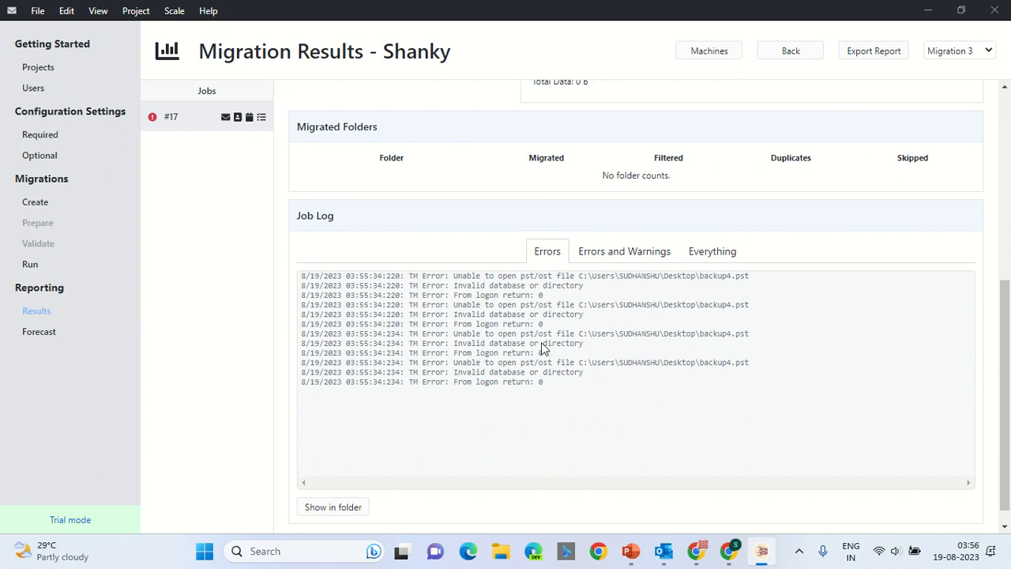
mouse_move(572, 357)
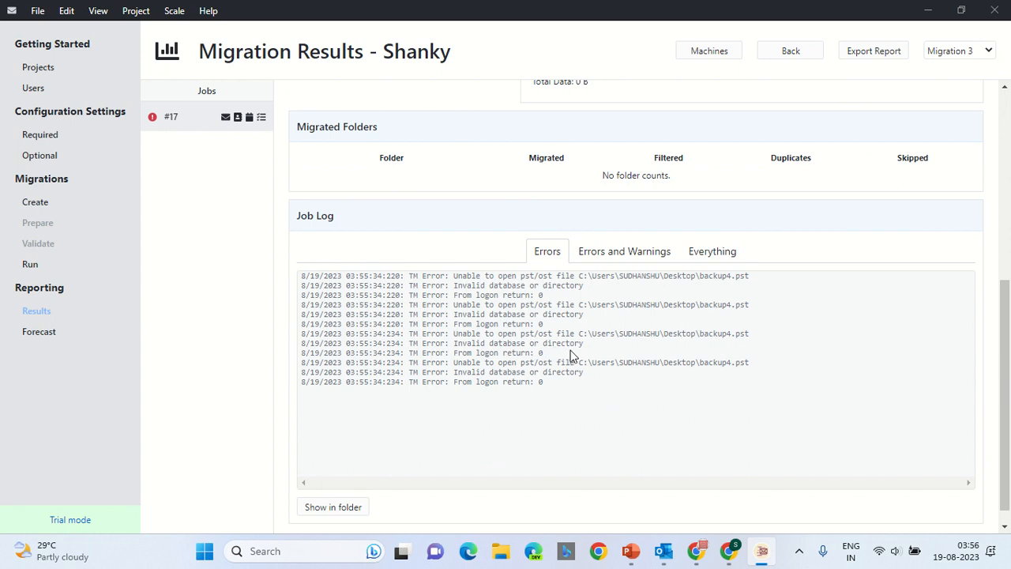
mouse_move(588, 345)
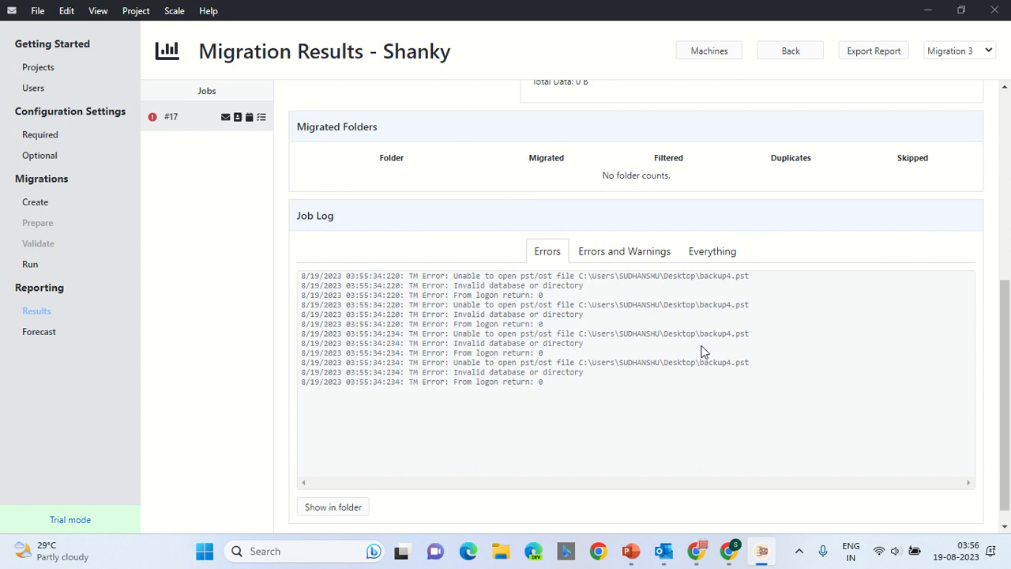
mouse_move(734, 342)
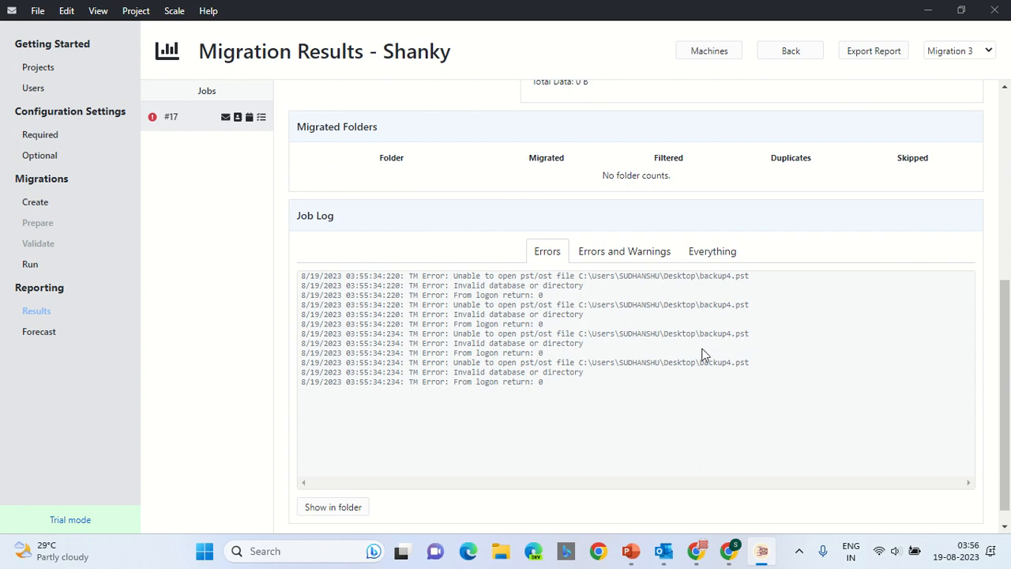
scroll("up", 3)
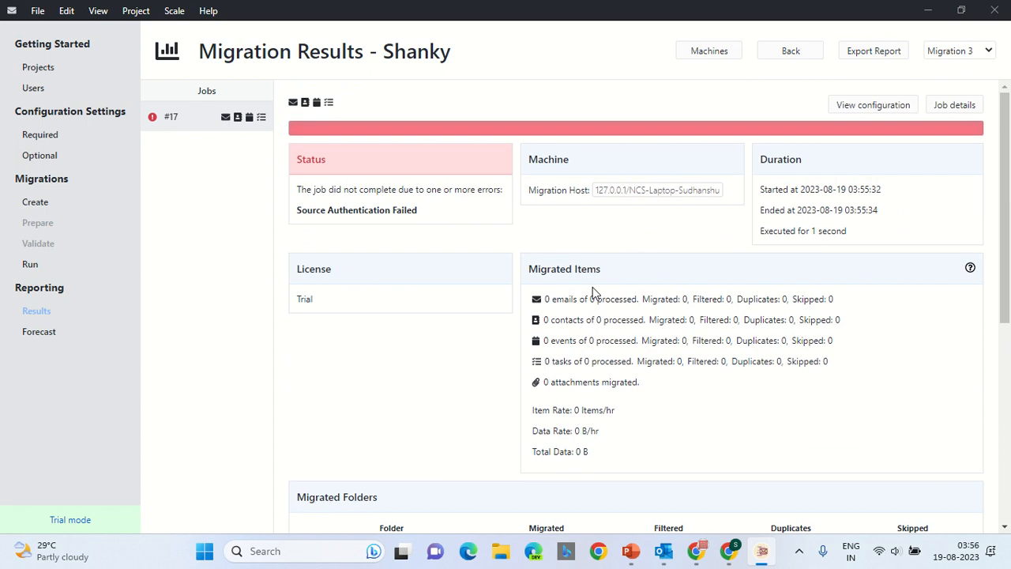
mouse_move(19, 145)
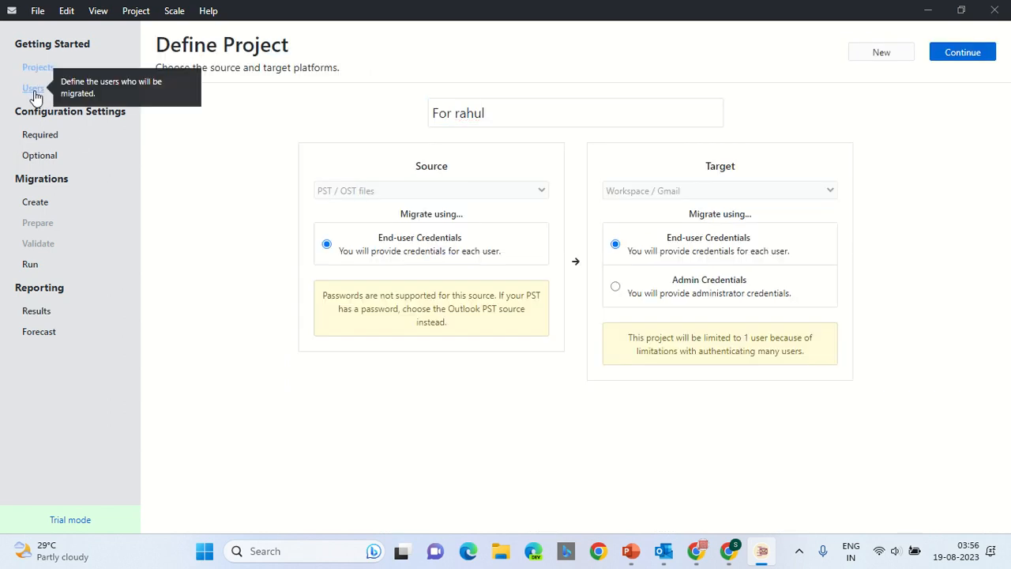
Show the Define Users page listing Shanky with backup4.pst as source.
left_click(33, 88)
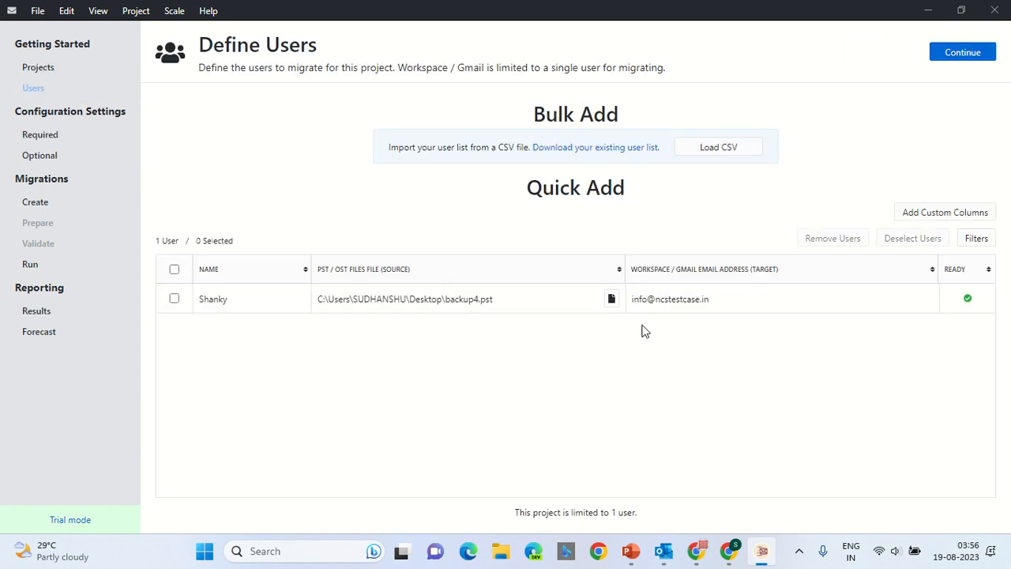
left_click(609, 298)
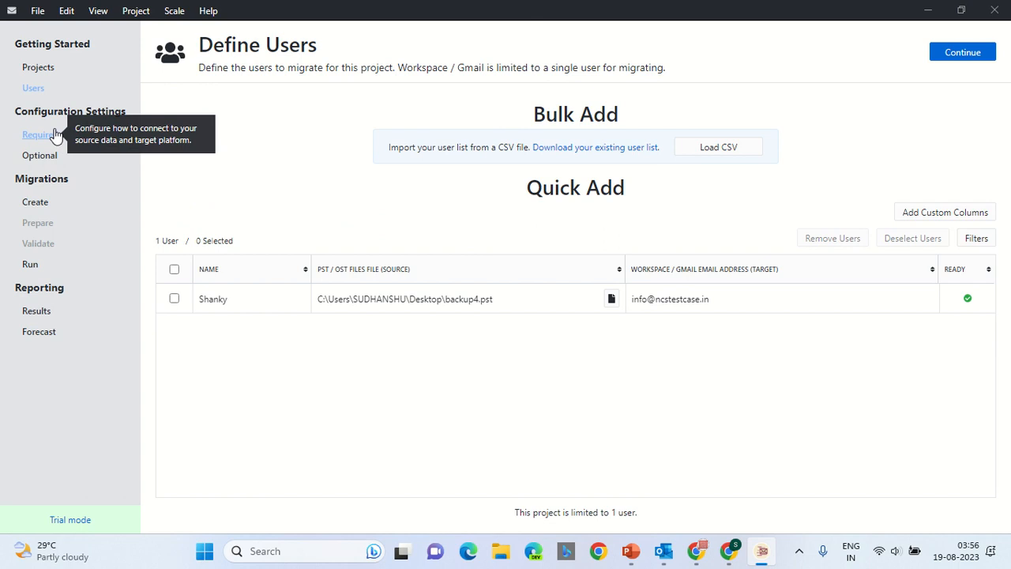
Reverify the backup4.pst source credentials on Required settings, retrying with debugging after the logon error.
left_click(40, 135)
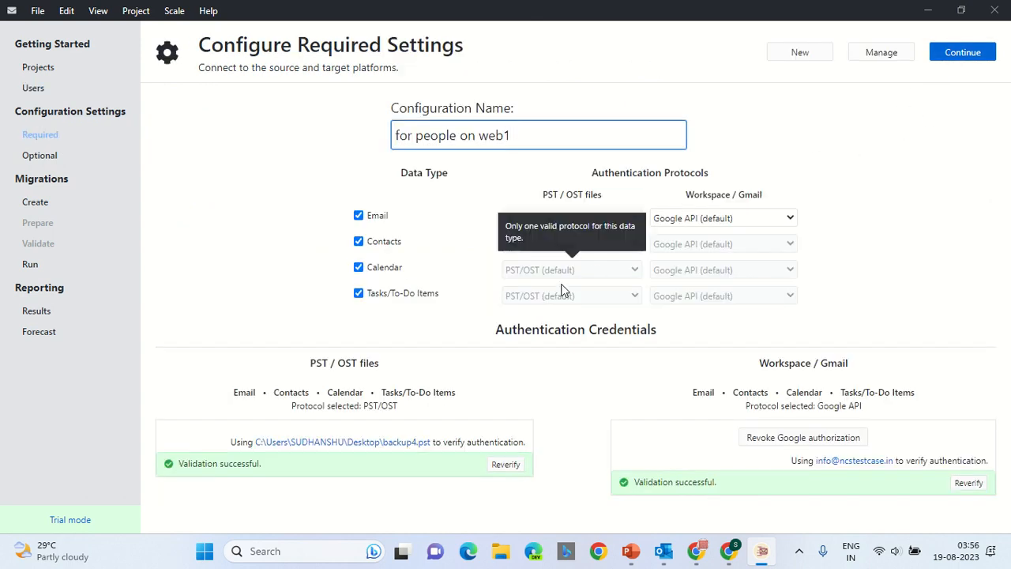
left_click(505, 465)
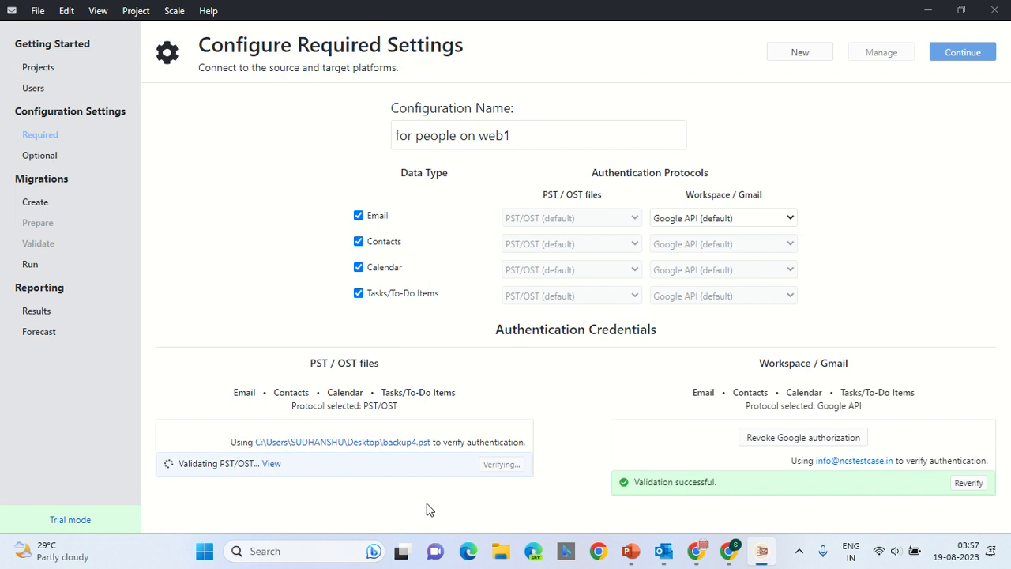
mouse_move(362, 512)
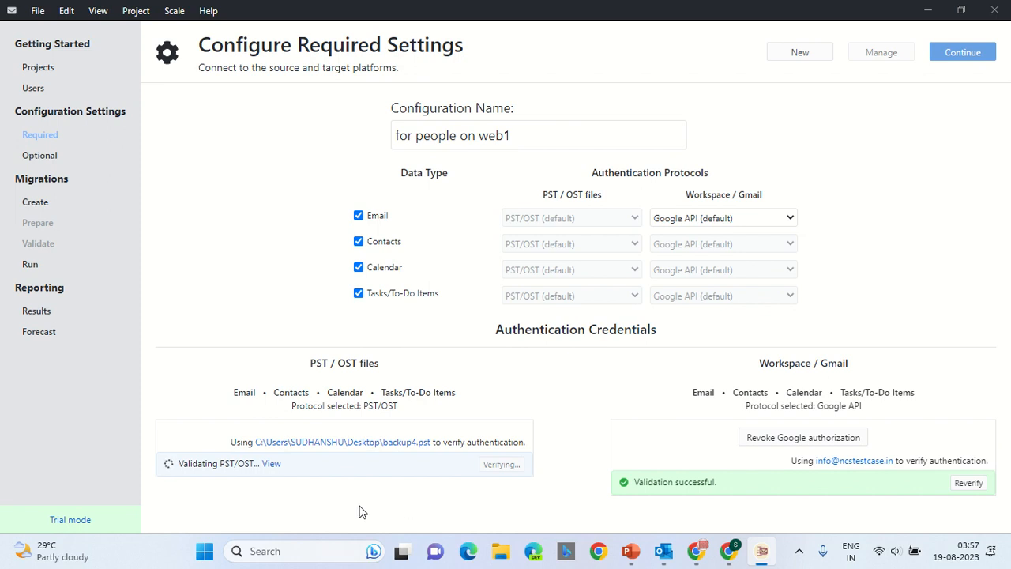
mouse_move(234, 512)
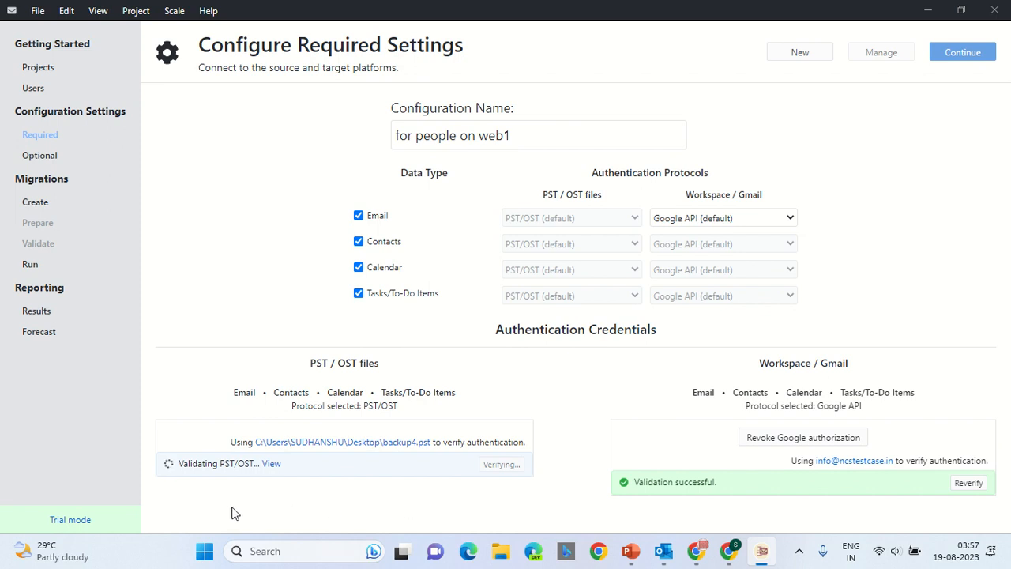
mouse_move(221, 466)
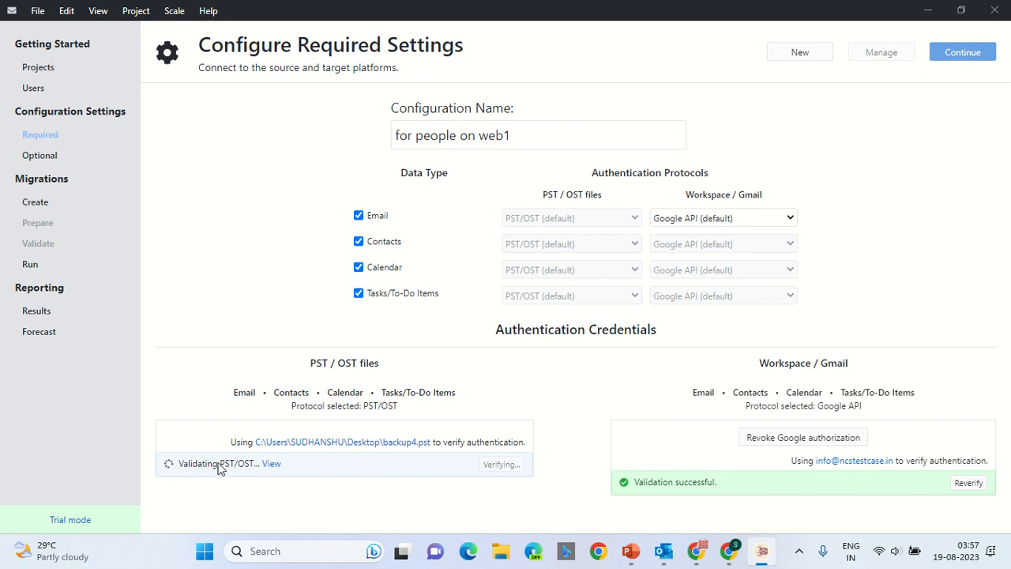
mouse_move(230, 506)
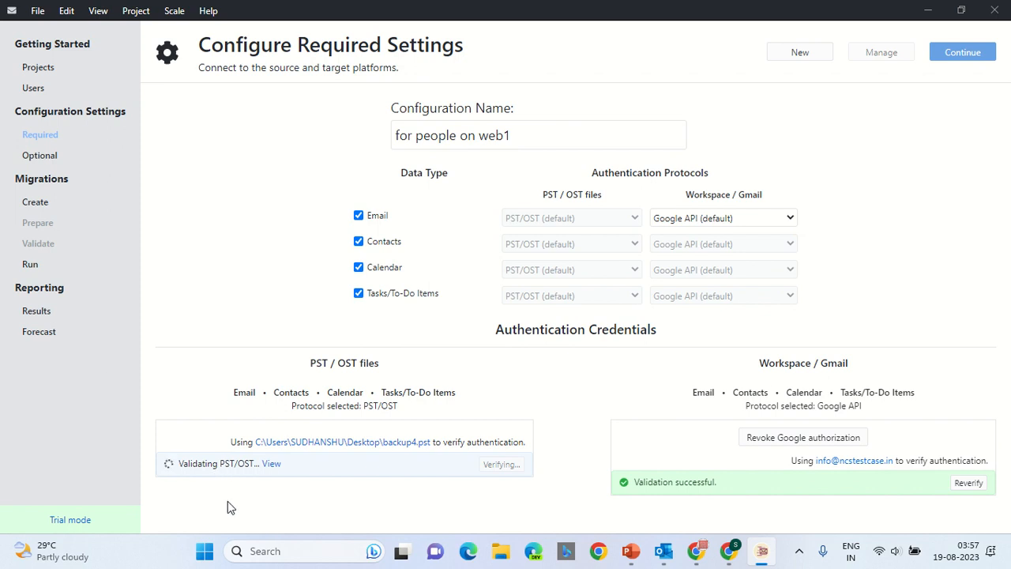
mouse_move(527, 518)
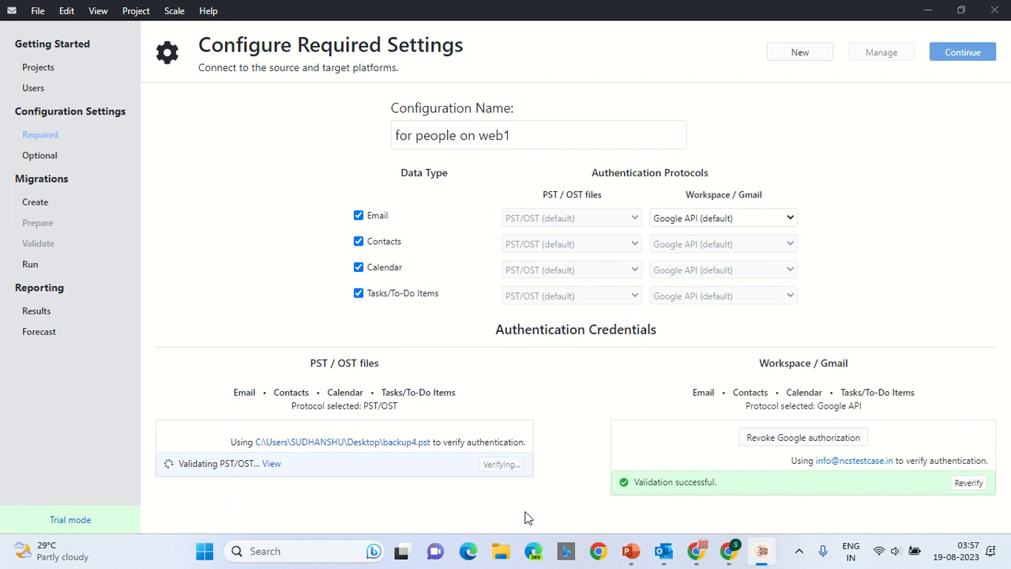
mouse_move(646, 411)
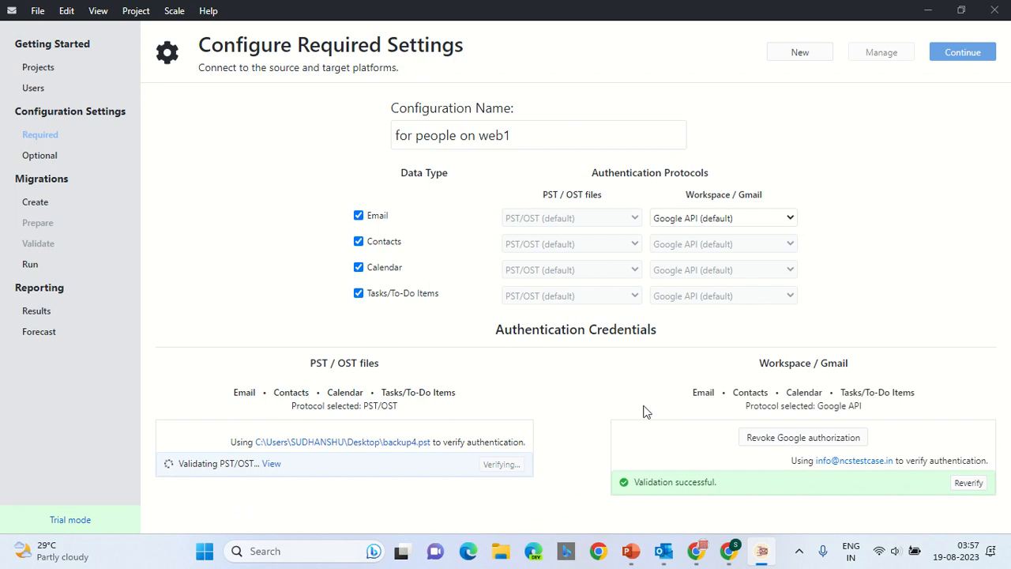
mouse_move(901, 170)
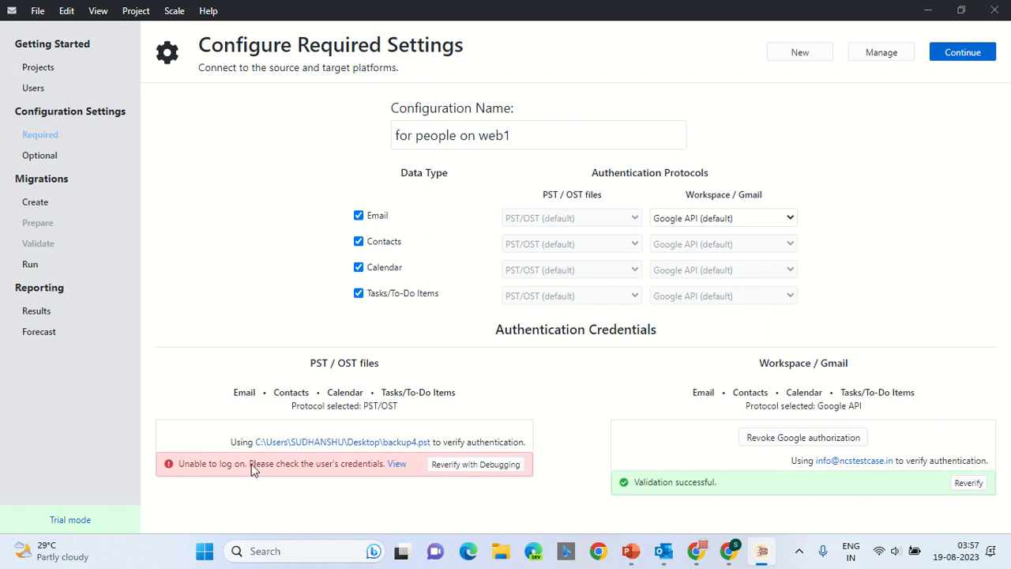
mouse_move(498, 451)
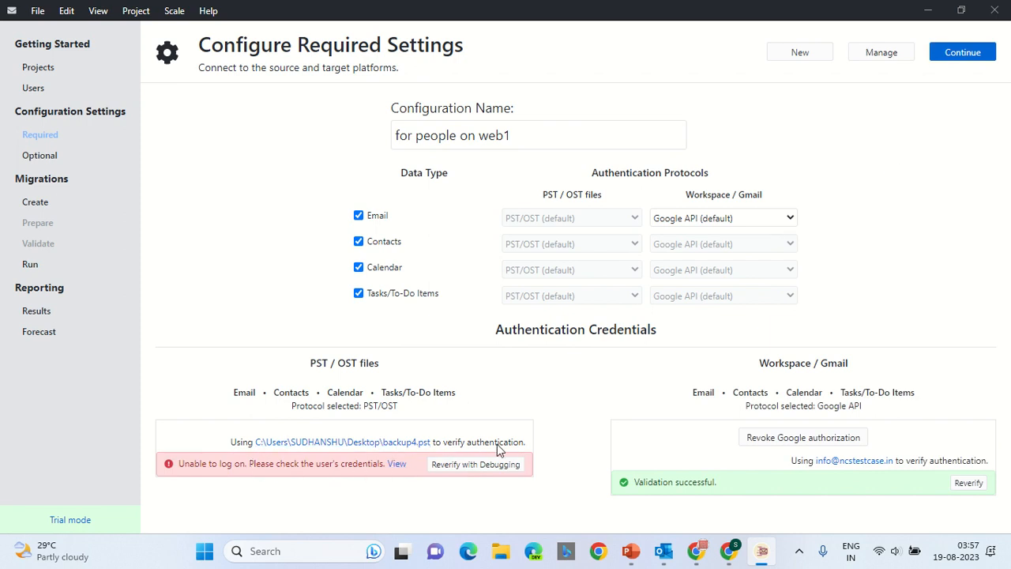
left_click(474, 464)
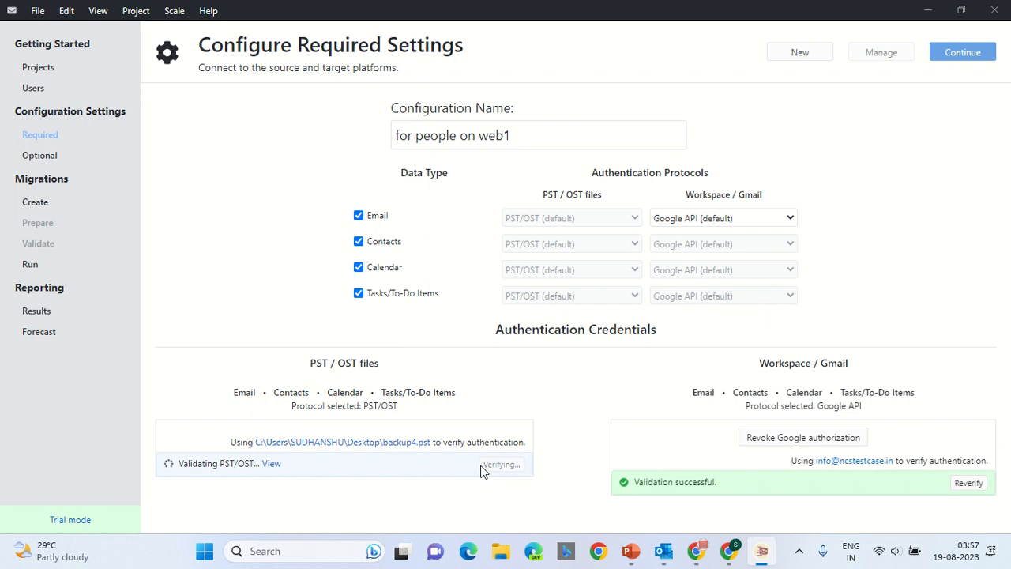
mouse_move(354, 501)
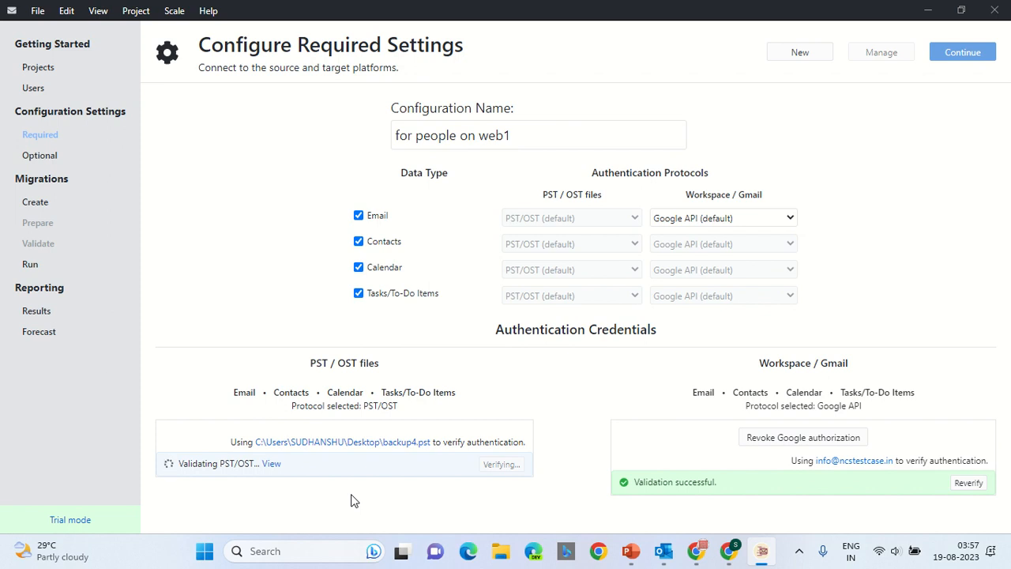
mouse_move(373, 498)
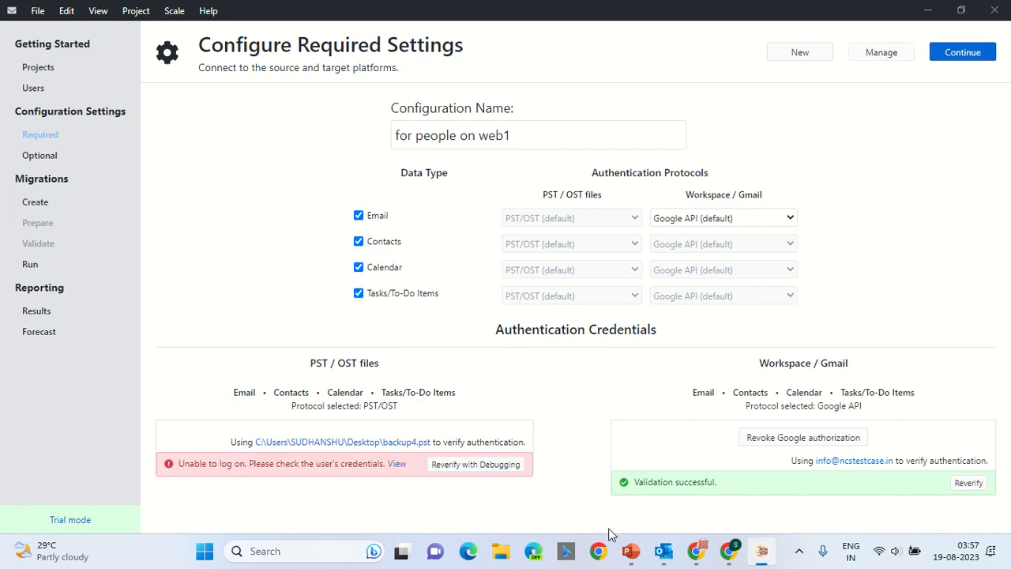
mouse_move(401, 500)
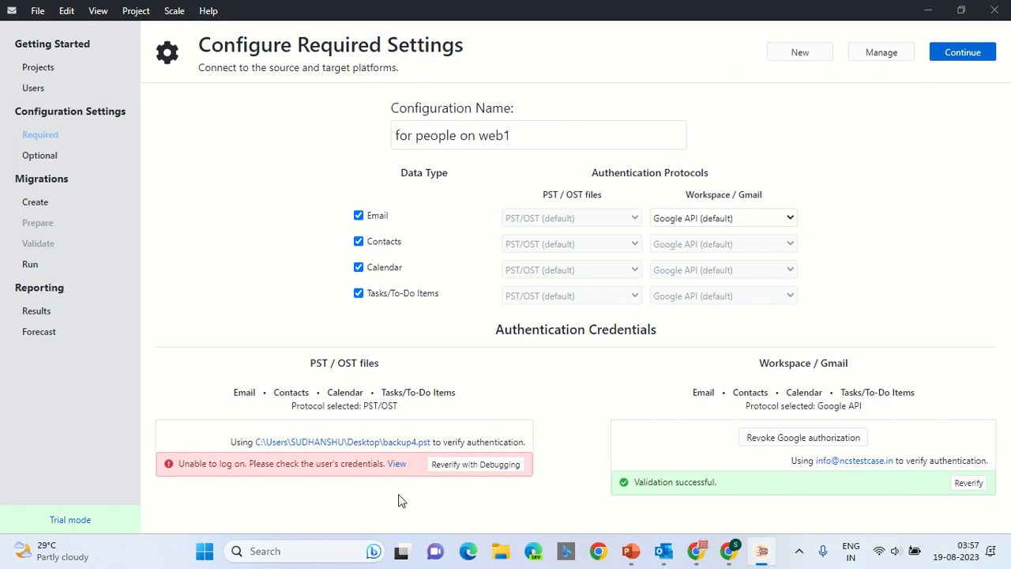
mouse_move(928, 10)
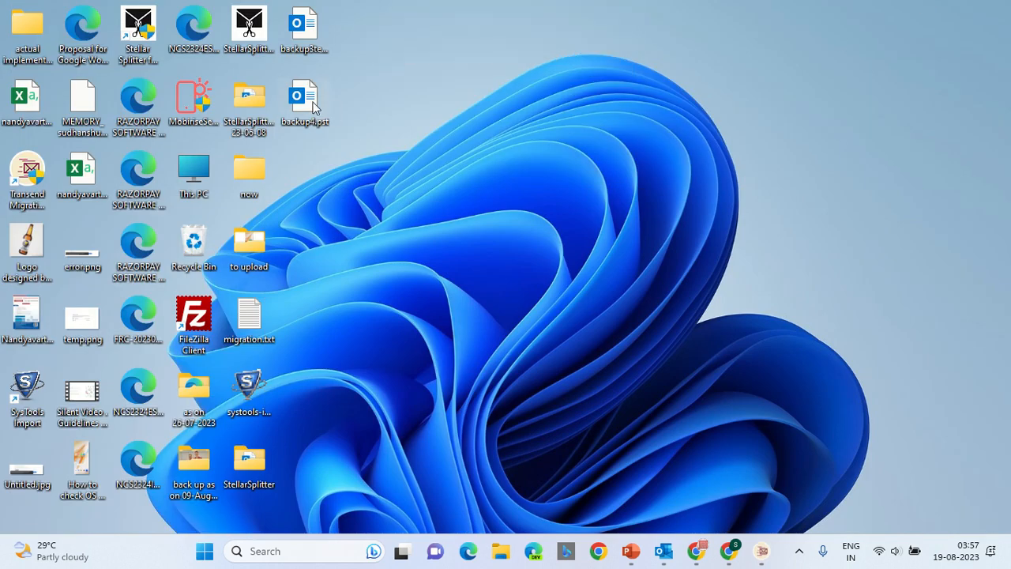
Copy backup4.pst and create a new folder named 'for people' on the D drive.
right_click(304, 107)
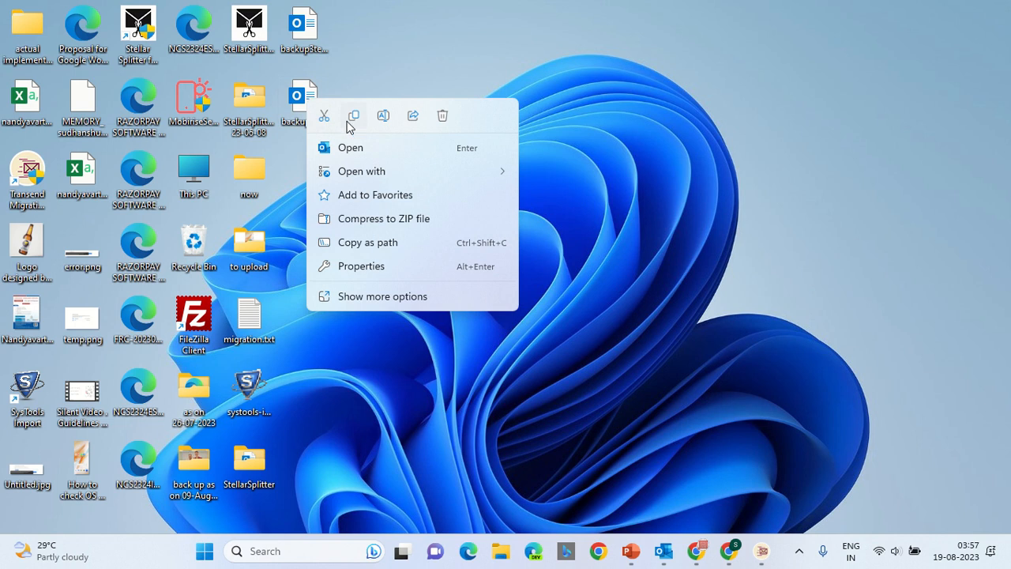
left_click(429, 349)
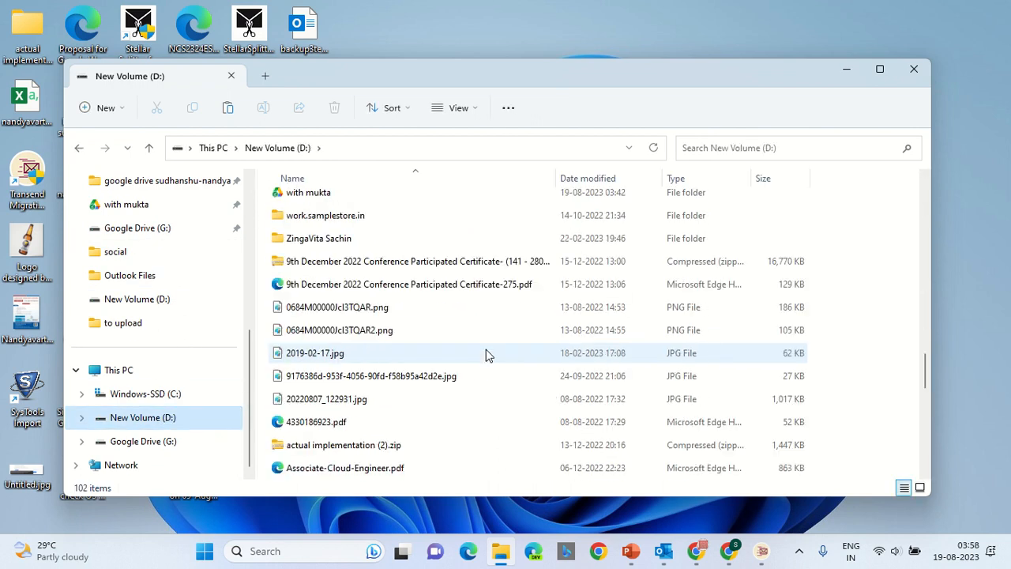
right_click(487, 354)
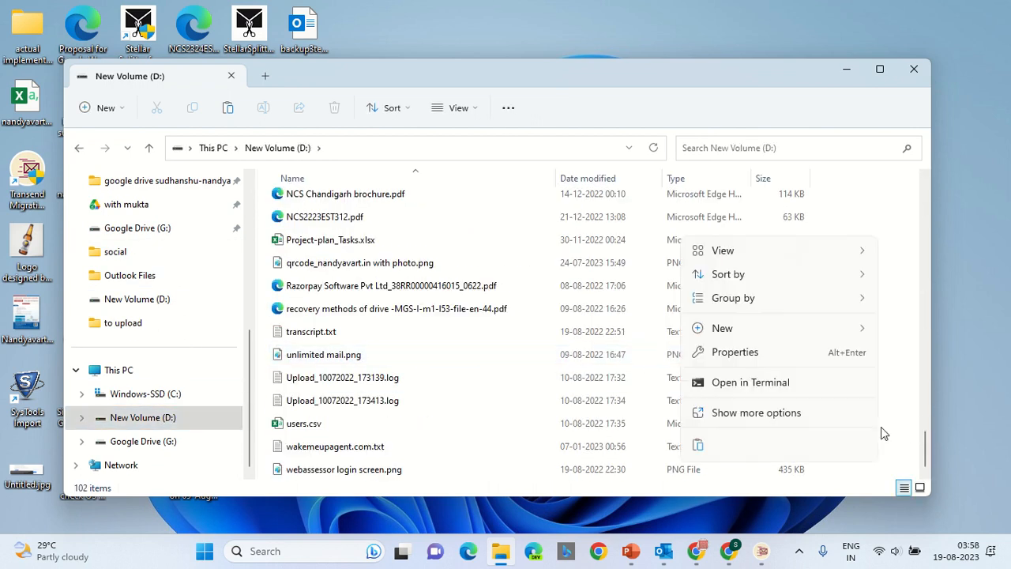
left_click(721, 327)
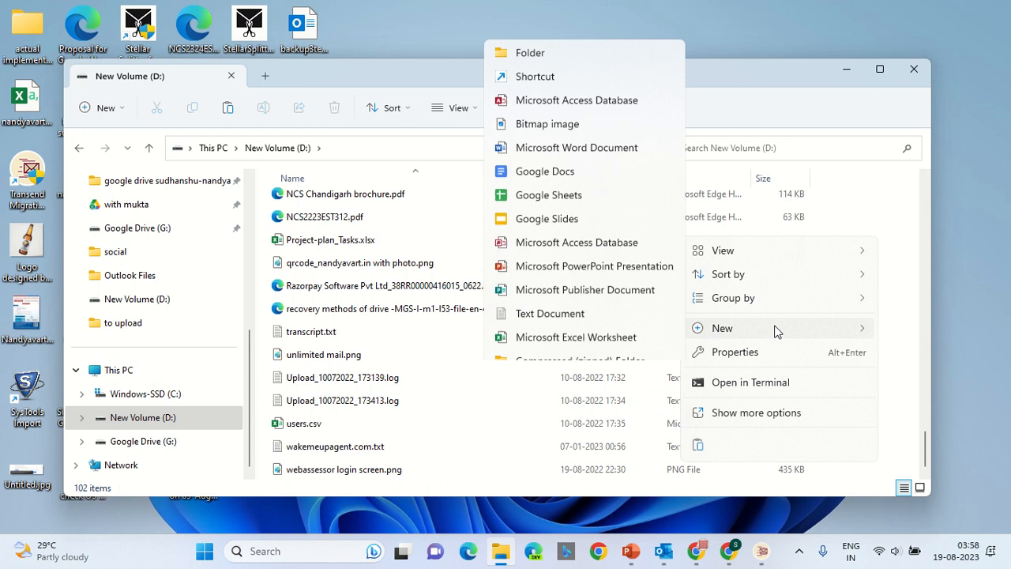
left_click(531, 52)
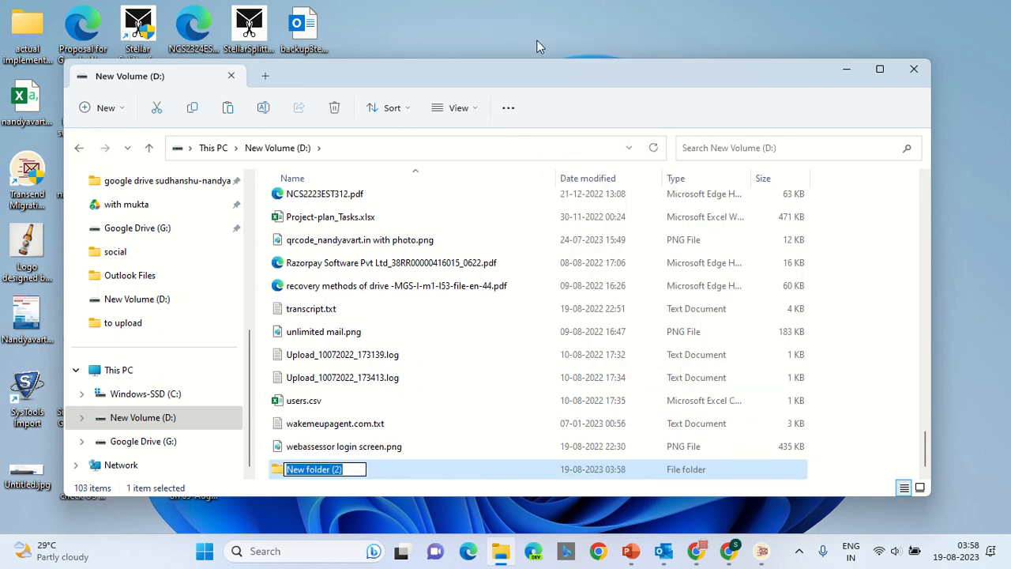
type("for people")
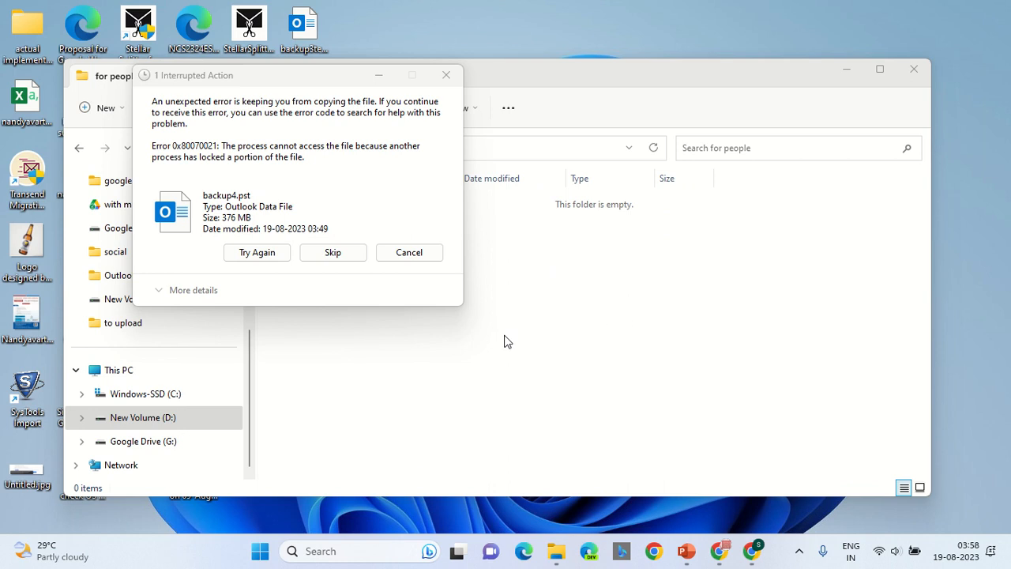
mouse_move(299, 275)
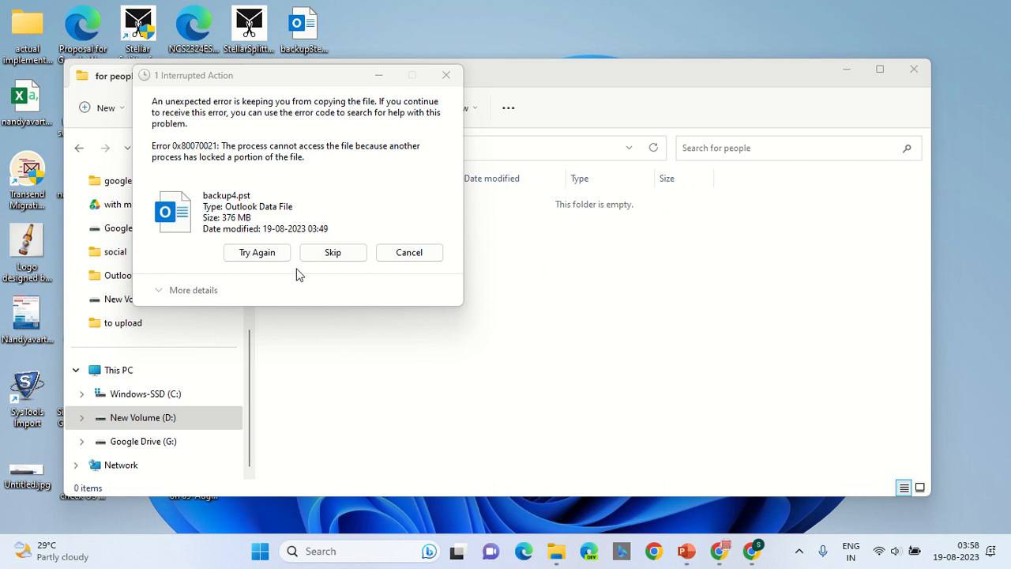
mouse_move(341, 240)
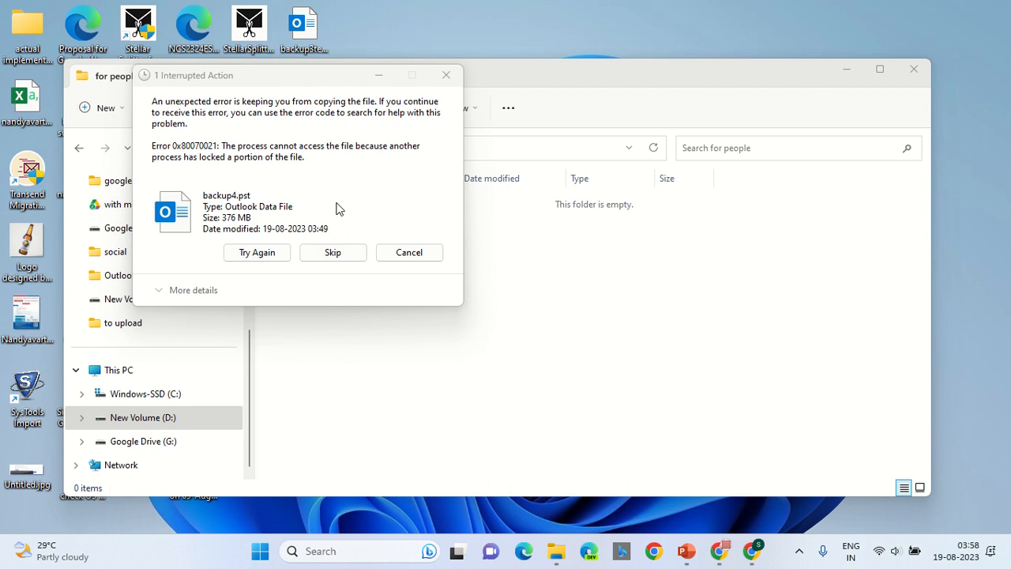
Attempt pasting the PST into 'for people', cancel the locked-file error, and return to the D drive listing.
left_click(409, 252)
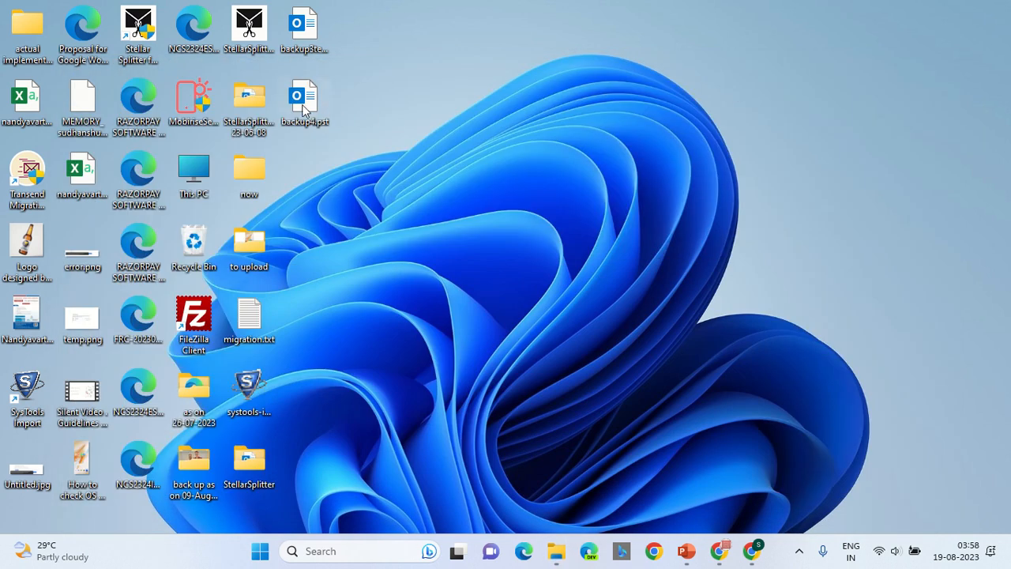
right_click(303, 98)
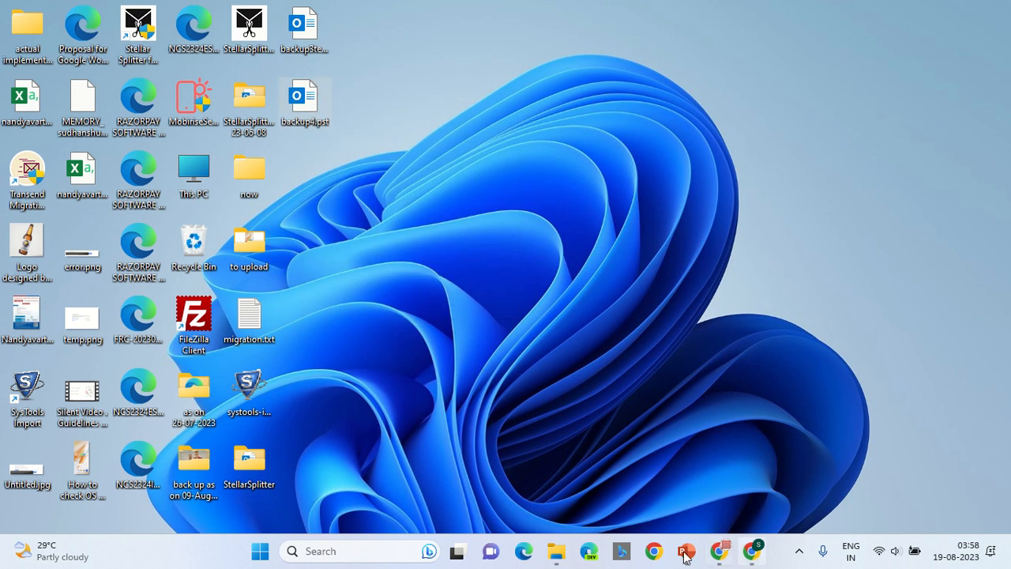
right_click(350, 281)
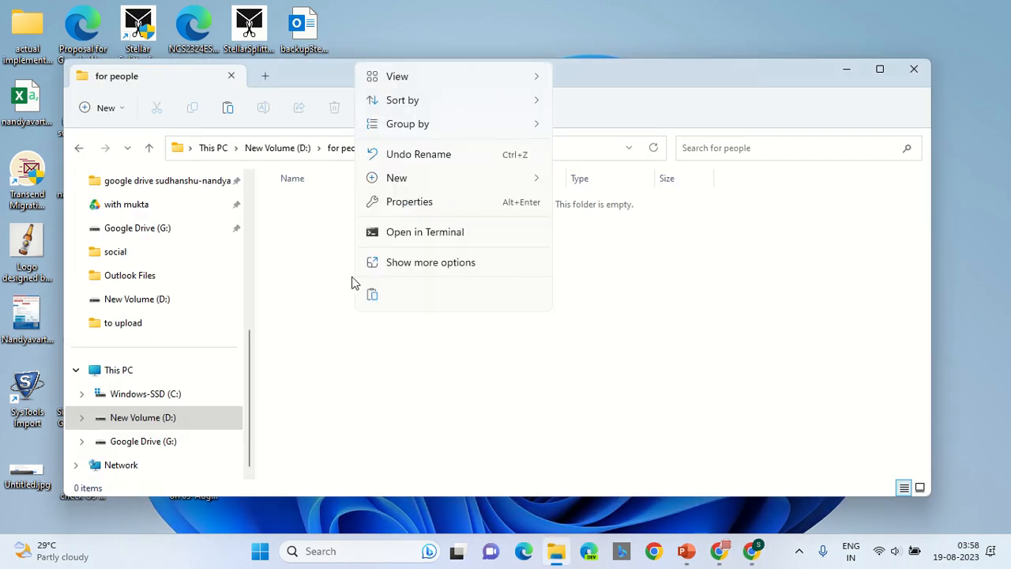
left_click(376, 303)
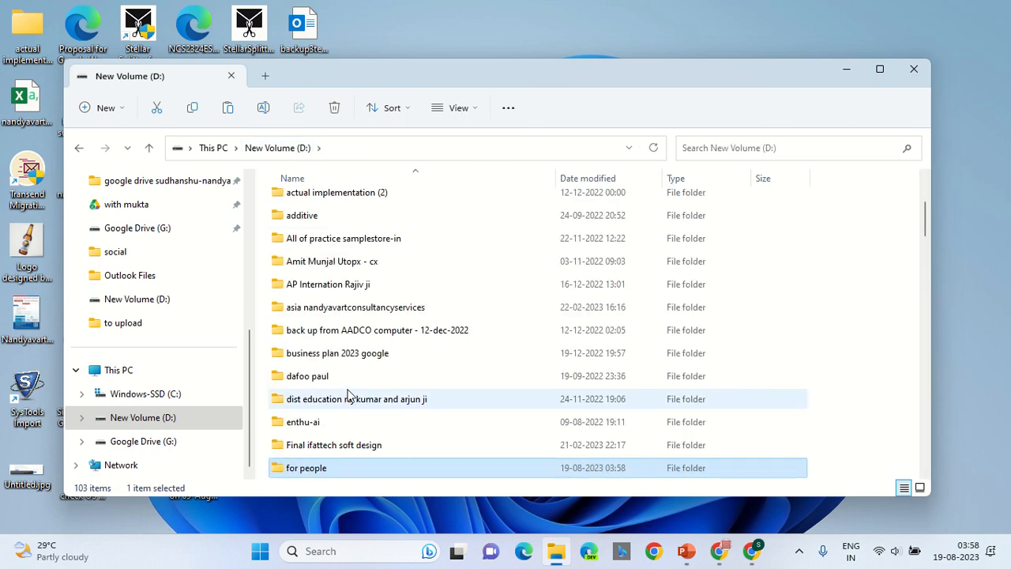
double_click(307, 467)
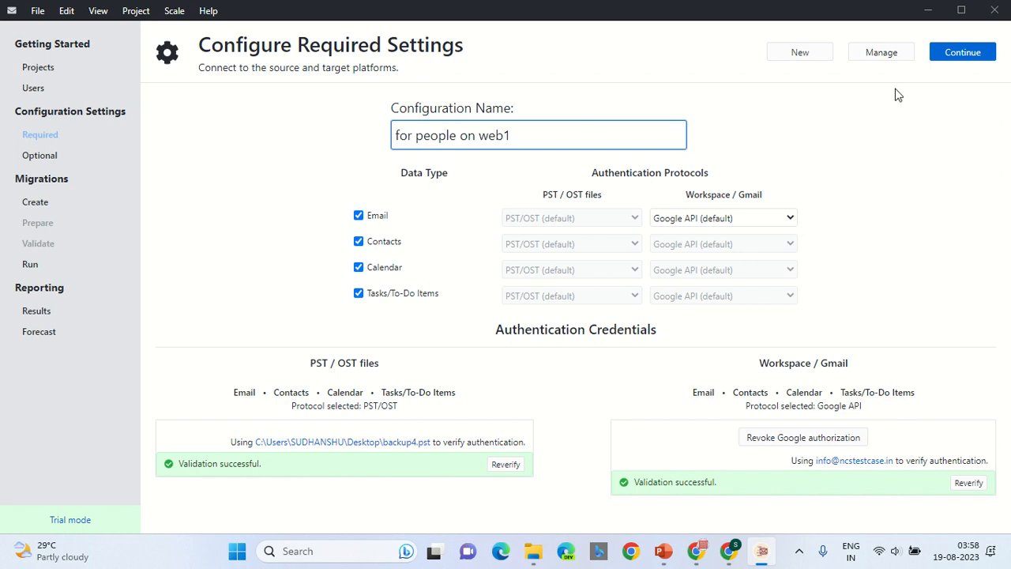
mouse_move(377, 446)
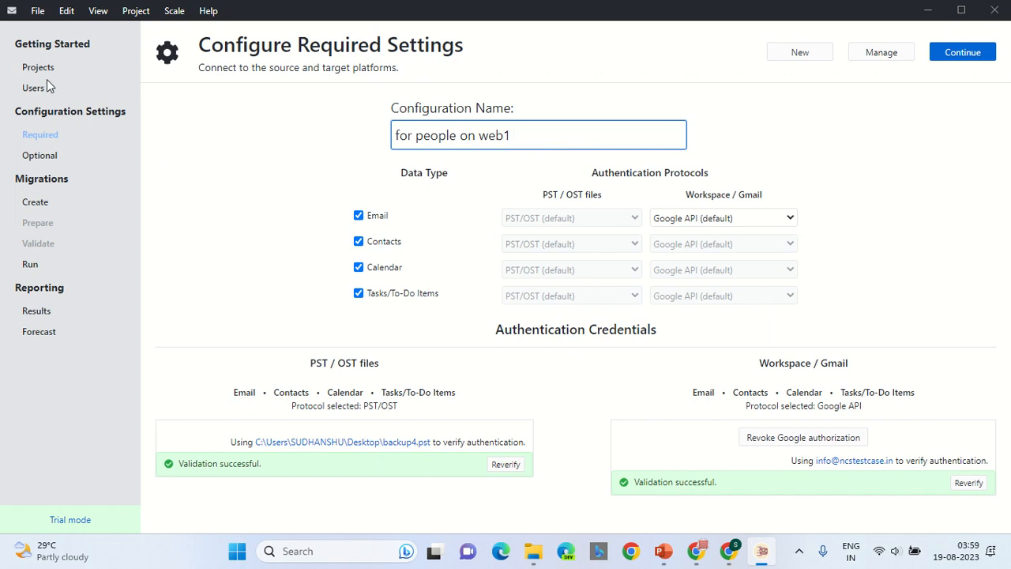
Browse from Define Users for the PST file, pointing Shanky's source to D:\for people\backup4.pst.
left_click(33, 89)
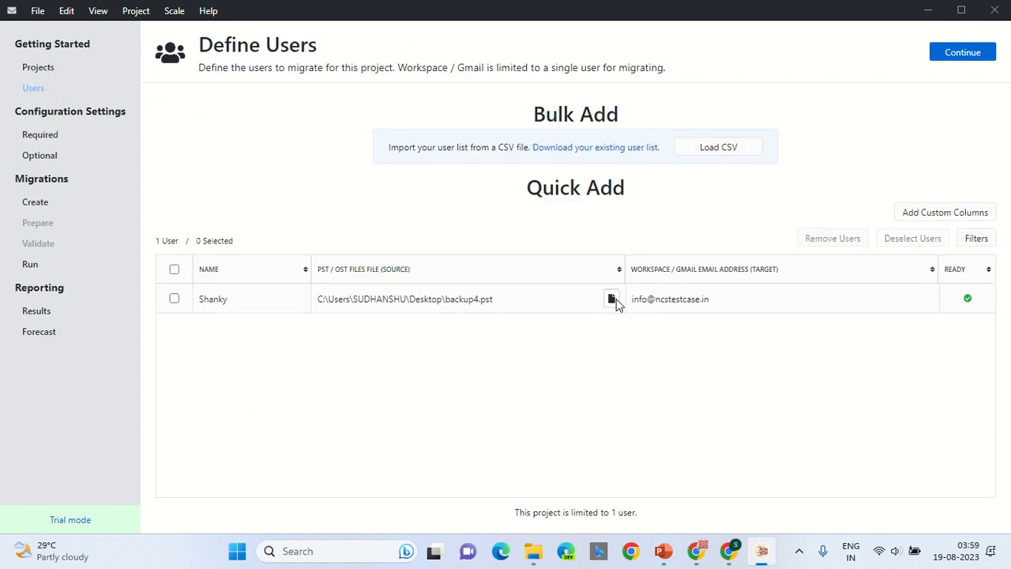
left_click(611, 299)
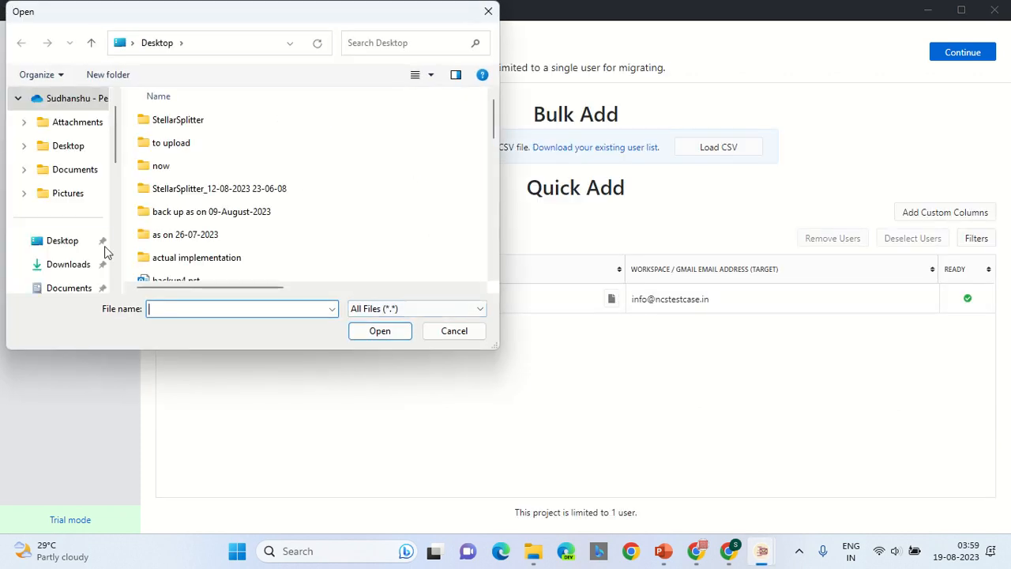
scroll("down", 3)
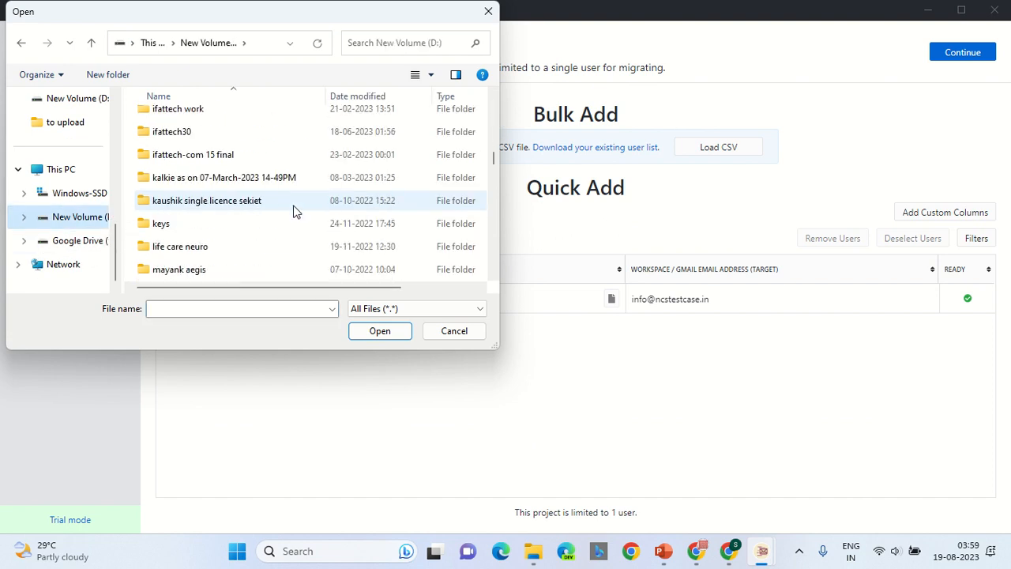
scroll("down", 3)
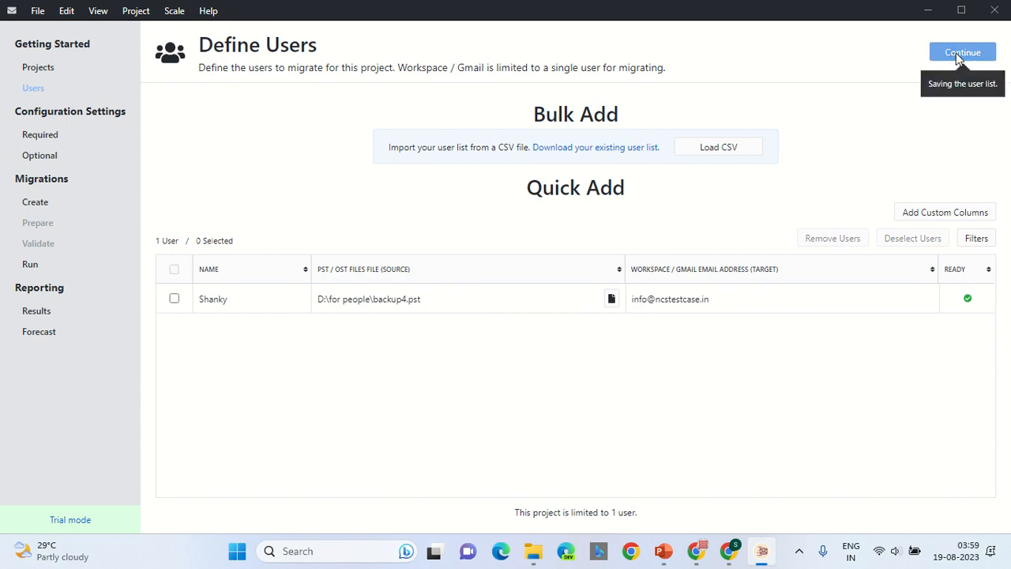
Save the user list and continue to Required settings to validate backup4.pst and Workspace.
left_click(962, 50)
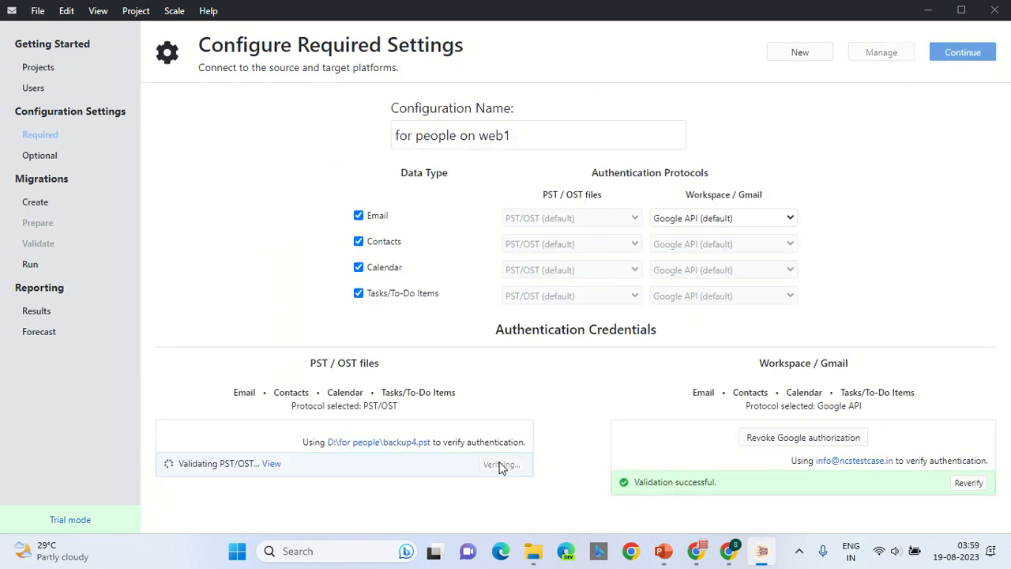
mouse_move(363, 498)
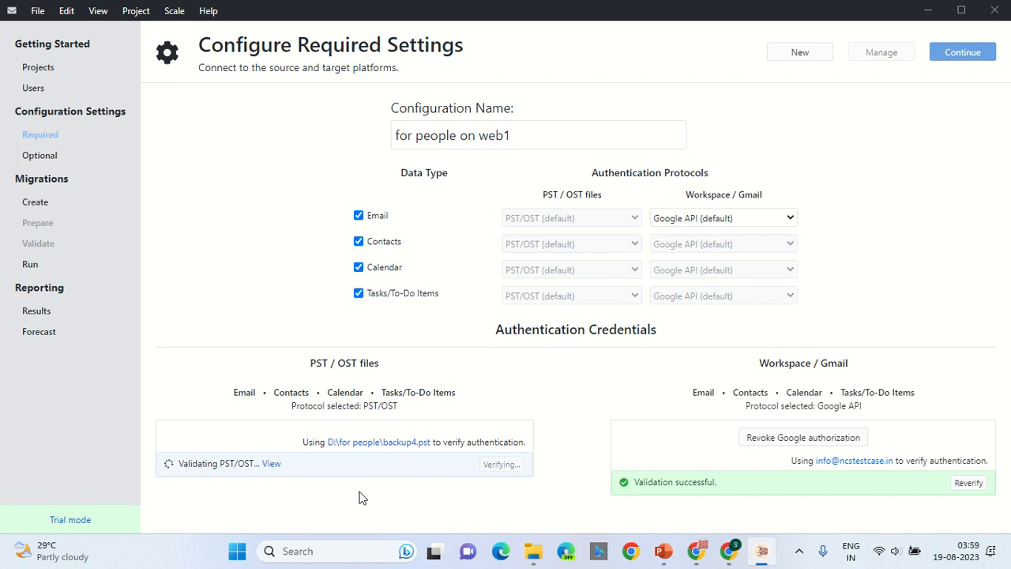
mouse_move(408, 428)
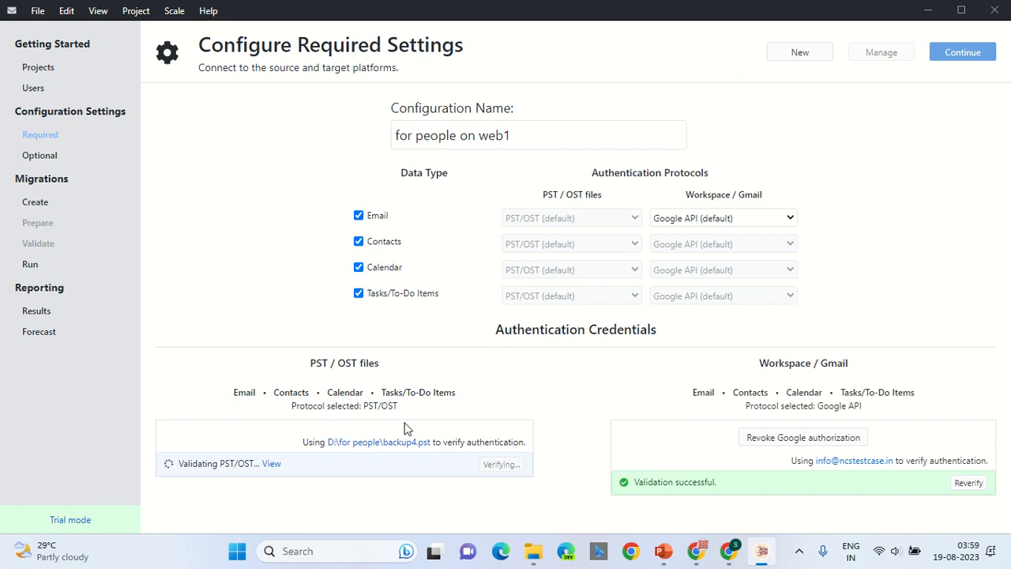
mouse_move(427, 411)
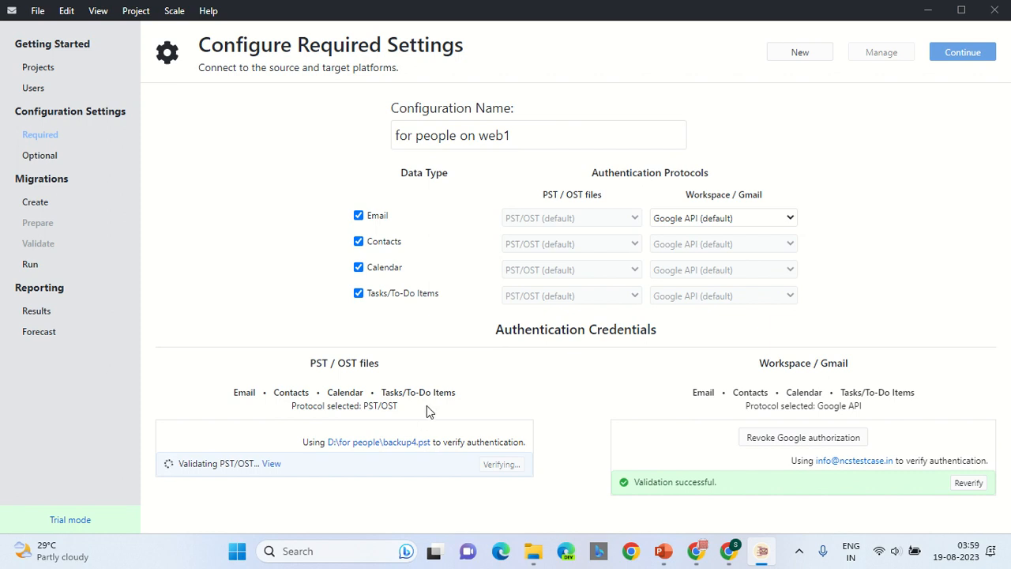
mouse_move(489, 406)
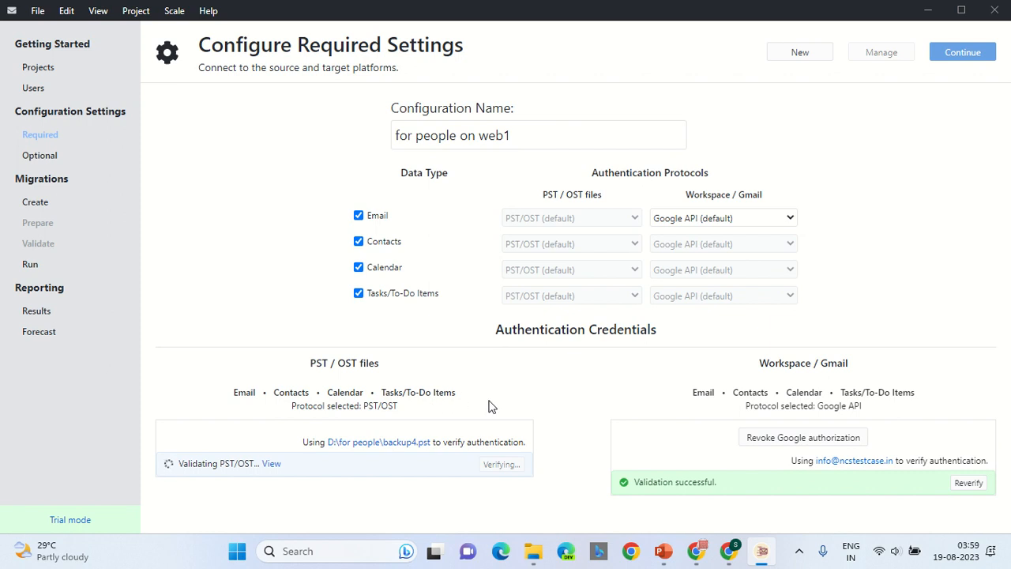
mouse_move(487, 404)
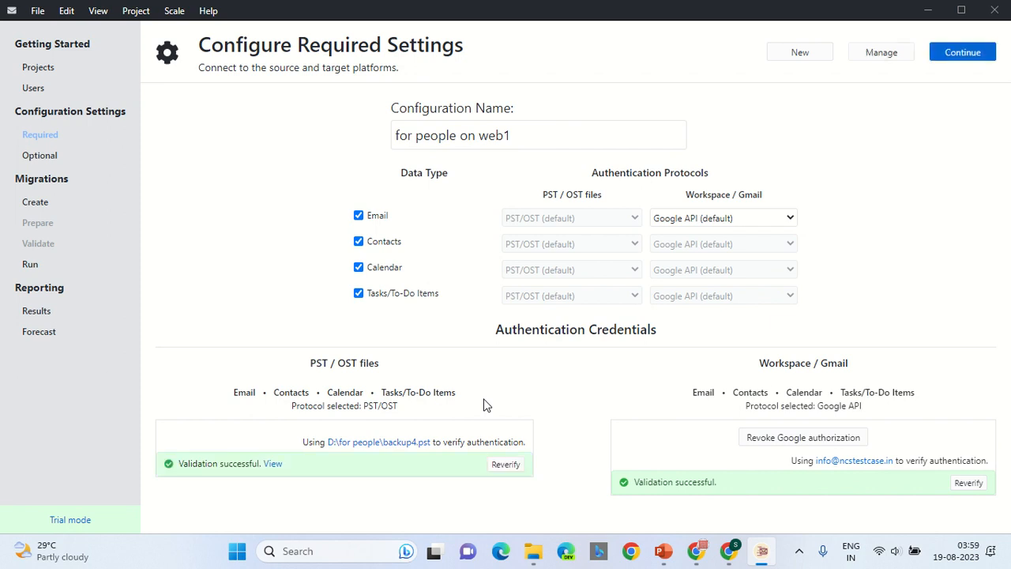
mouse_move(903, 132)
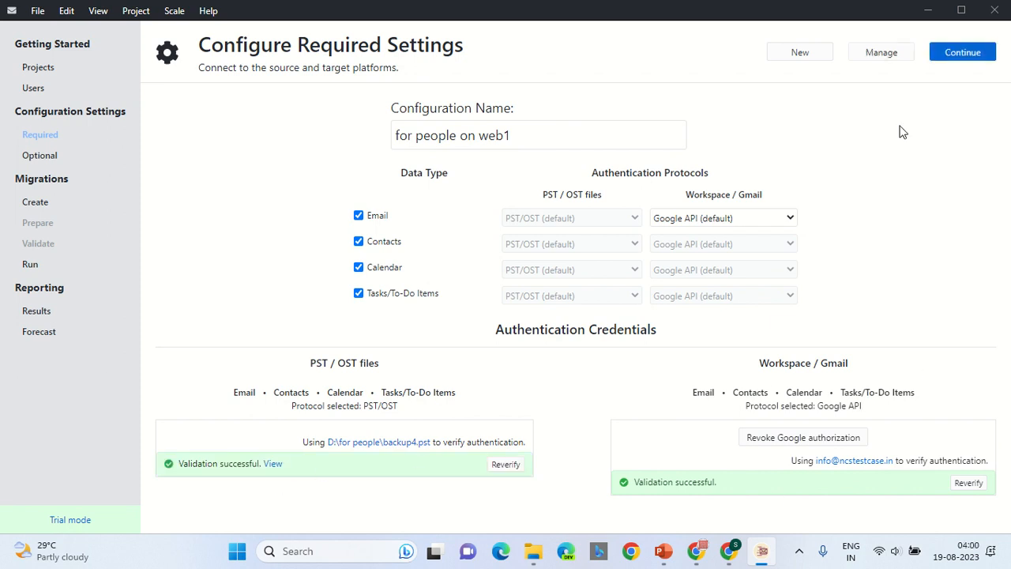
Continue through Optional, Create, Prepare and Validate settings with user Shanky selected.
left_click(962, 51)
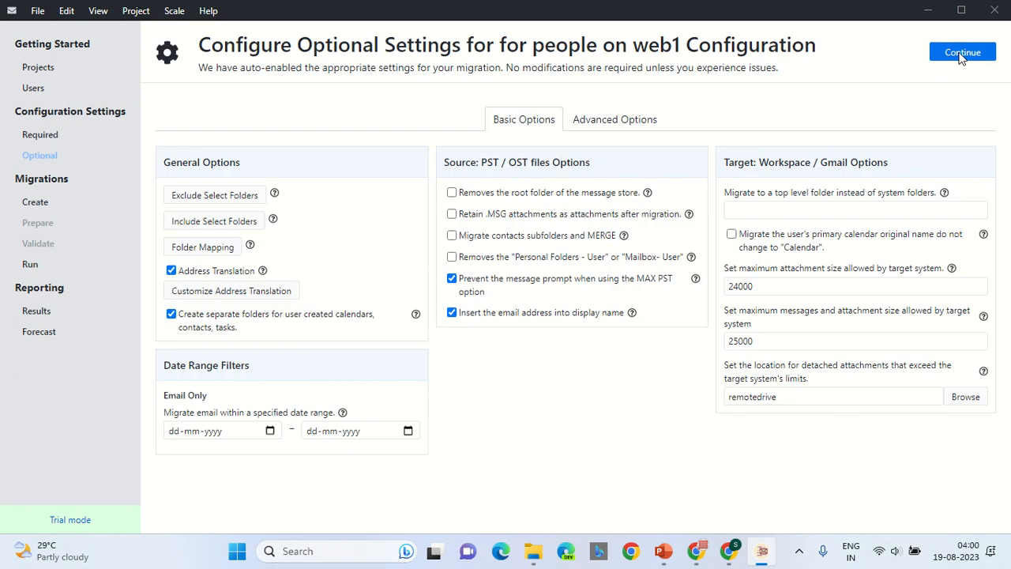
left_click(962, 51)
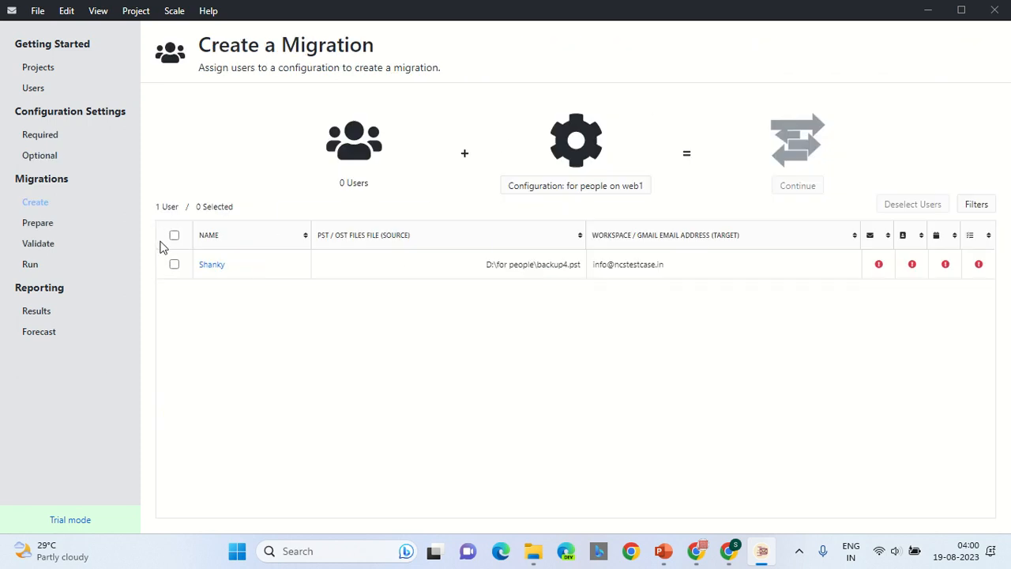
left_click(38, 221)
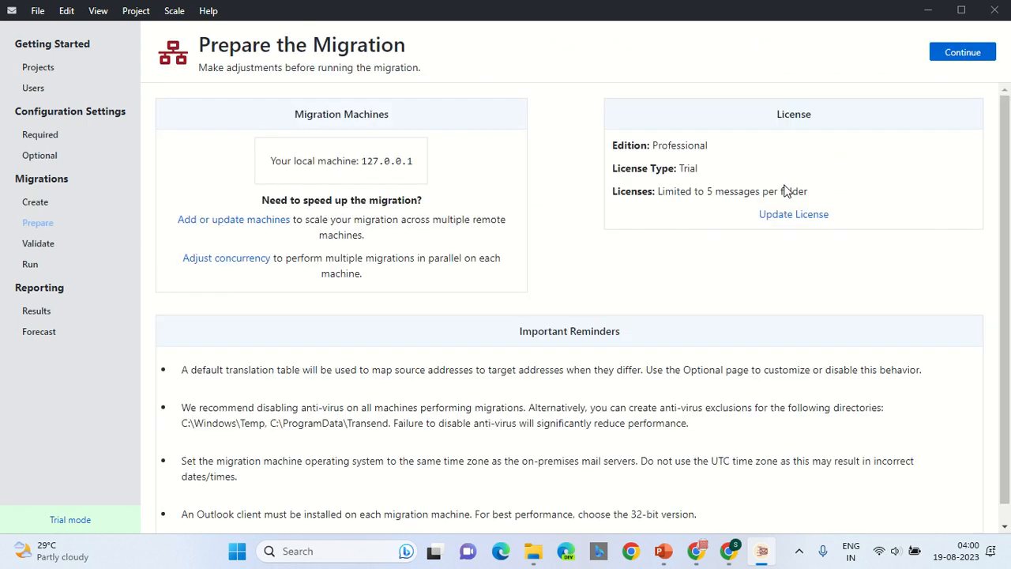
left_click(962, 50)
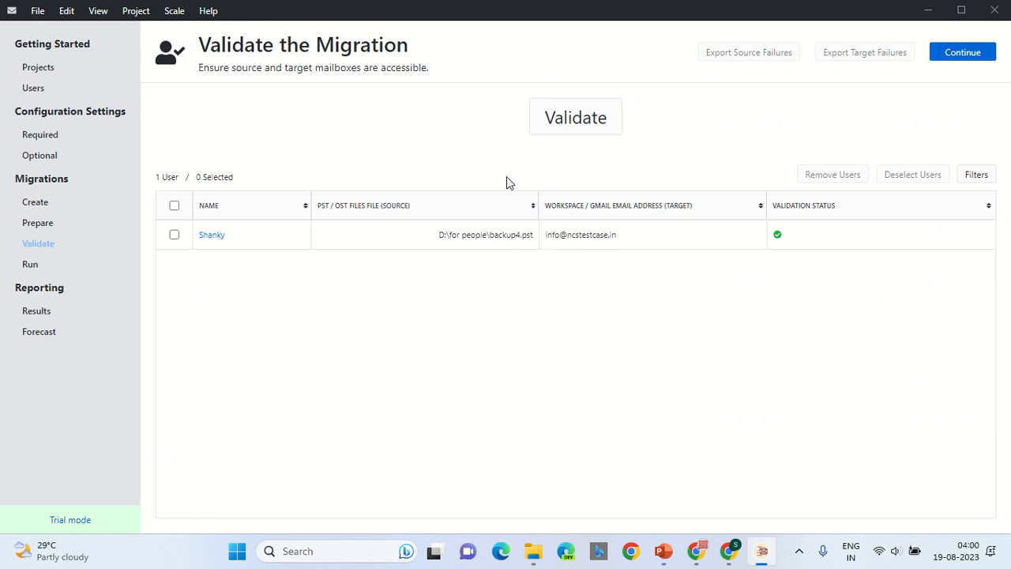
left_click(174, 205)
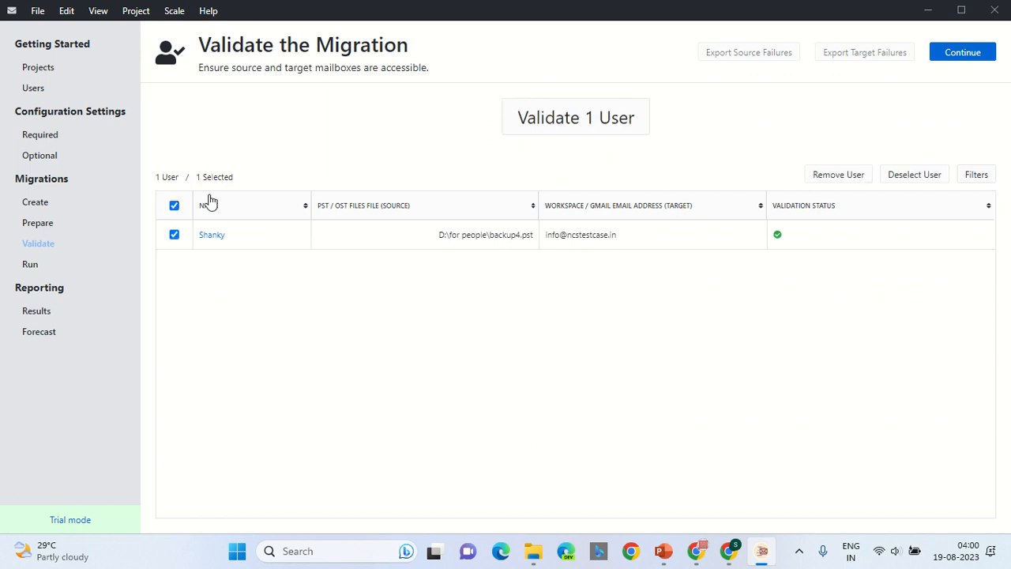
left_click(963, 51)
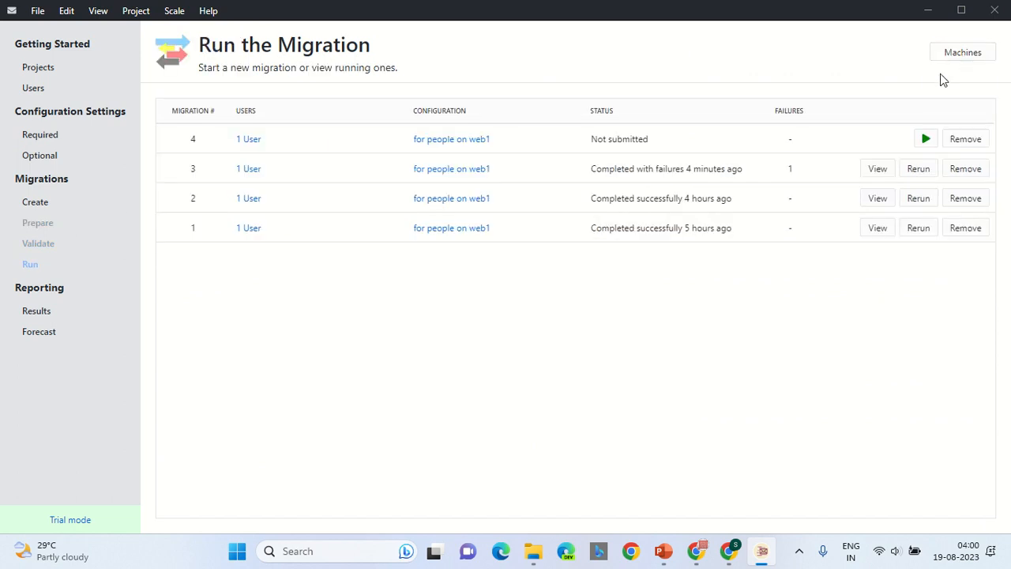
Start migration 4 as a Trial run.
left_click(925, 139)
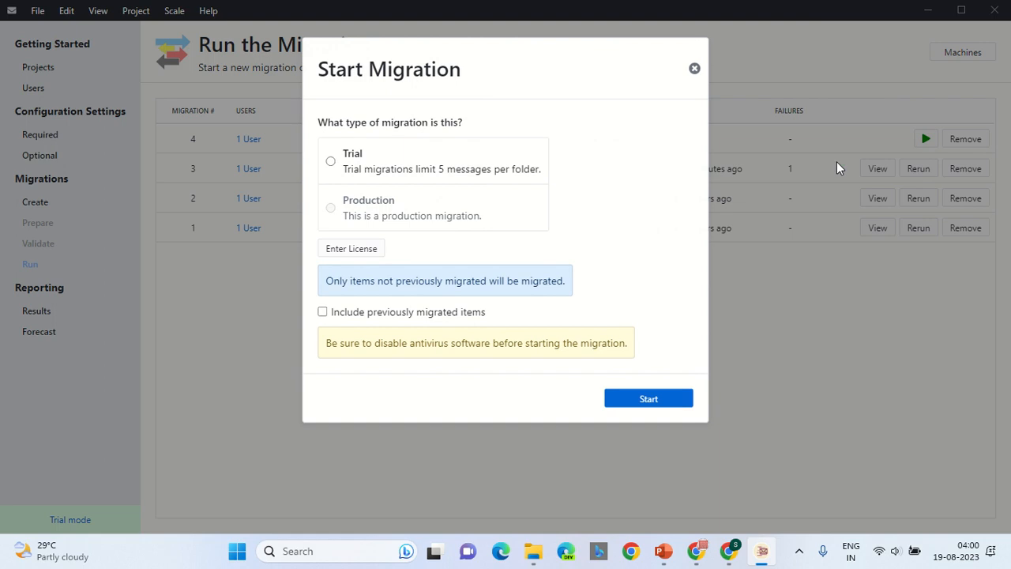
left_click(330, 161)
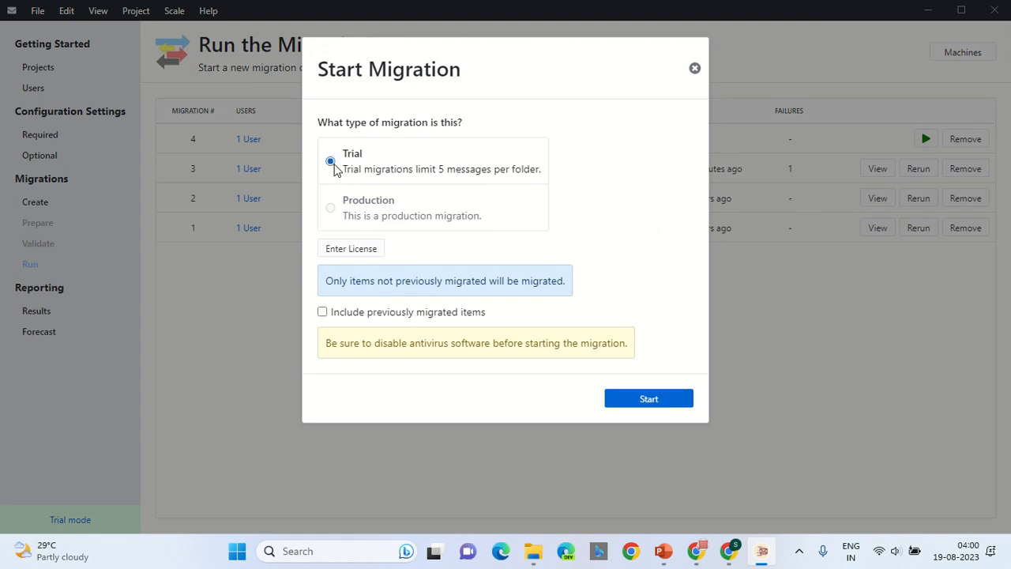
left_click(648, 398)
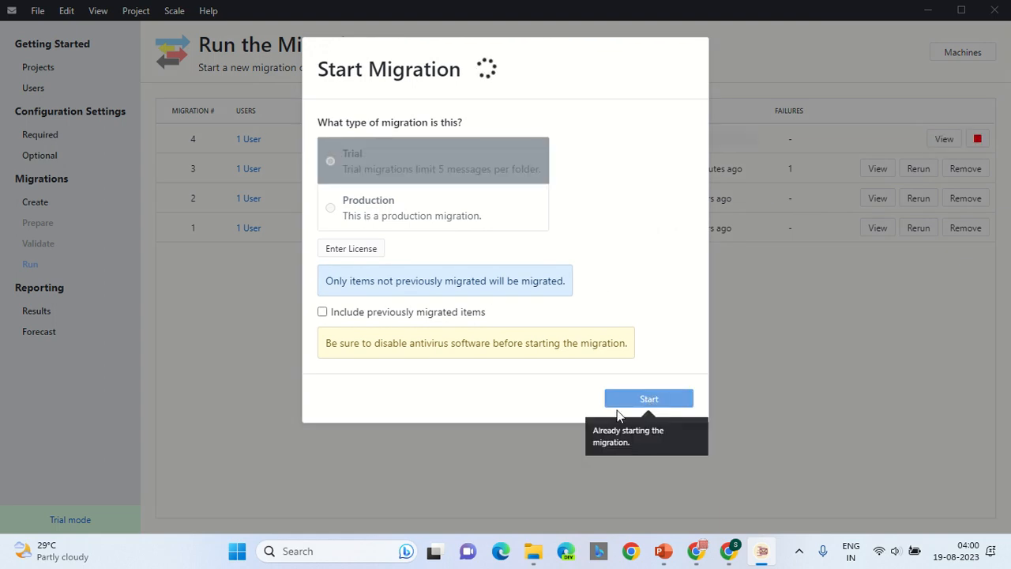
left_click(648, 398)
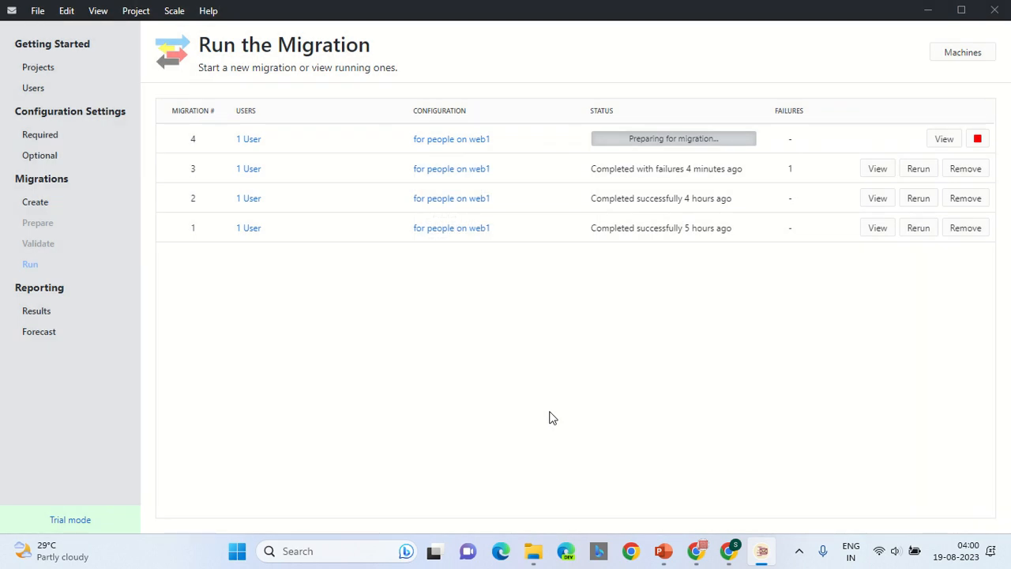
mouse_move(670, 140)
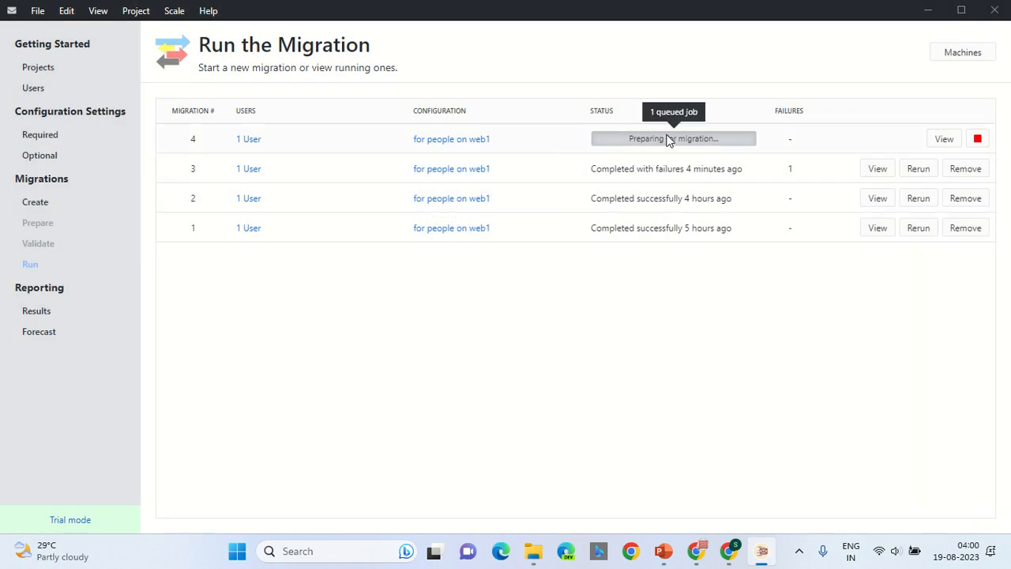
mouse_move(658, 146)
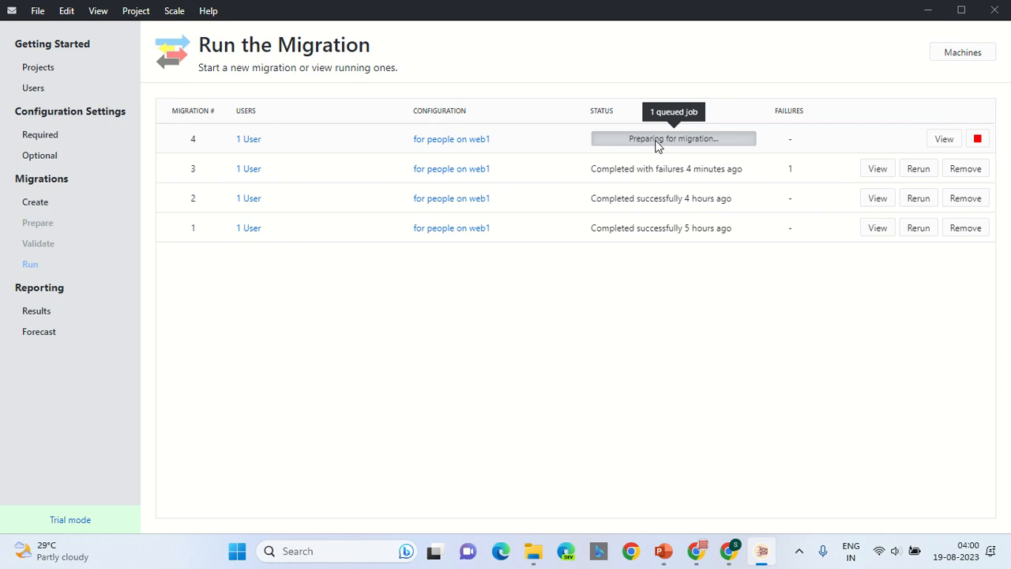
Show the Migration Results page for migration 4 while it is still preparing.
left_click(36, 309)
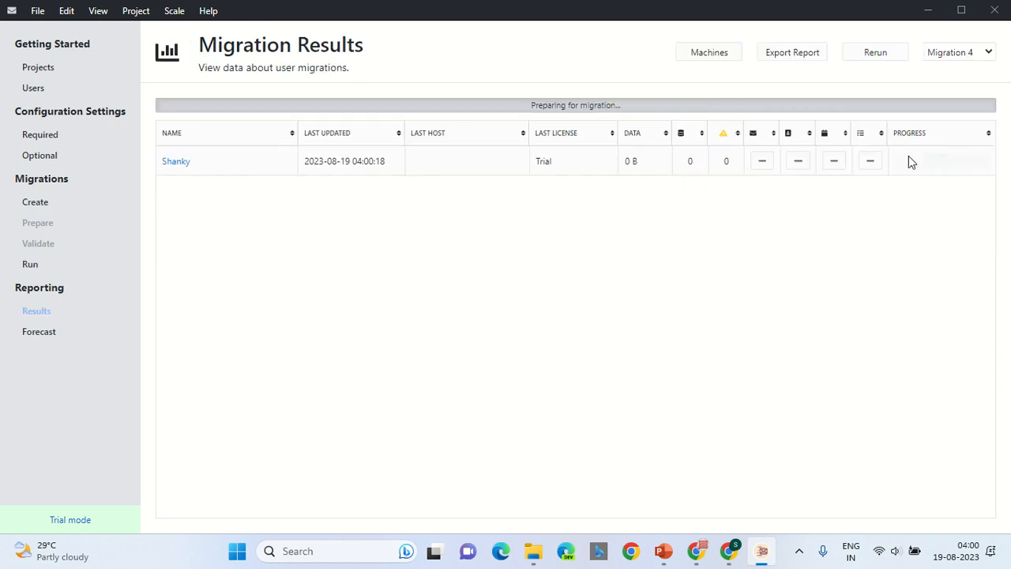
mouse_move(464, 188)
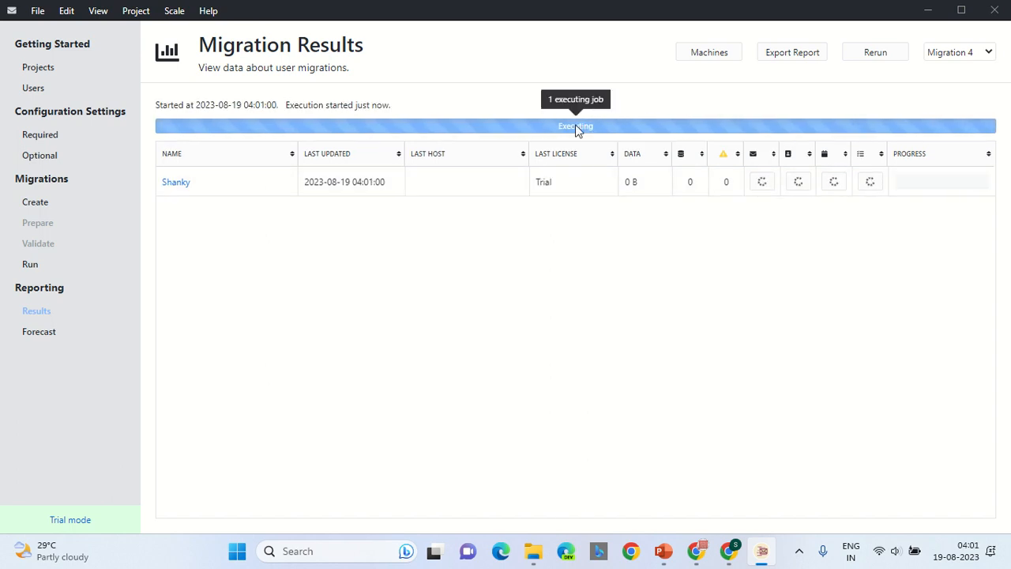
mouse_move(30, 263)
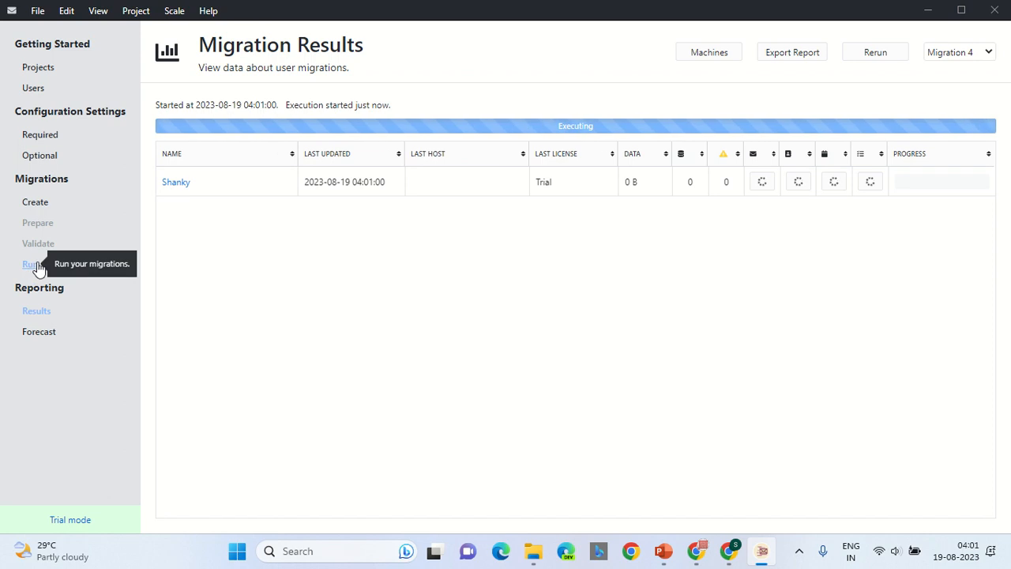
Check migration 4 executing in the Run list, then bring Chrome's Transend page forward.
left_click(30, 263)
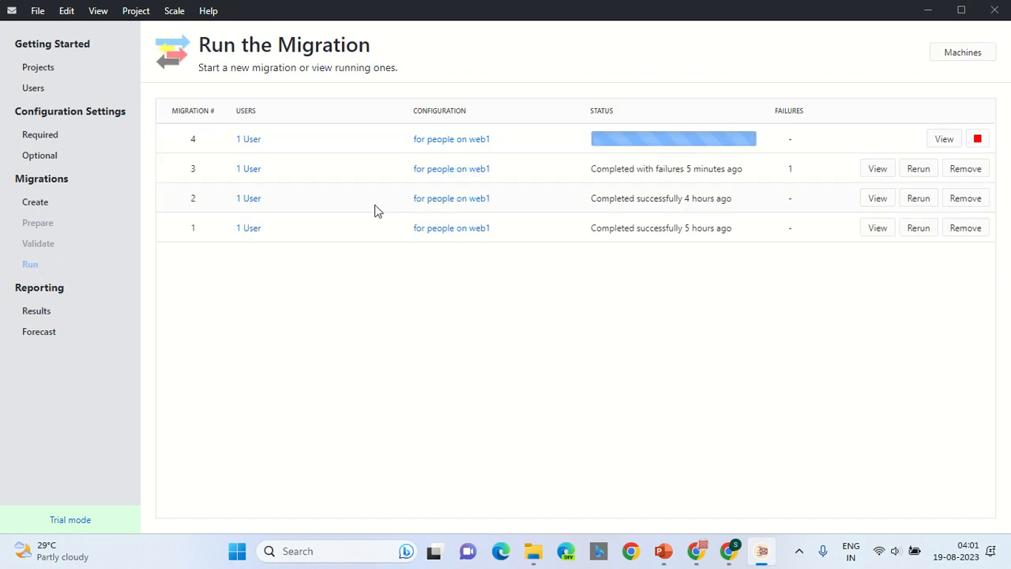
mouse_move(673, 139)
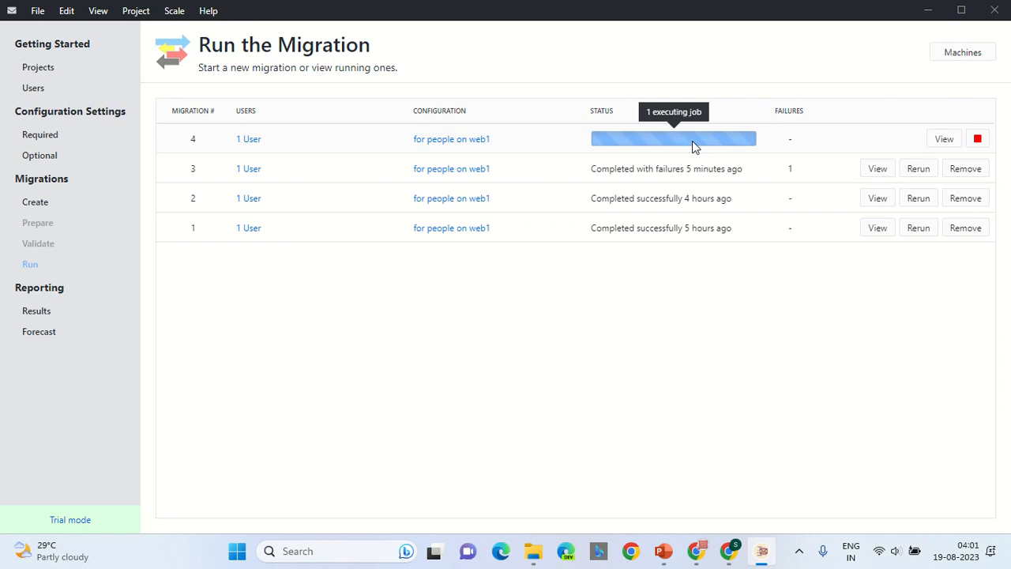
mouse_move(924, 146)
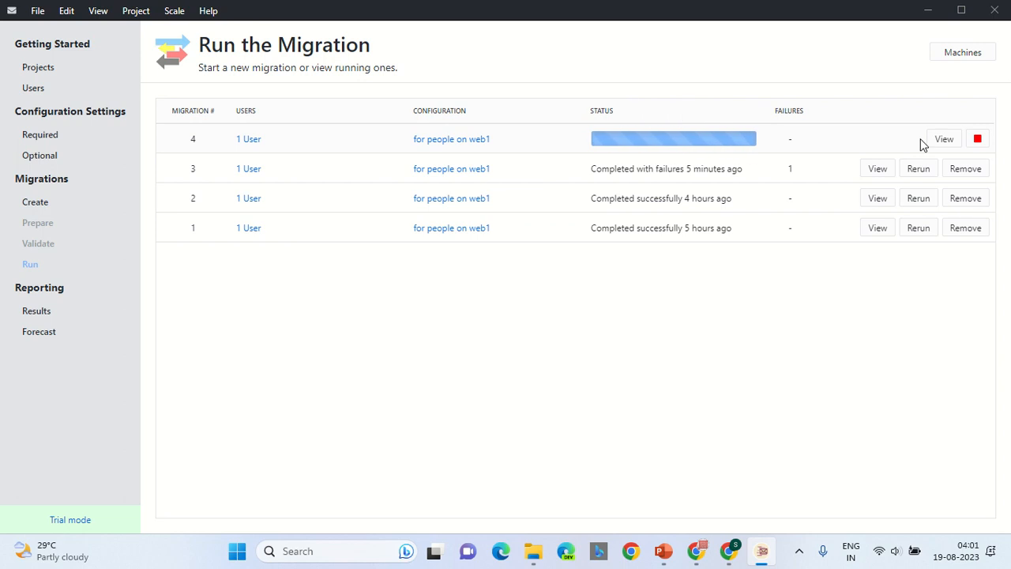
left_click(945, 139)
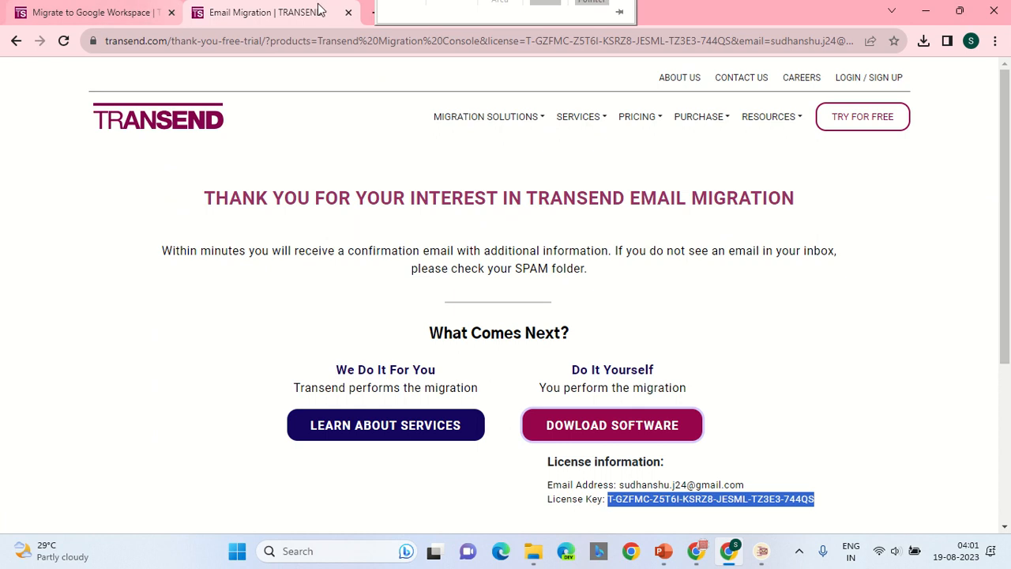
Start a new Chrome tab and go to Gmail to check the migrated messages.
left_click(553, 13)
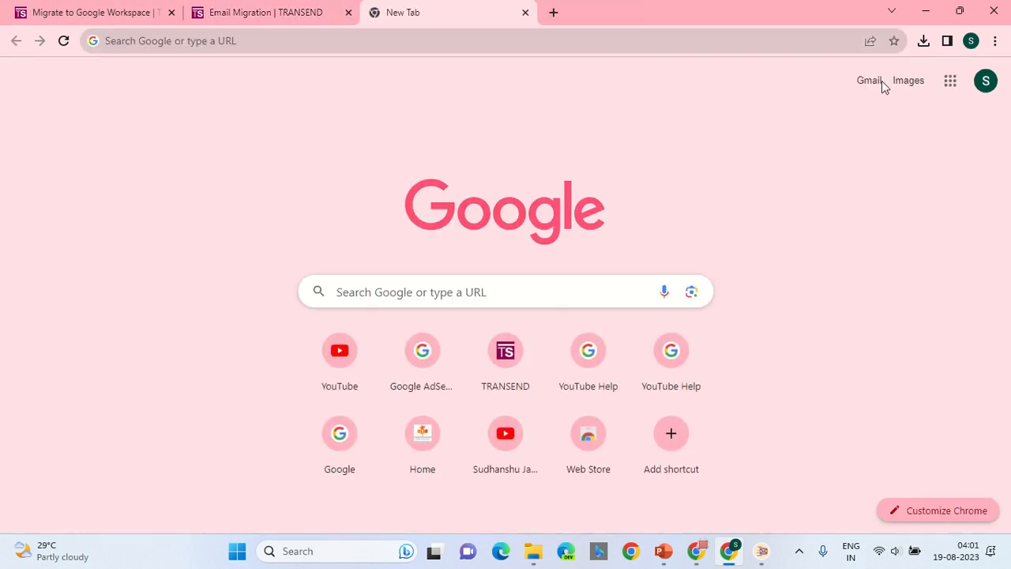
left_click(869, 79)
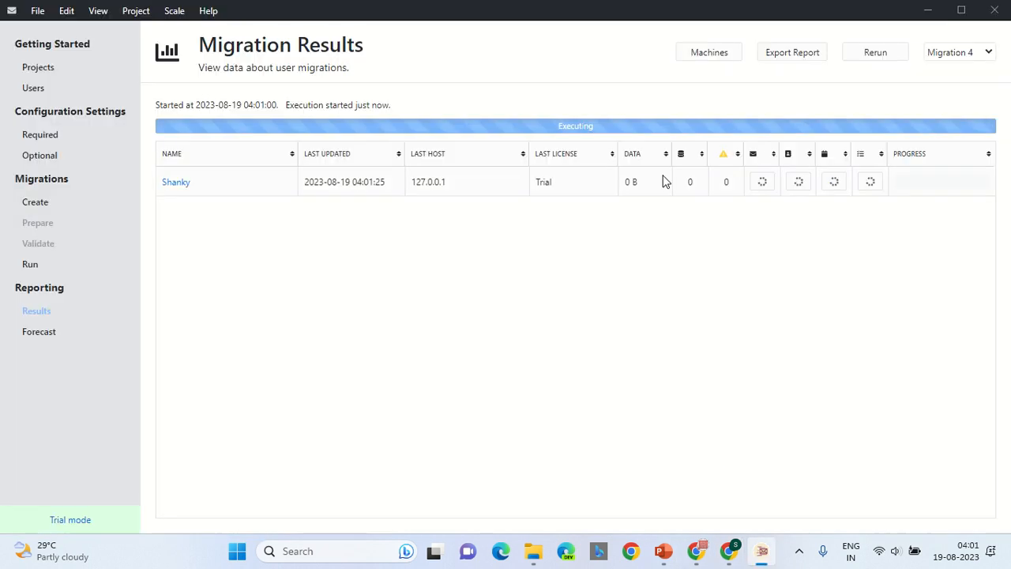
mouse_move(638, 199)
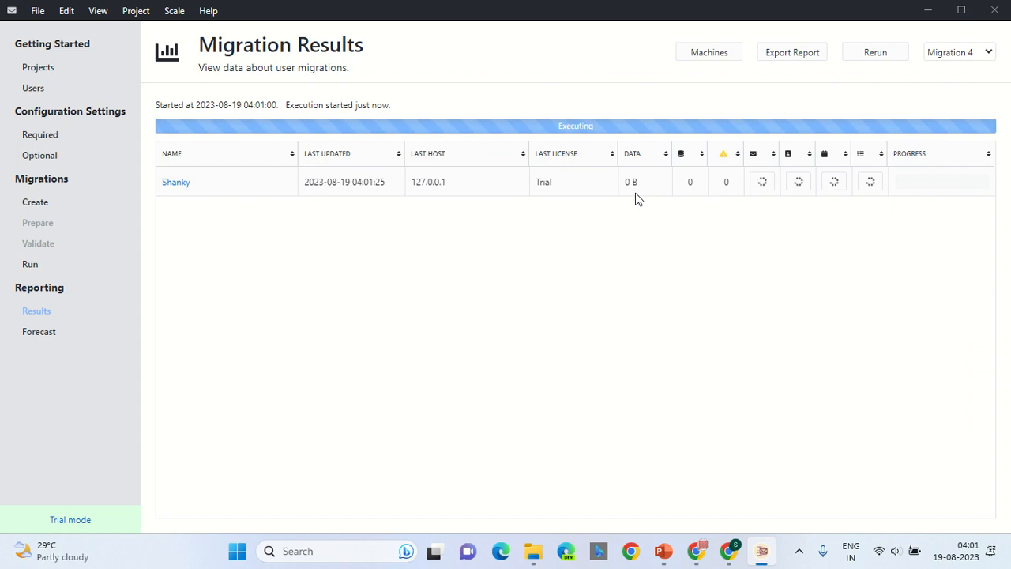
mouse_move(597, 130)
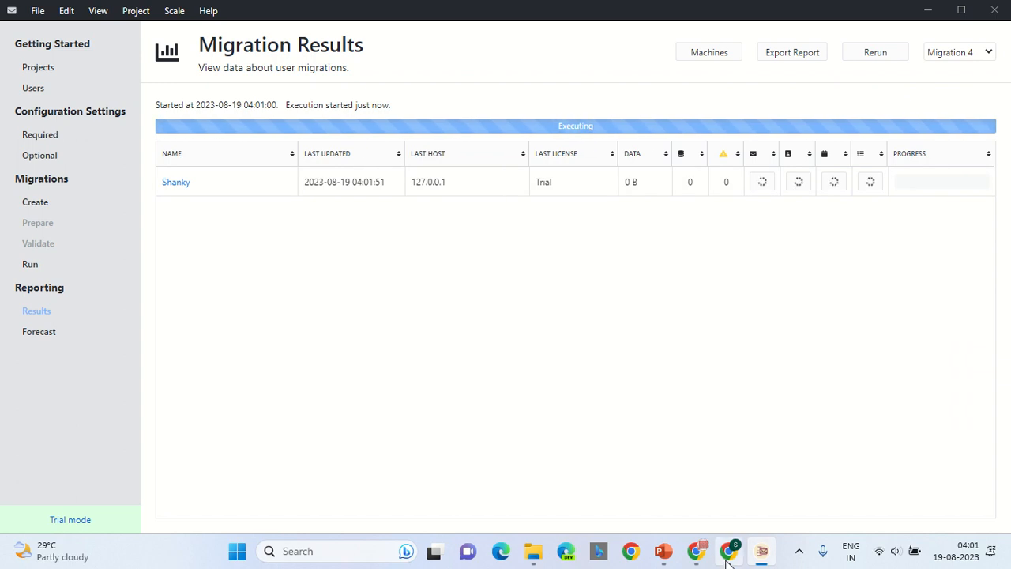
Wait on migration 4's results as the trial run executes toward completion (30 items, 386.45 KB).
left_click(729, 550)
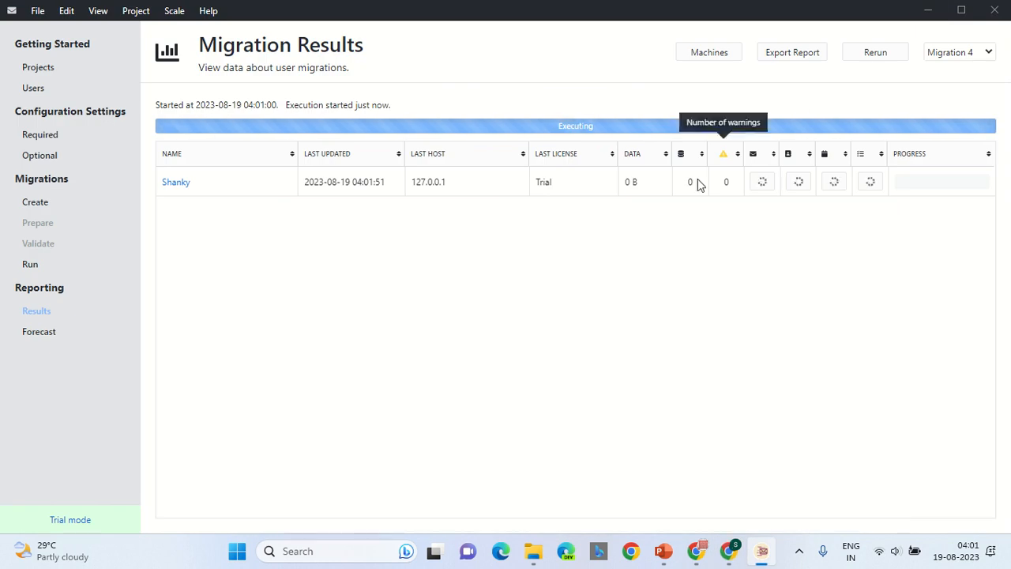
mouse_move(632, 240)
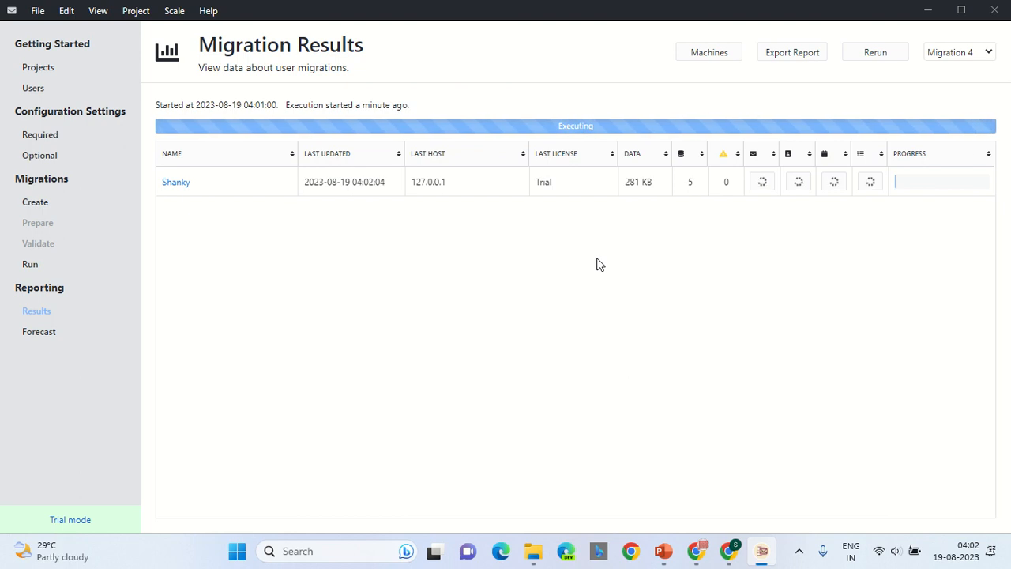
mouse_move(455, 79)
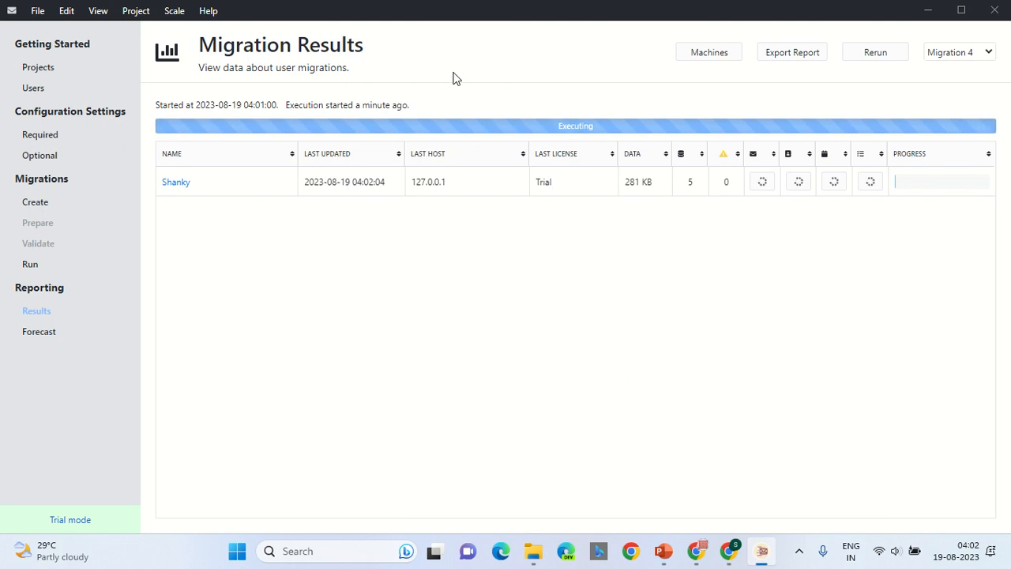
mouse_move(382, 80)
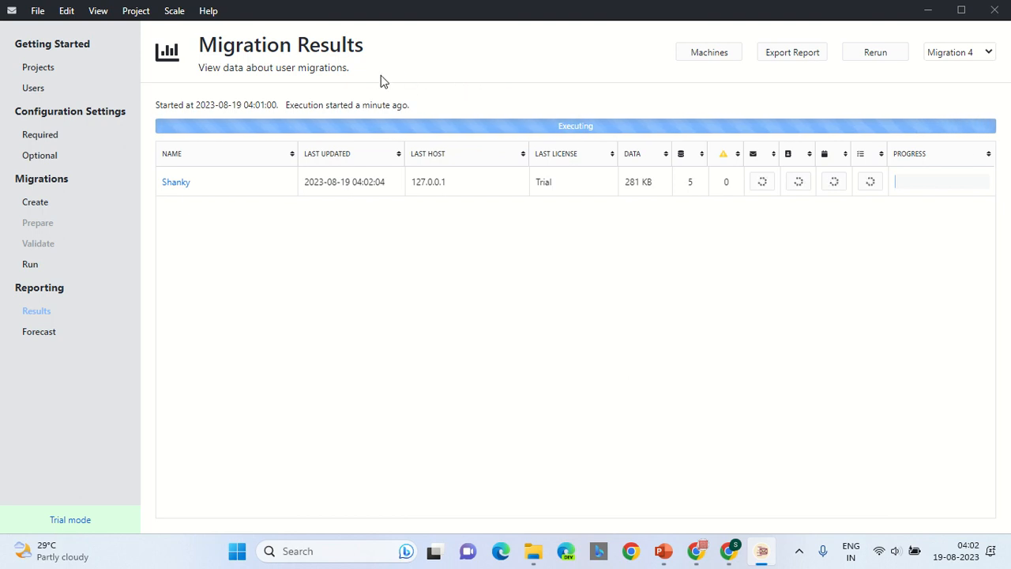
mouse_move(600, 100)
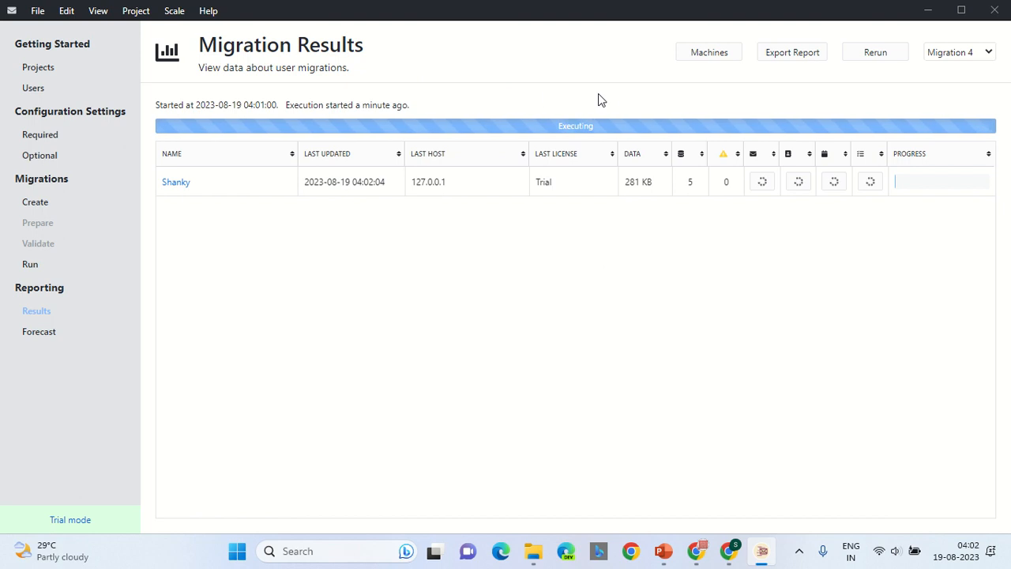
mouse_move(635, 99)
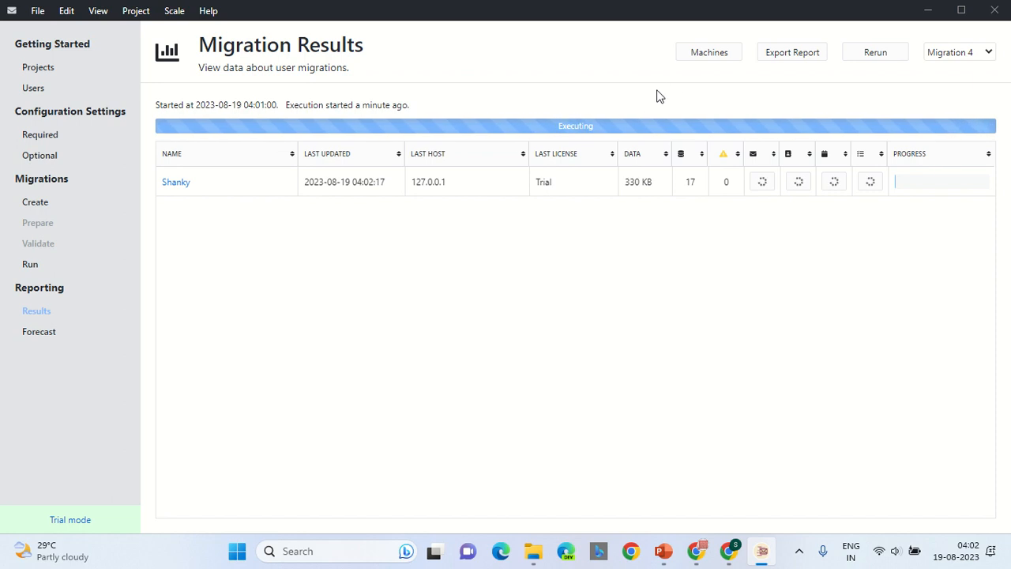
mouse_move(684, 193)
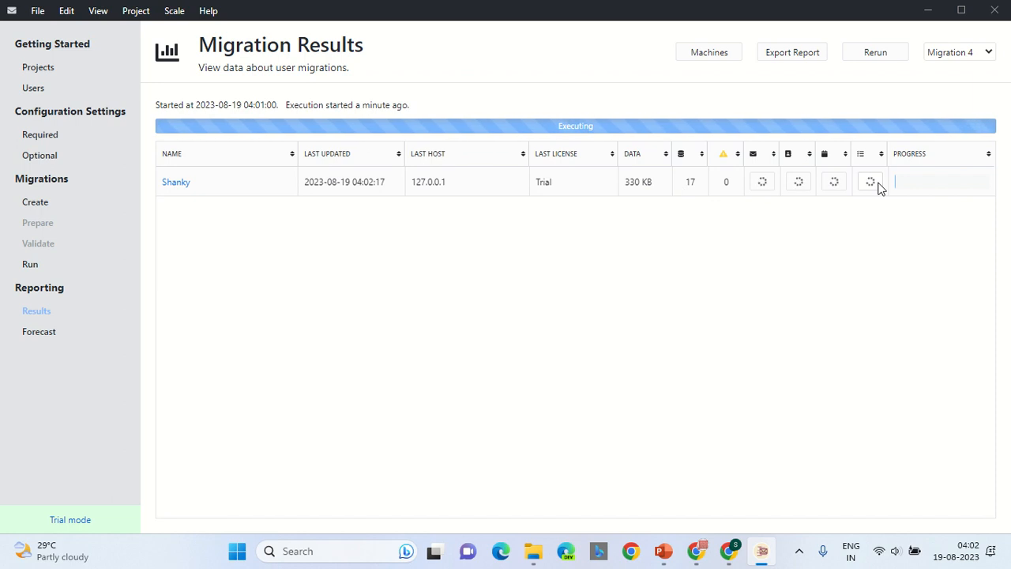
mouse_move(820, 202)
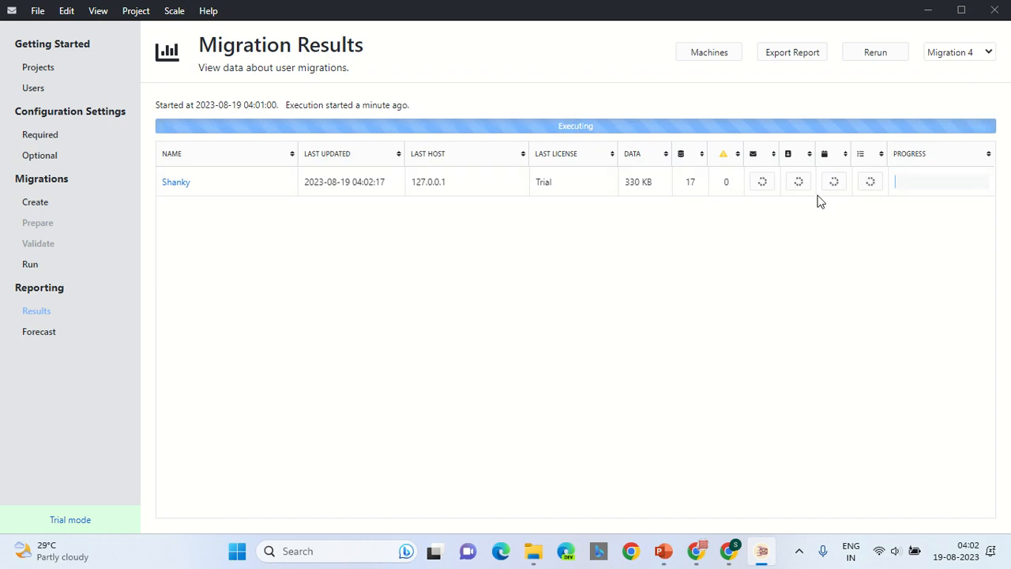
mouse_move(556, 299)
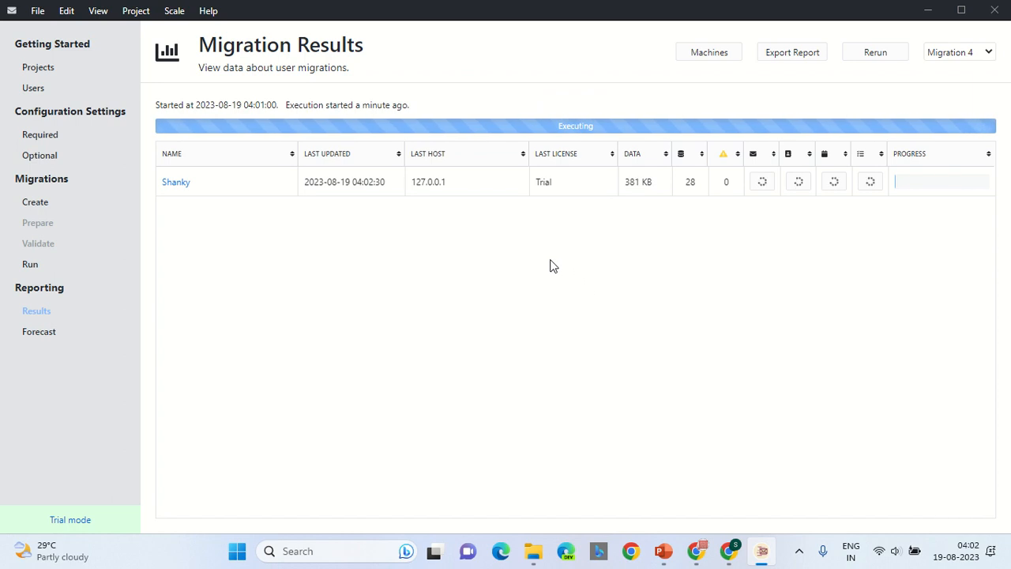
mouse_move(552, 276)
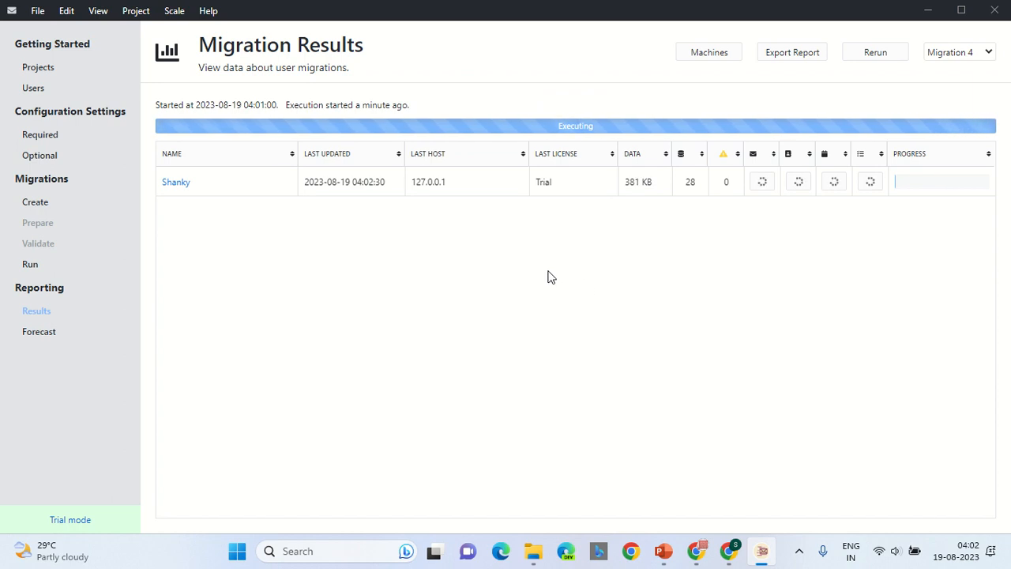
mouse_move(565, 96)
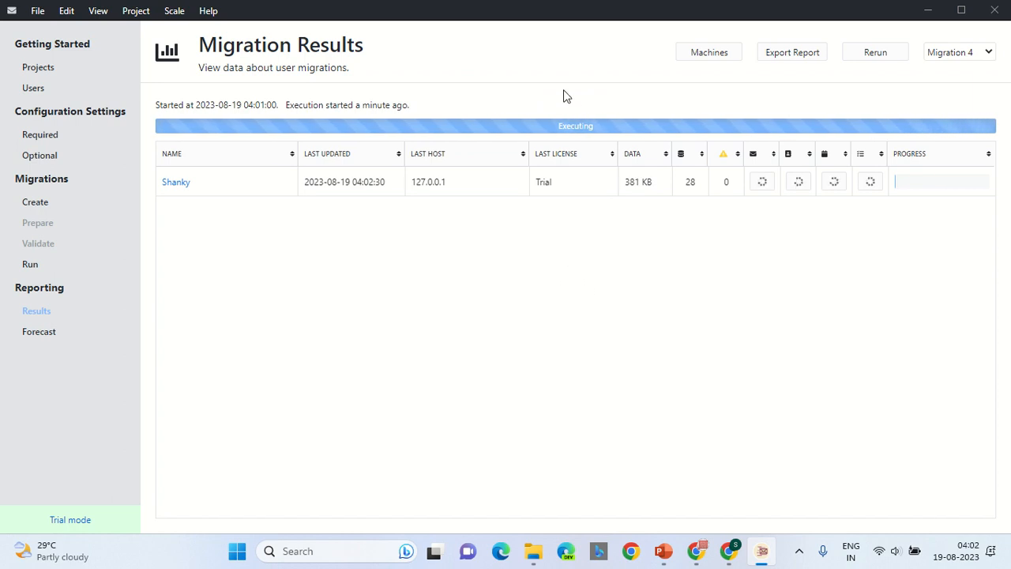
mouse_move(765, 108)
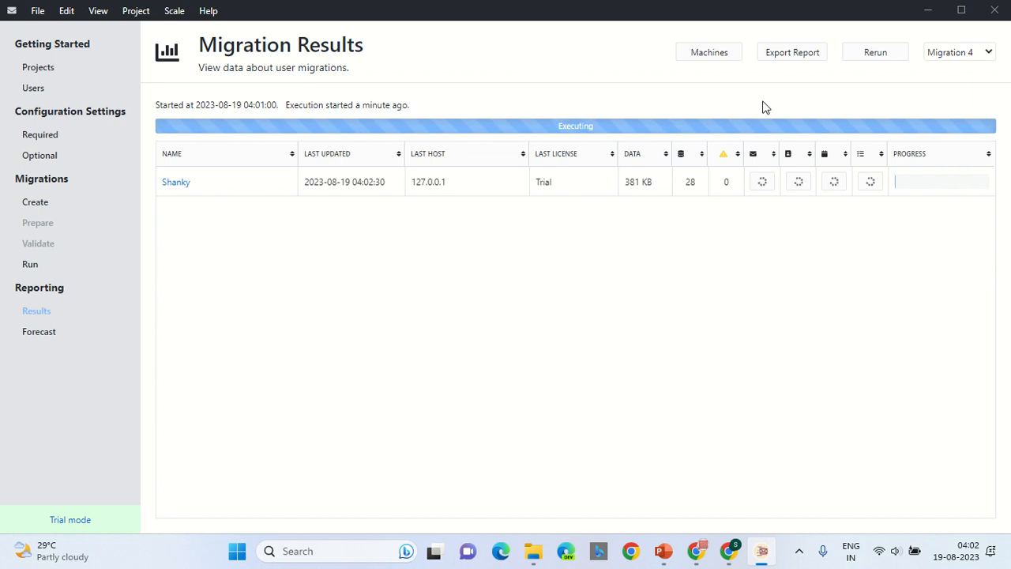
mouse_move(785, 120)
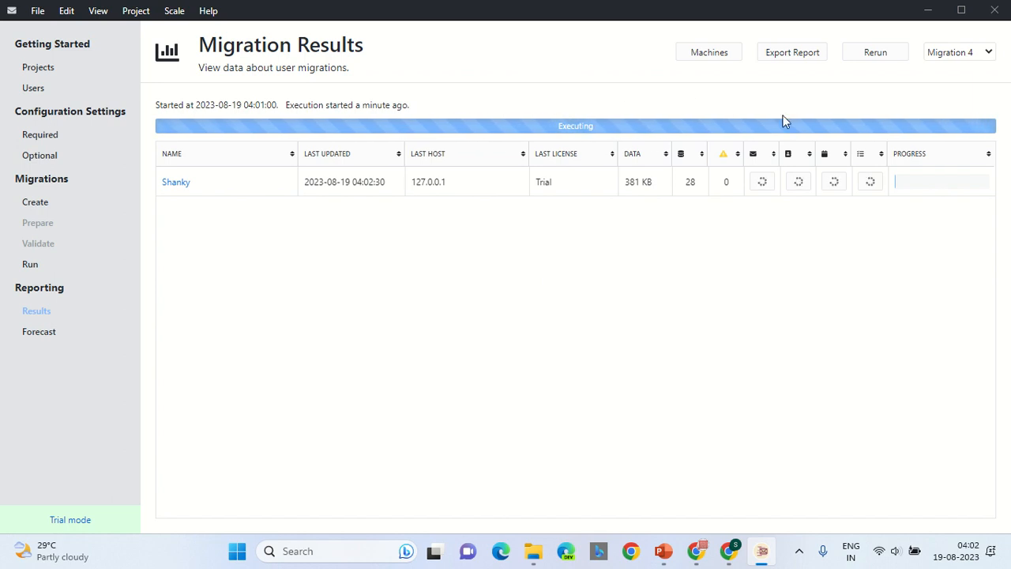
mouse_move(736, 98)
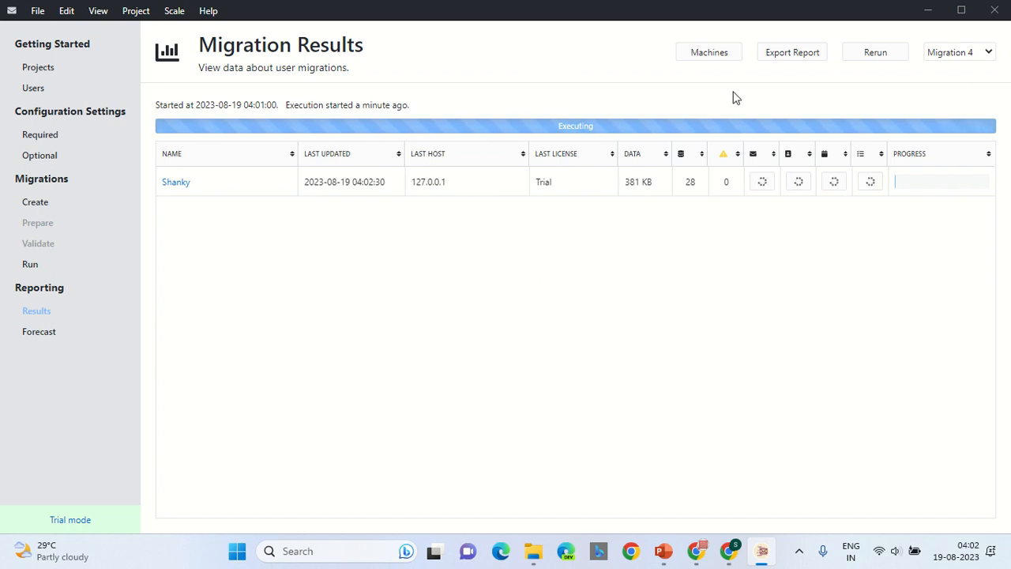
mouse_move(730, 101)
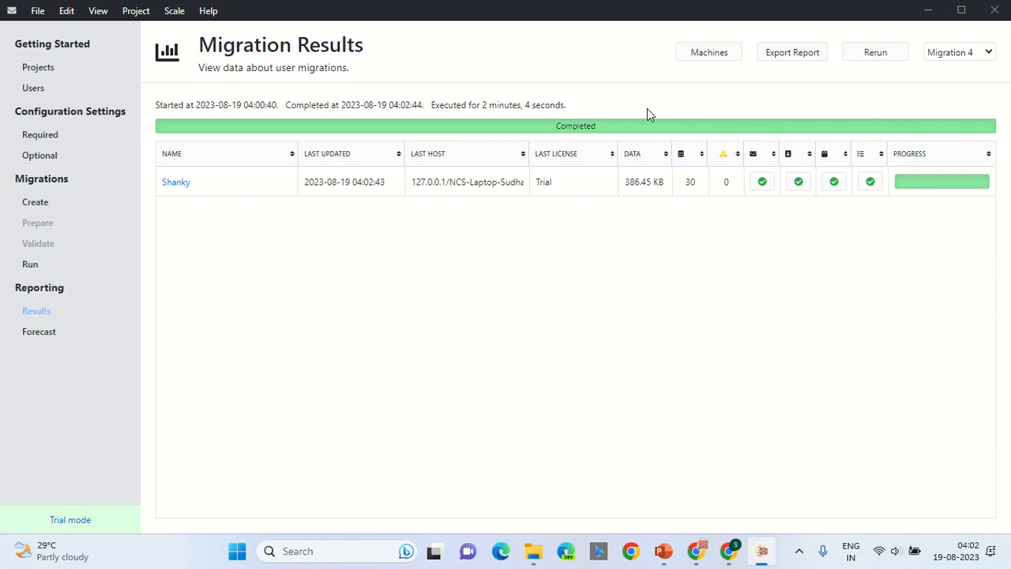
mouse_move(584, 132)
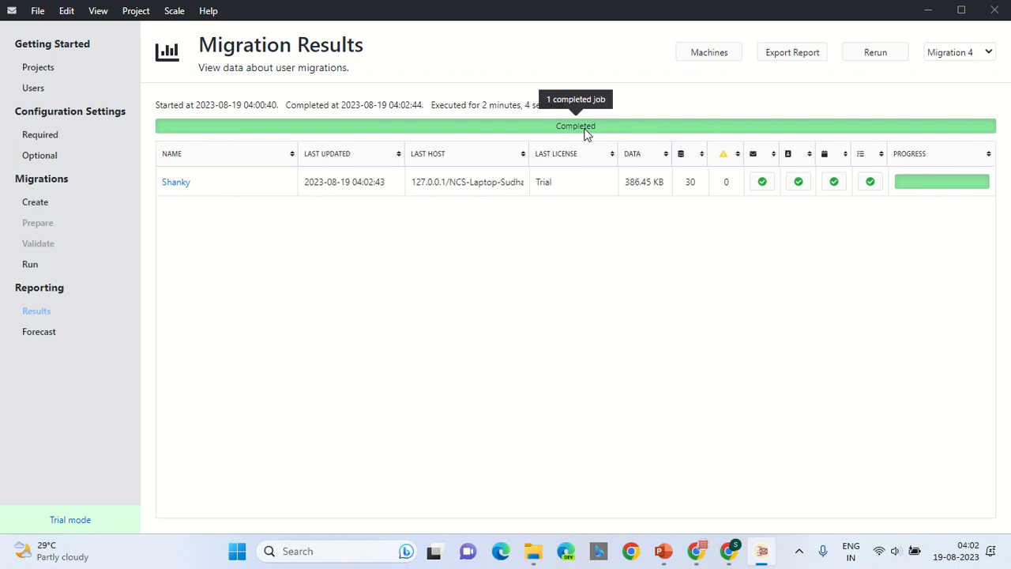
mouse_move(594, 130)
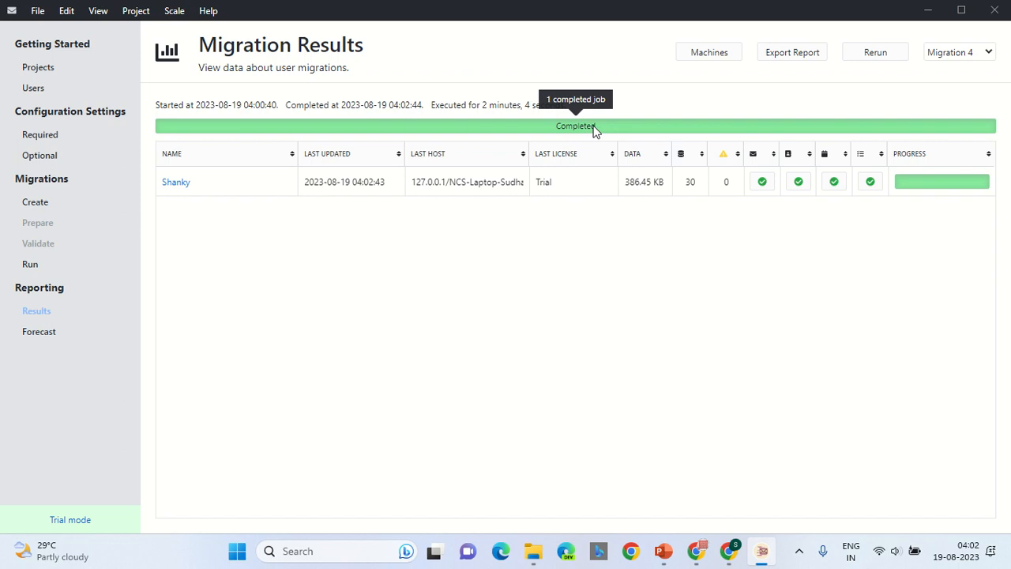
mouse_move(727, 549)
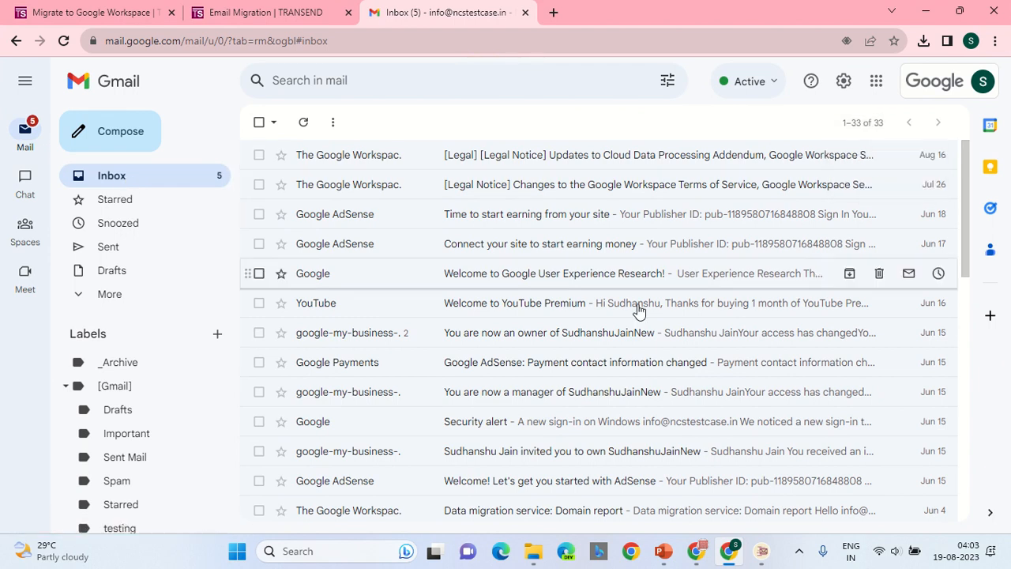
Review a migrated message in the Gmail inbox, then switch to Transend's free-trial thank-you page.
scroll("down", 3)
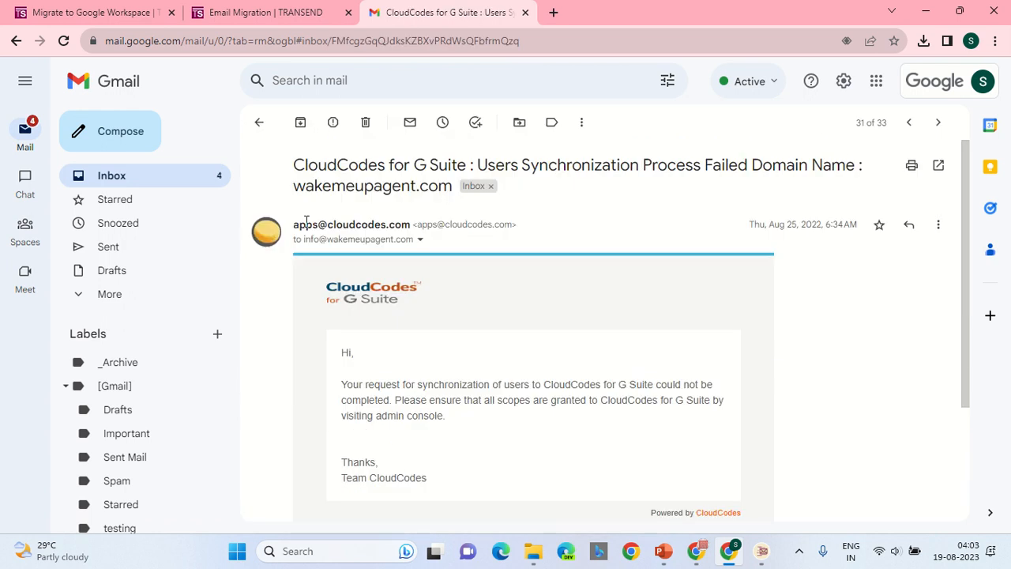
left_click(259, 122)
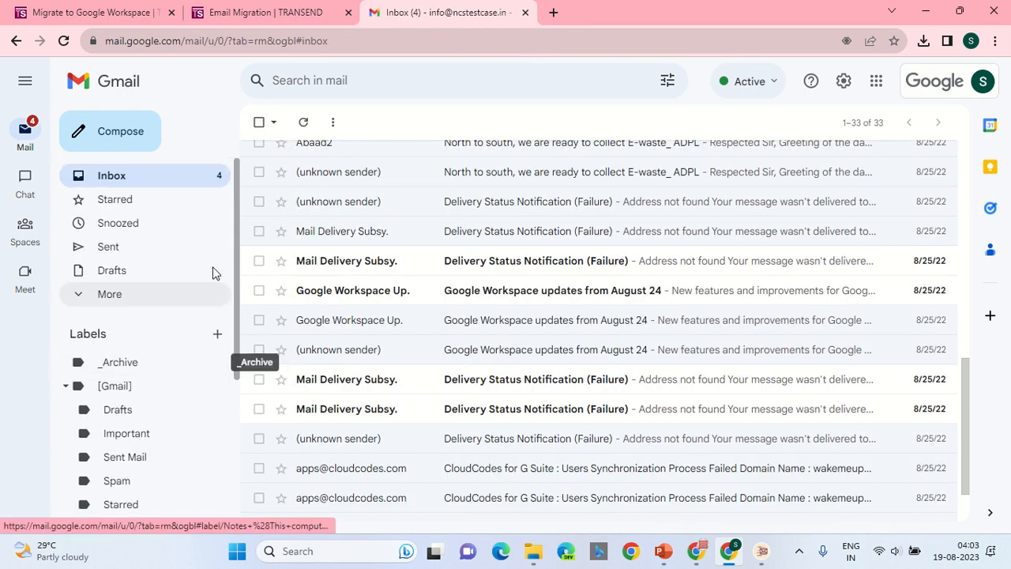
left_click(266, 12)
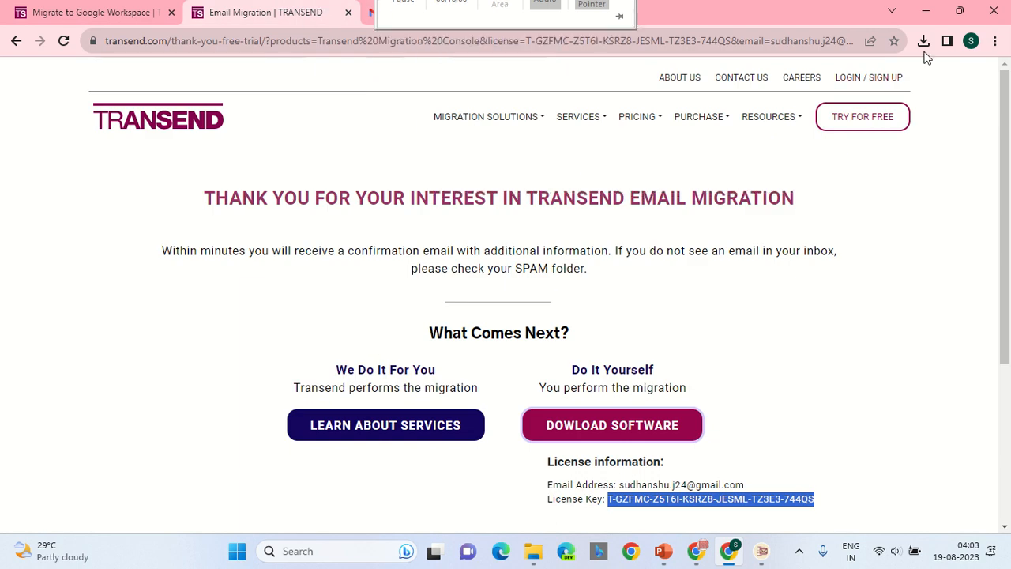